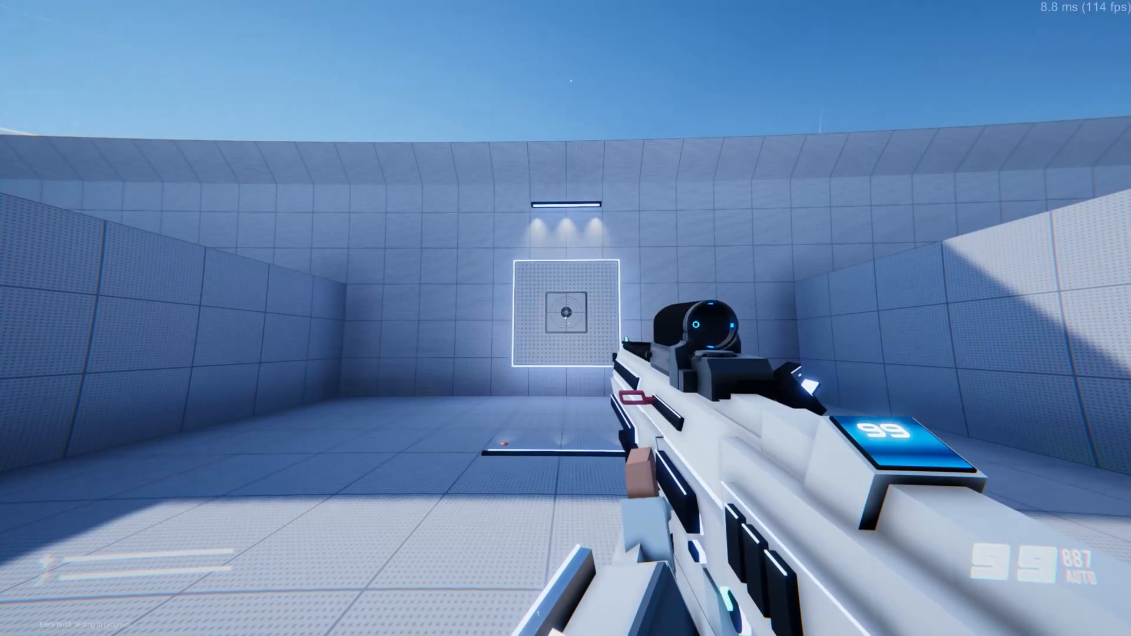
# - Scroll the Unity tutorial results and open 'Shooting with Raycasts - Unity Tutorial'
pyautogui.click(561, 320)
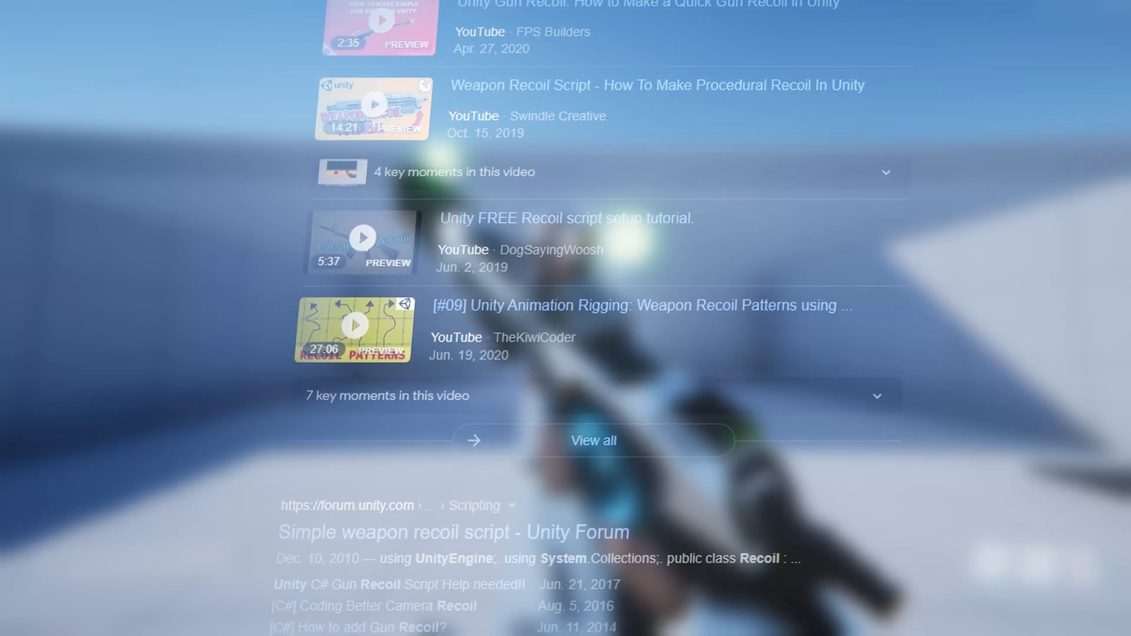
pyautogui.scroll(-3)
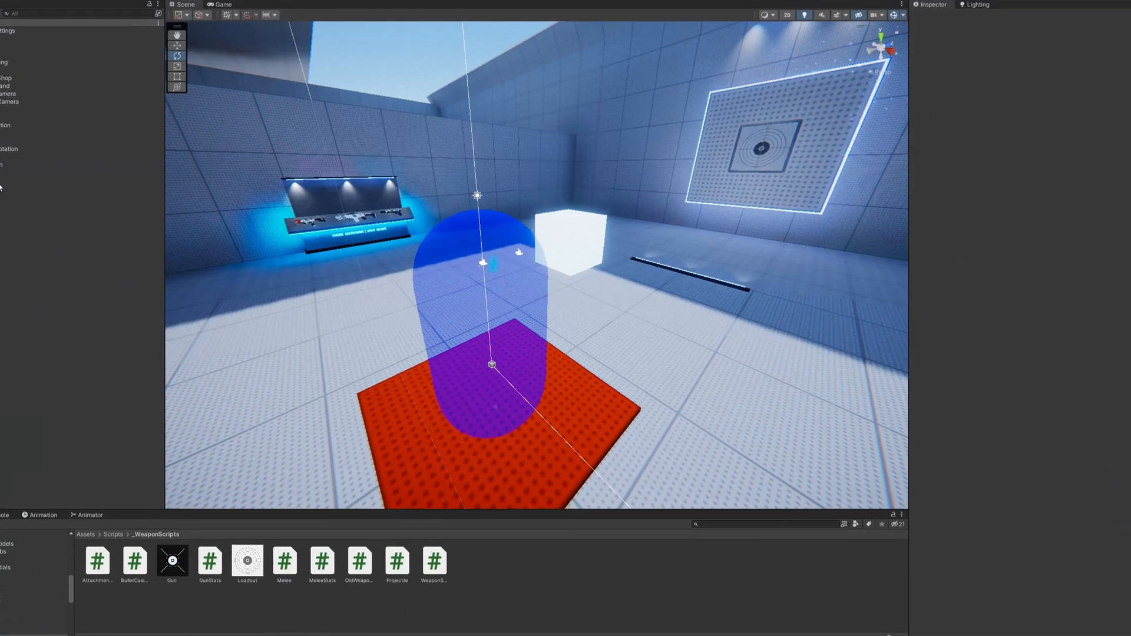
pyautogui.click(489, 364)
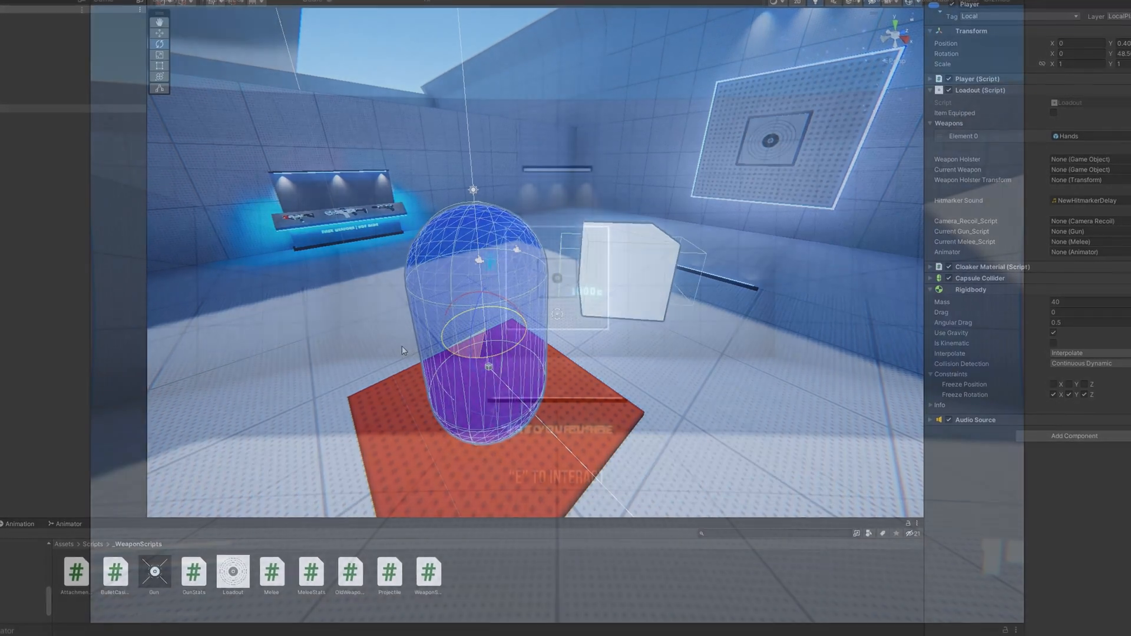
pyautogui.click(181, 2)
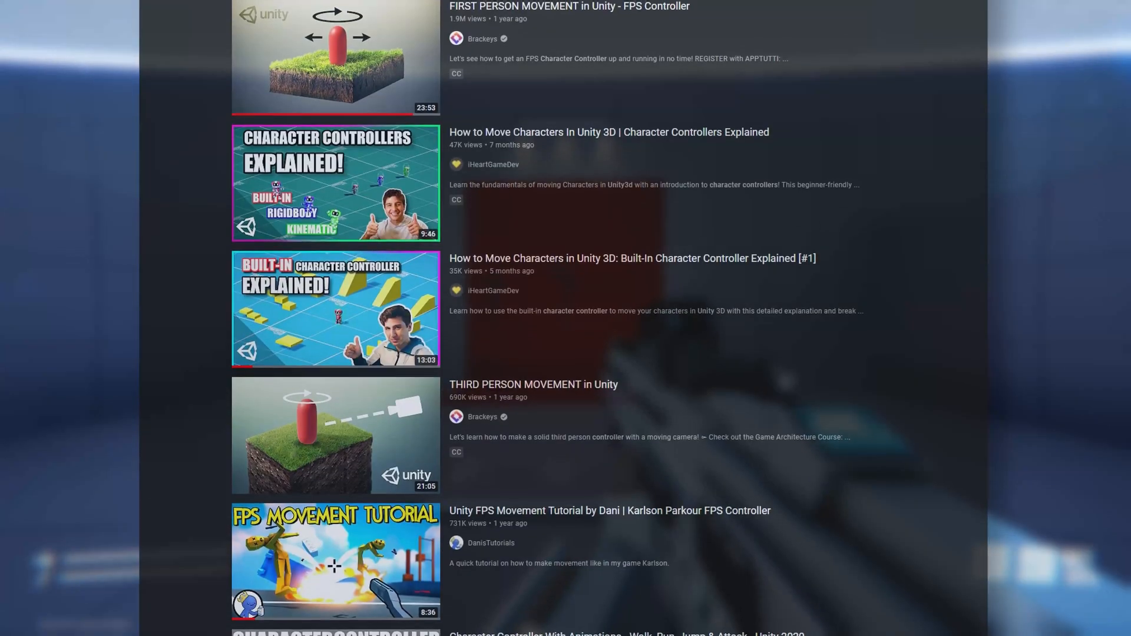
pyautogui.scroll(-3)
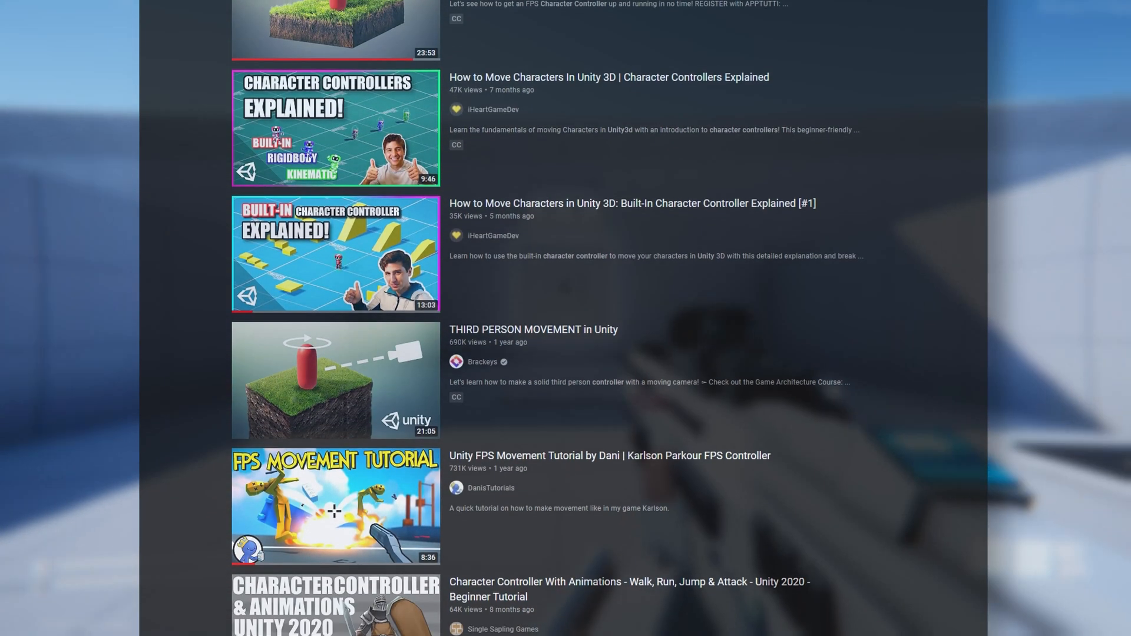
pyautogui.scroll(-3)
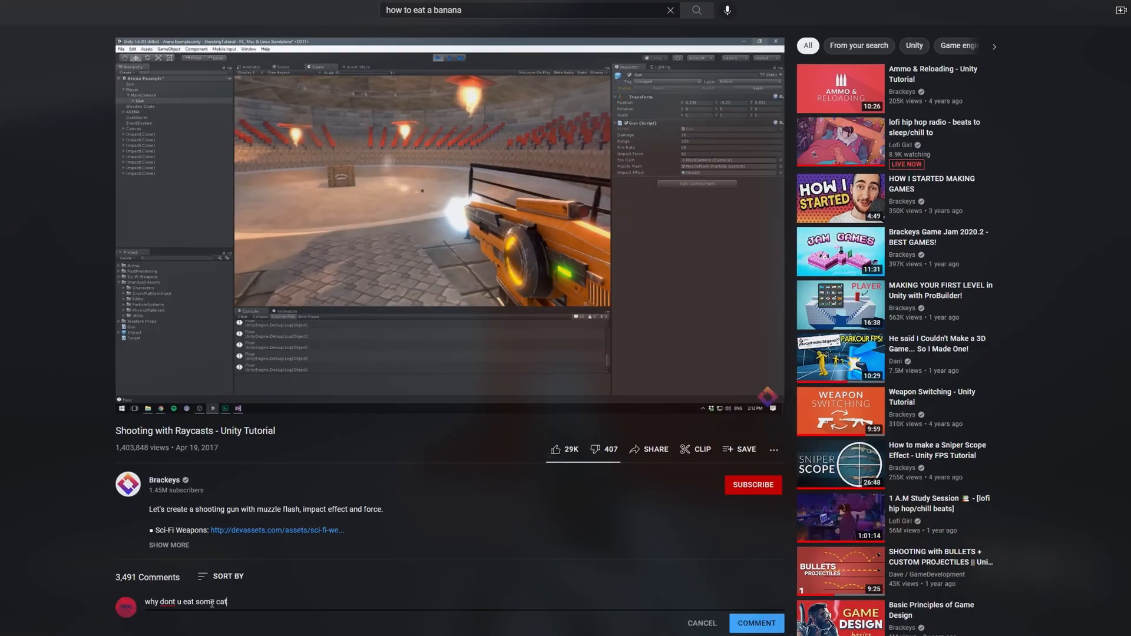
# - Create an empty CameraRot object under Player, then an empty CameraRecoil child inside it
pyautogui.rightClick(313, 148)
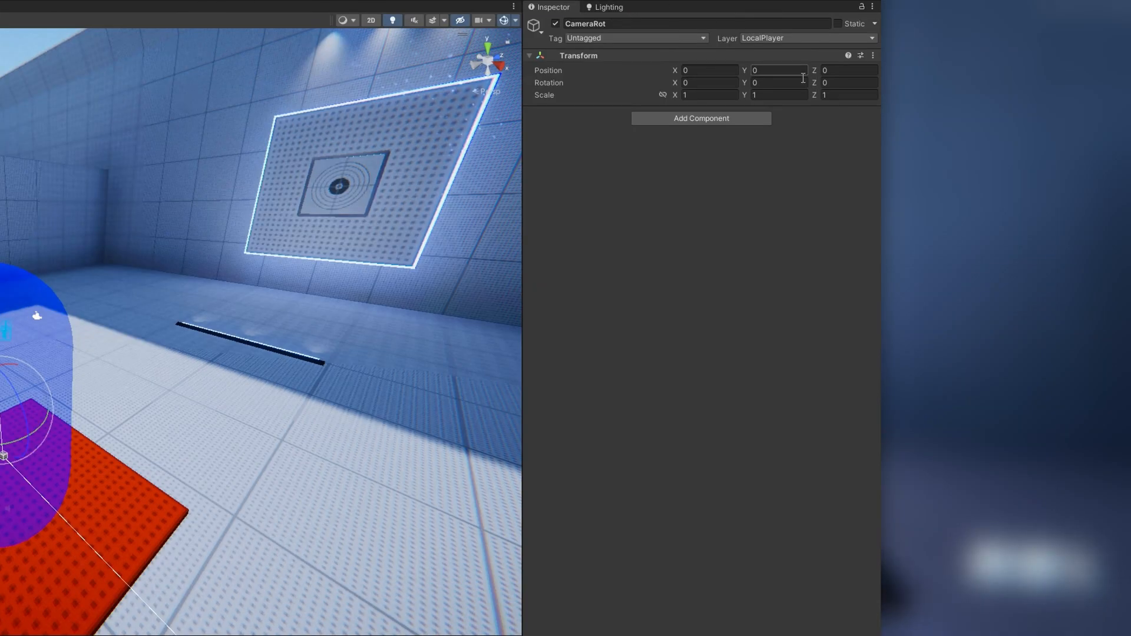
pyautogui.click(777, 69)
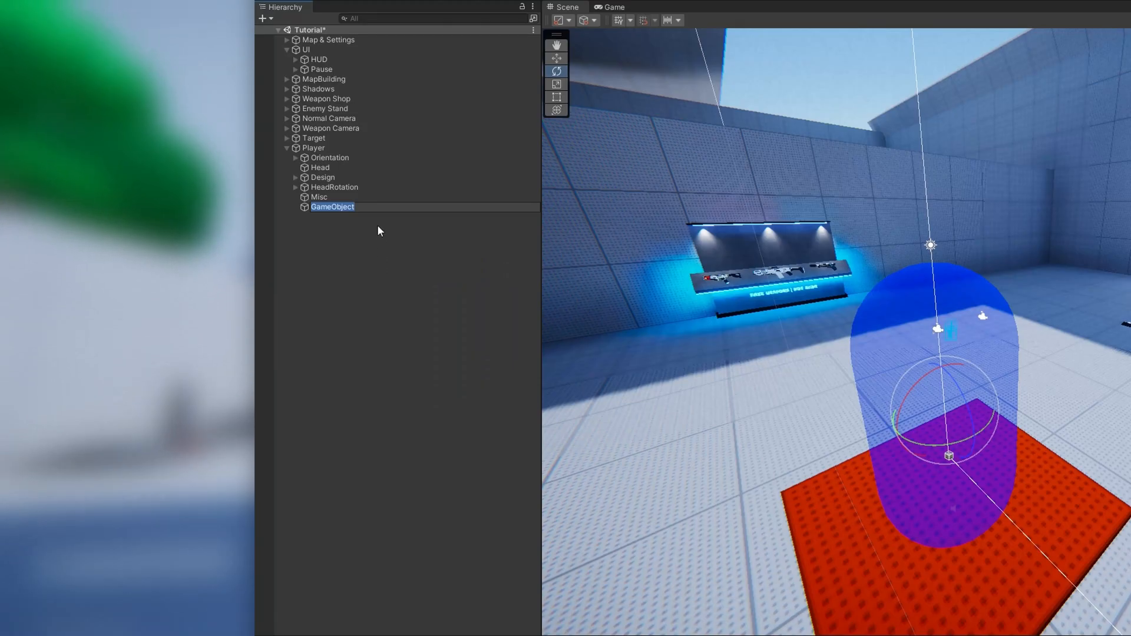
pyautogui.write('CameraRot')
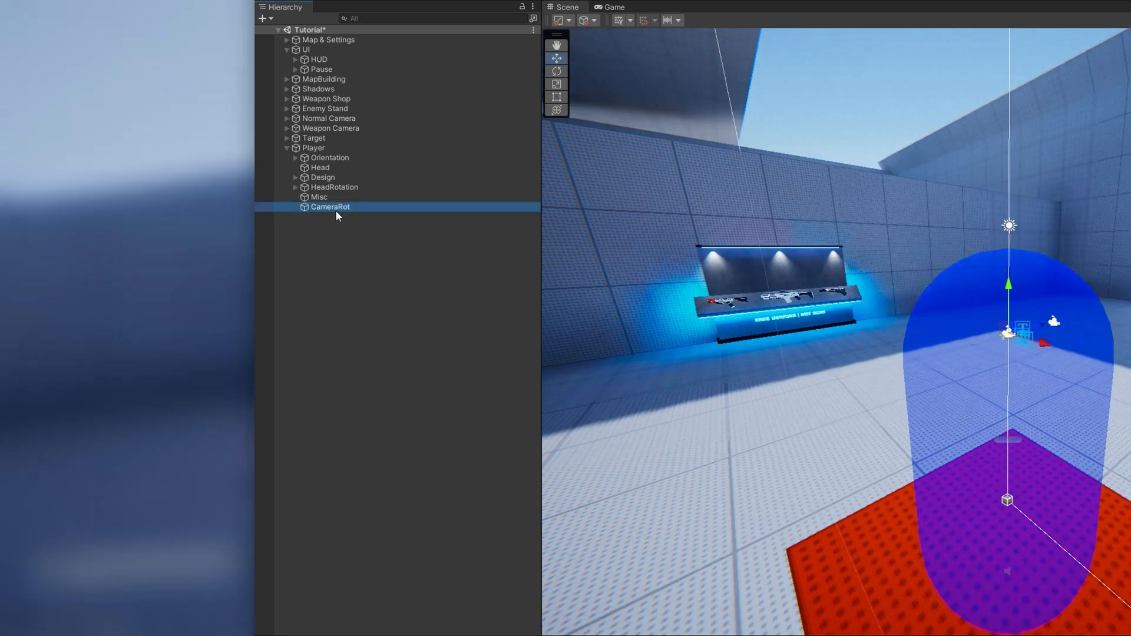
pyautogui.rightClick(330, 207)
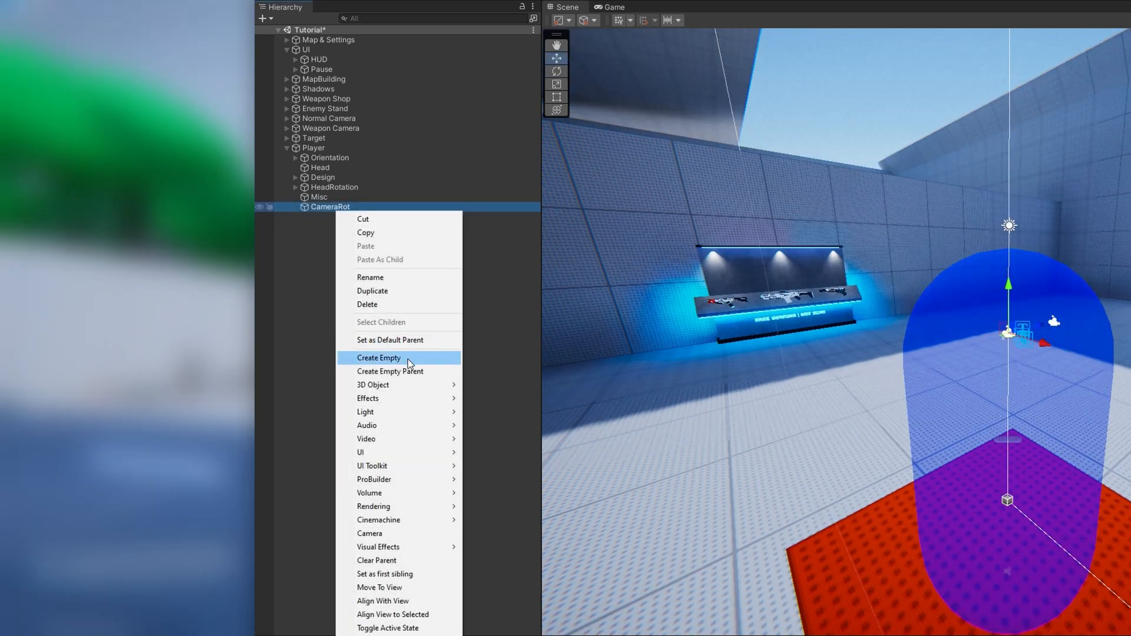
pyautogui.click(378, 358)
pyautogui.write('CameraRecoil')
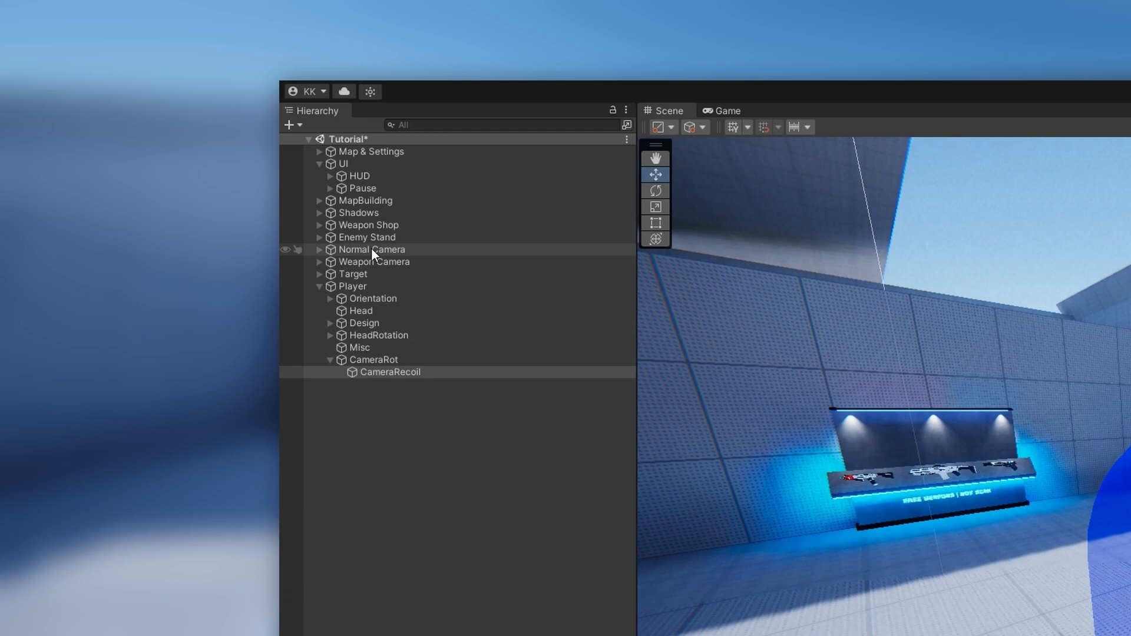
# - Select CameraRecoil and add a newly created Recoil script component
pyautogui.click(371, 250)
pyautogui.write('Recoil')
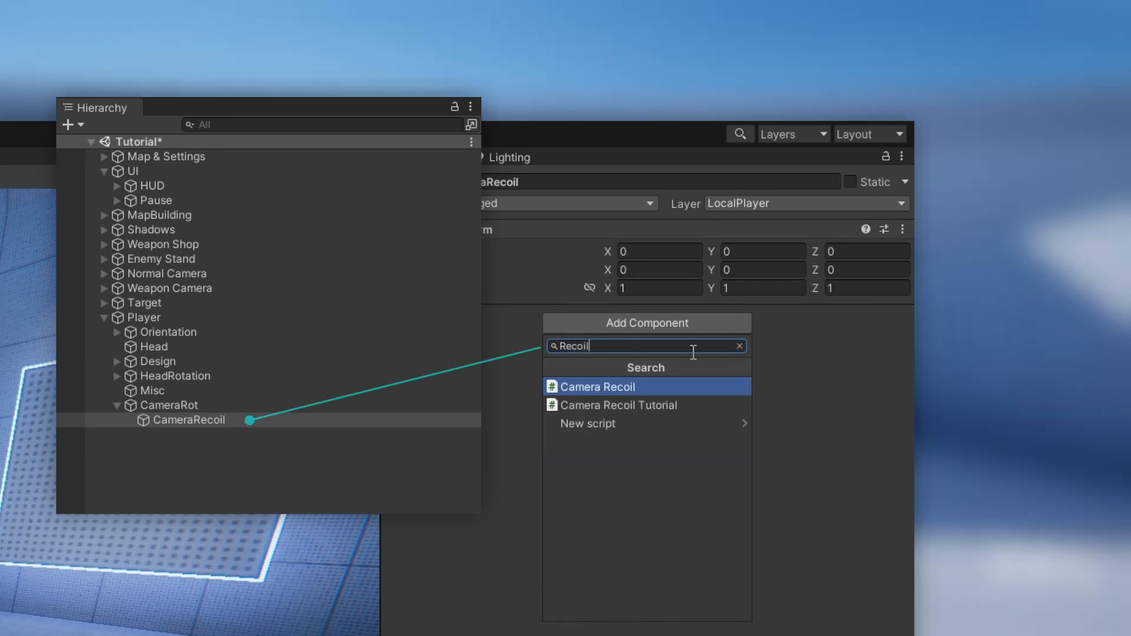
pyautogui.click(587, 424)
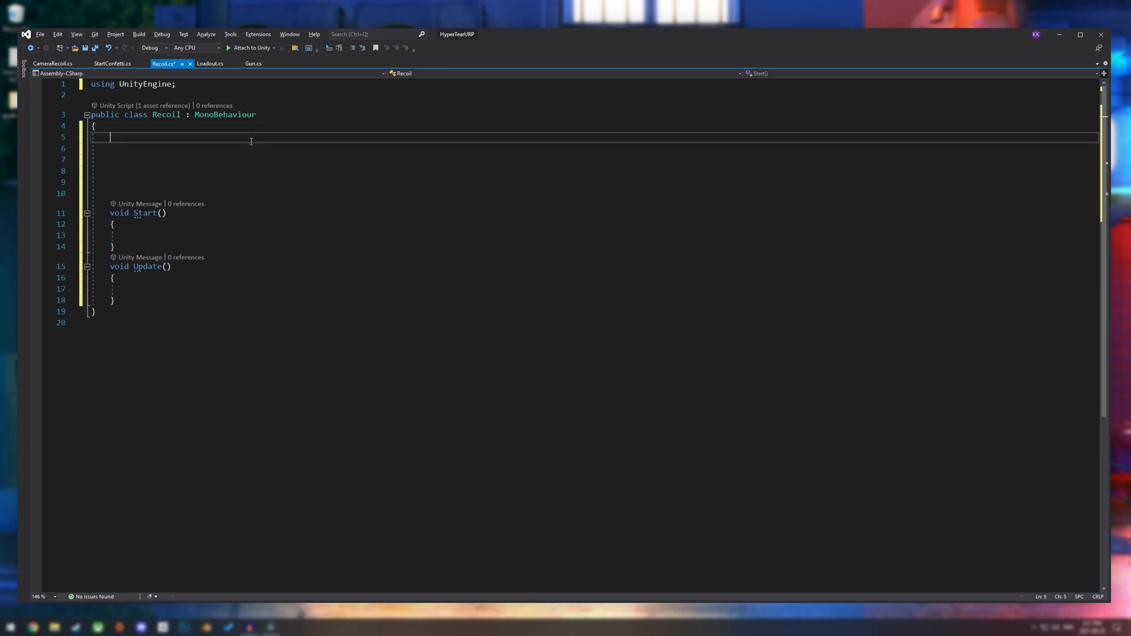
# - Declare currentRotation/targetRotation Vector3 fields and serialized hipfire recoilX, recoilY, recoilZ floats
pyautogui.write('//Rotations')
pyautogui.click(594, 148)
pyautogui.write('V')
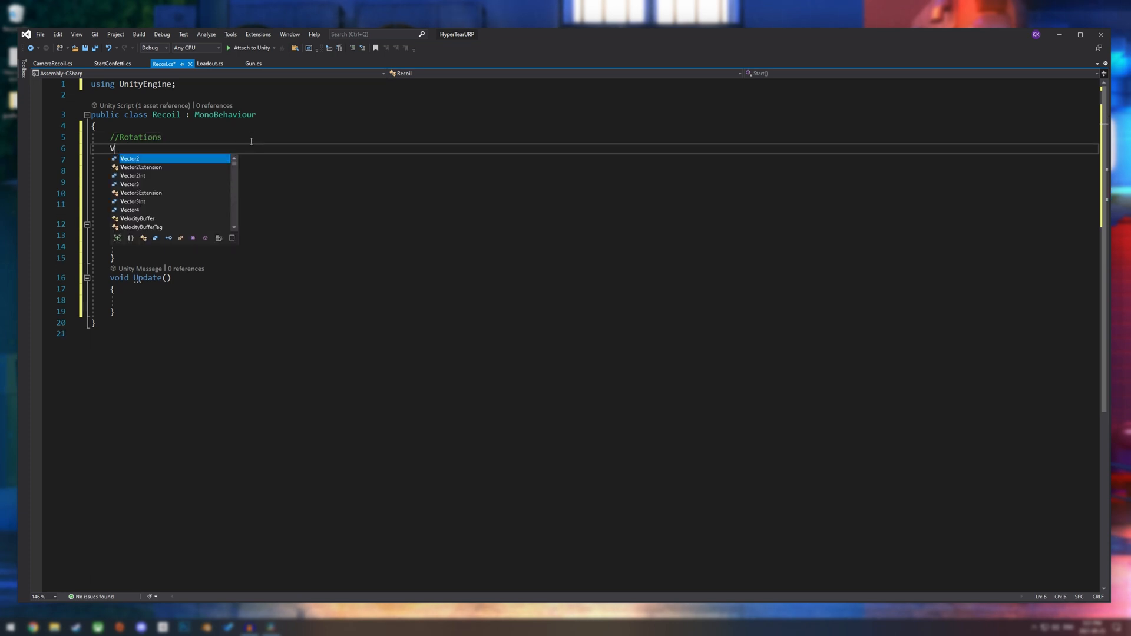
pyautogui.write('private vector3 currentRotation;')
pyautogui.write('//')
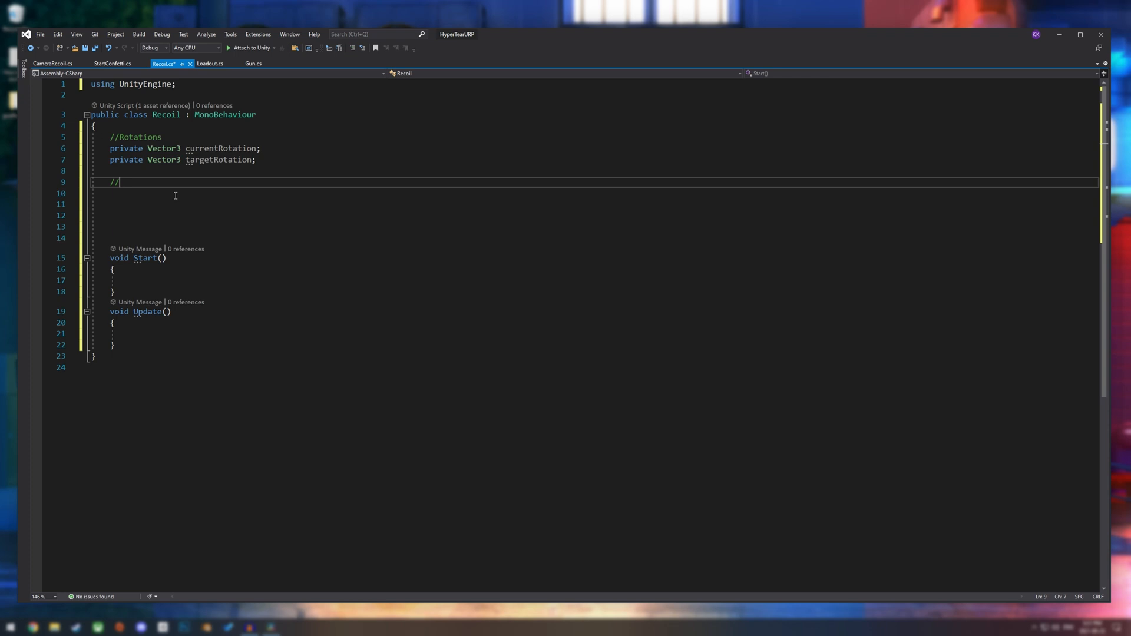
pyautogui.write('Hipfire Recoil')
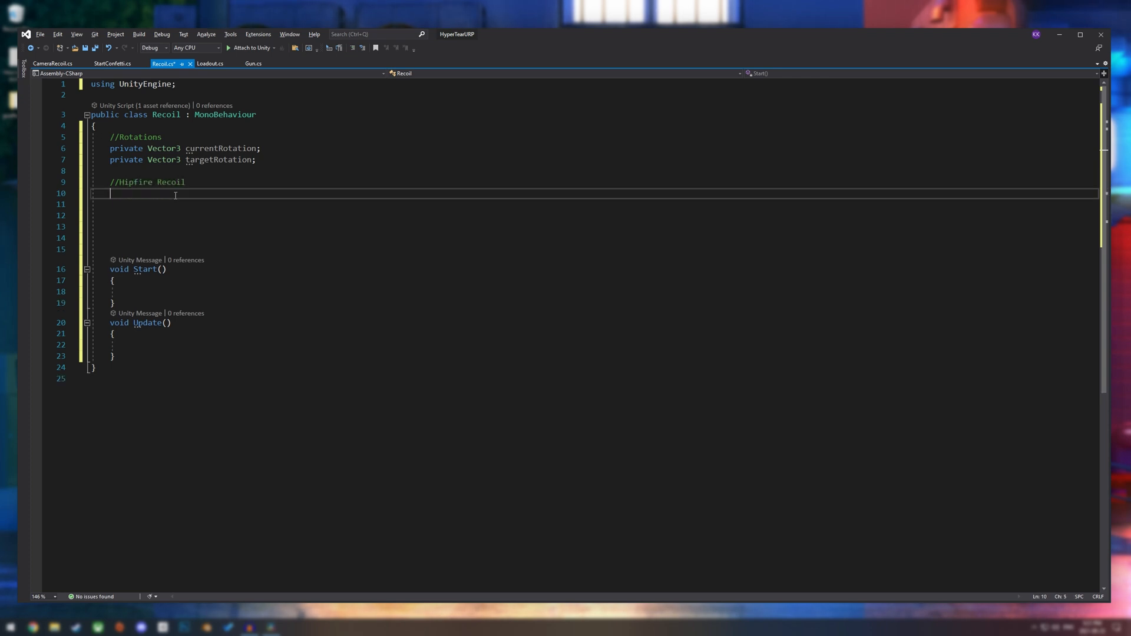
pyautogui.write('private')
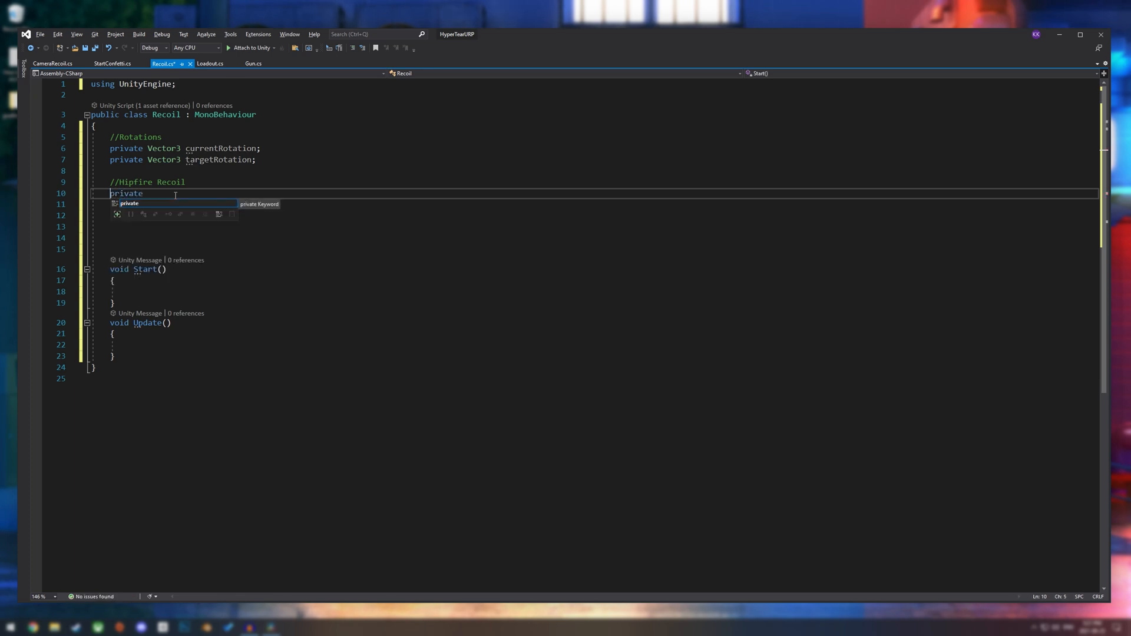
pyautogui.write('[Ser')
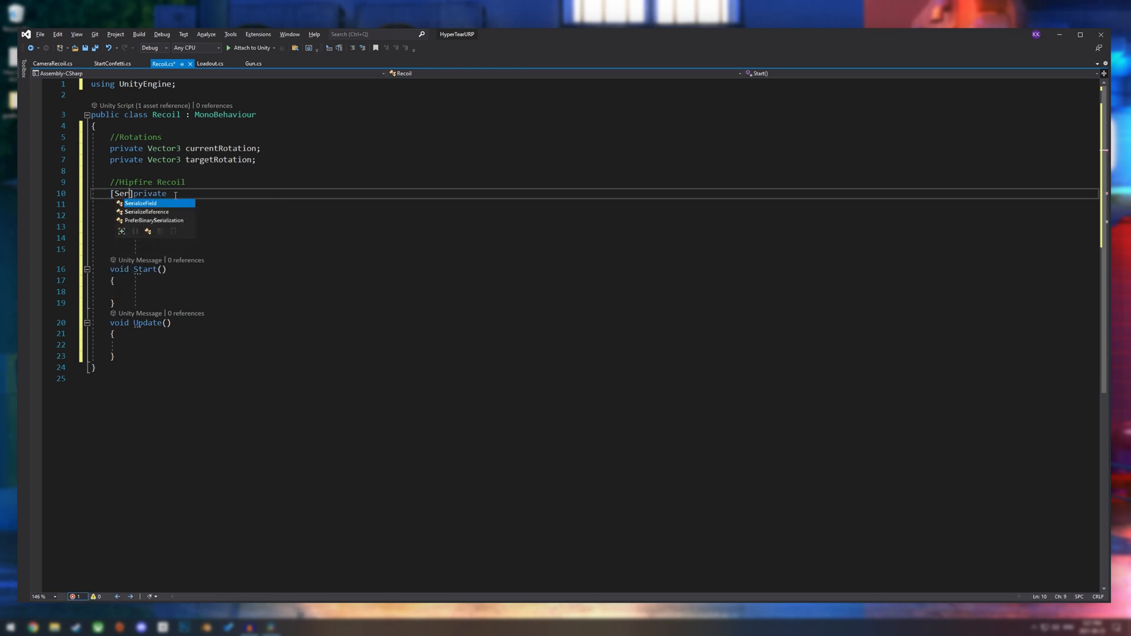
pyautogui.press('Tab')
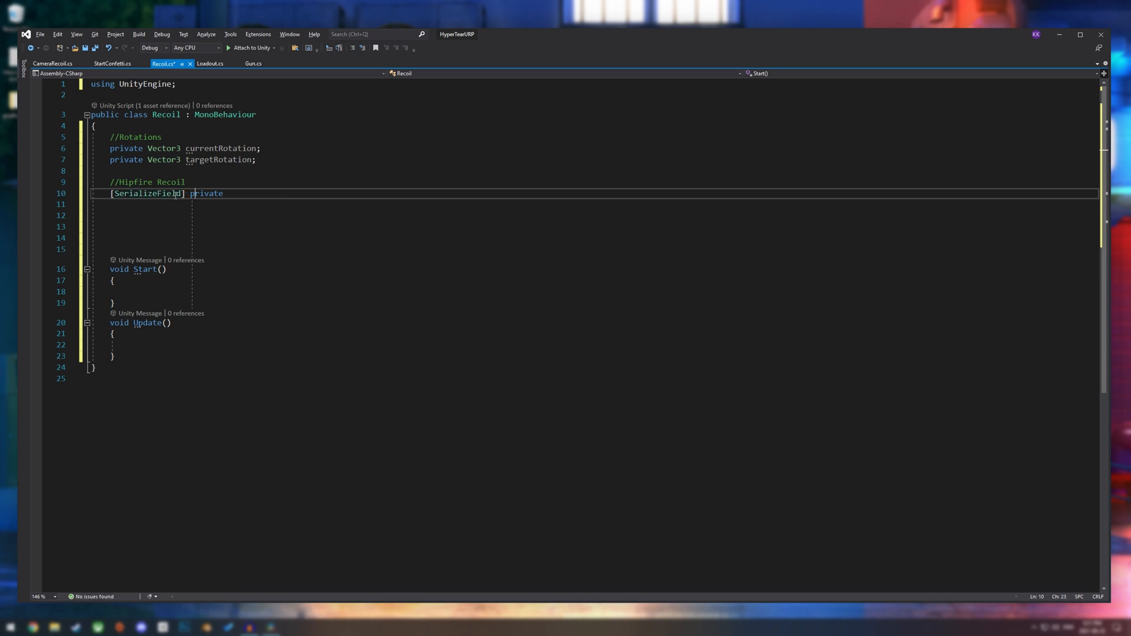
pyautogui.write('float recoilX;')
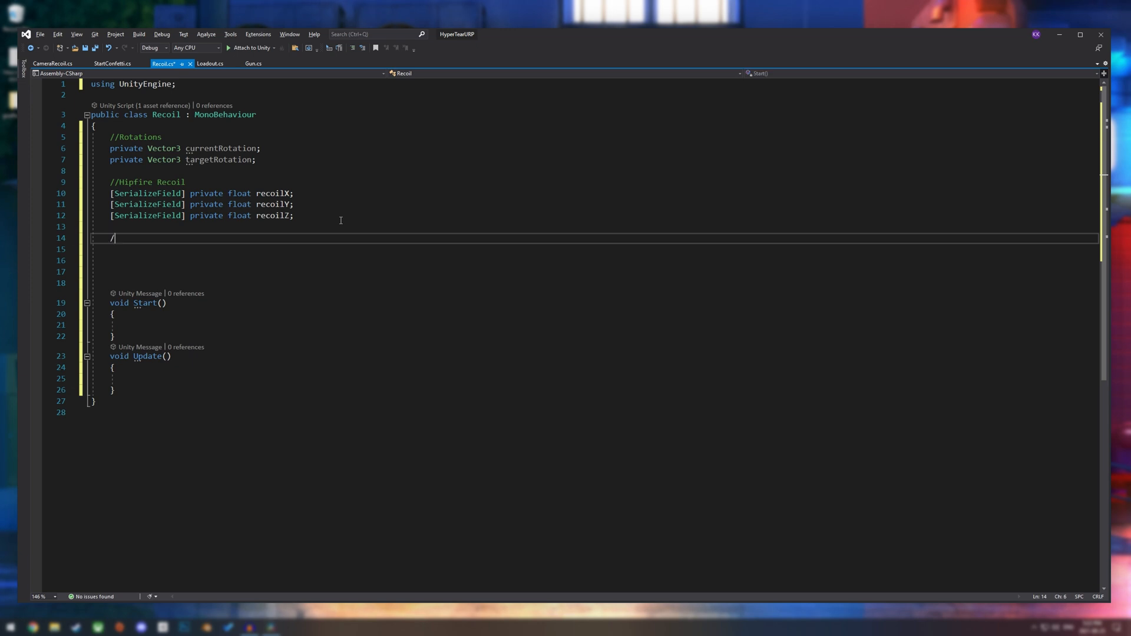
# - Add serialized snappiness and returnSpeed float settings under a Settings comment
pyautogui.write('/Settings')
pyautogui.click(595, 249)
pyautogui.write('[SerializeField] private float s;')
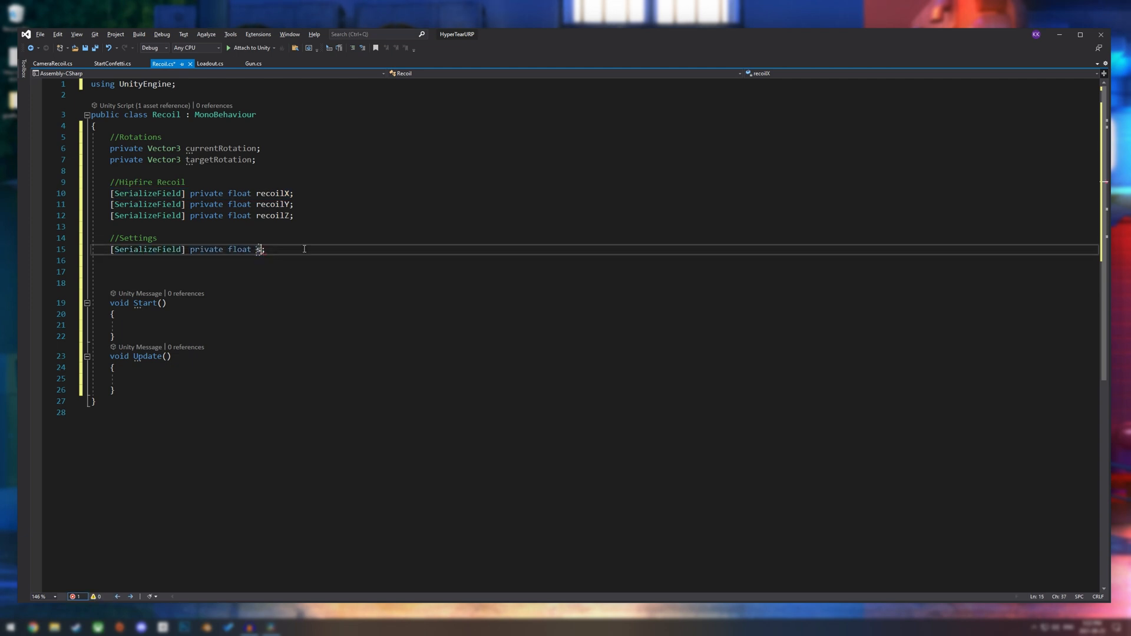
pyautogui.write('nappiness')
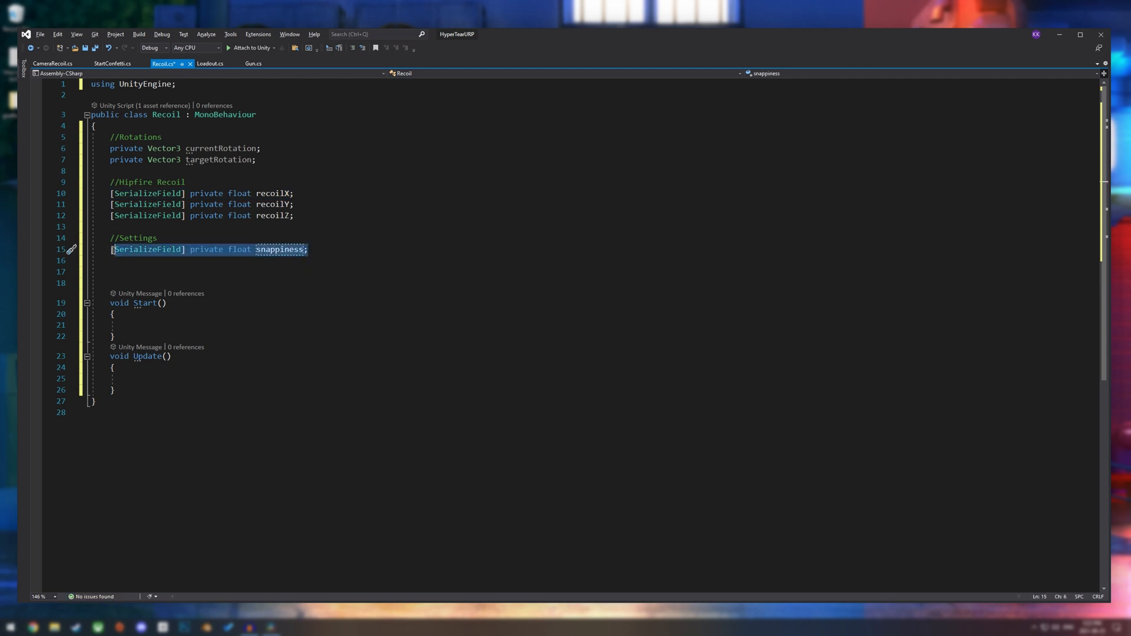
pyautogui.write('[SerializeField] private float returnSpeed;')
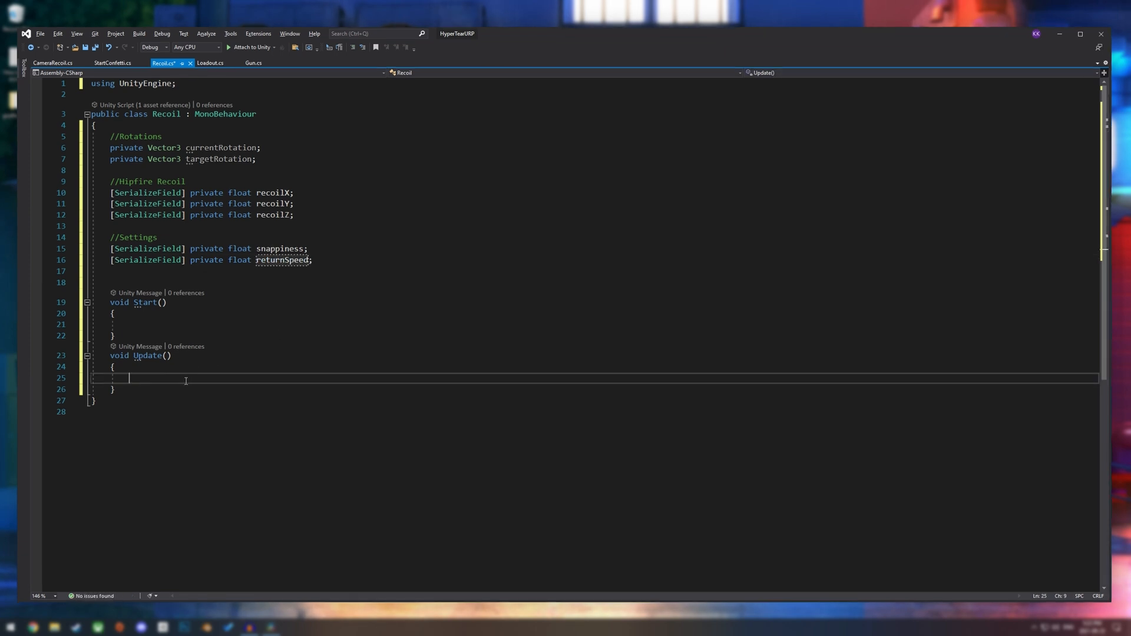
# - Write targetRotation = Vector3.Lerp(targetRotation, Vector3.zero, returnSpeed * Time.deltaTime) in Update
pyautogui.write('targetRotation\\')
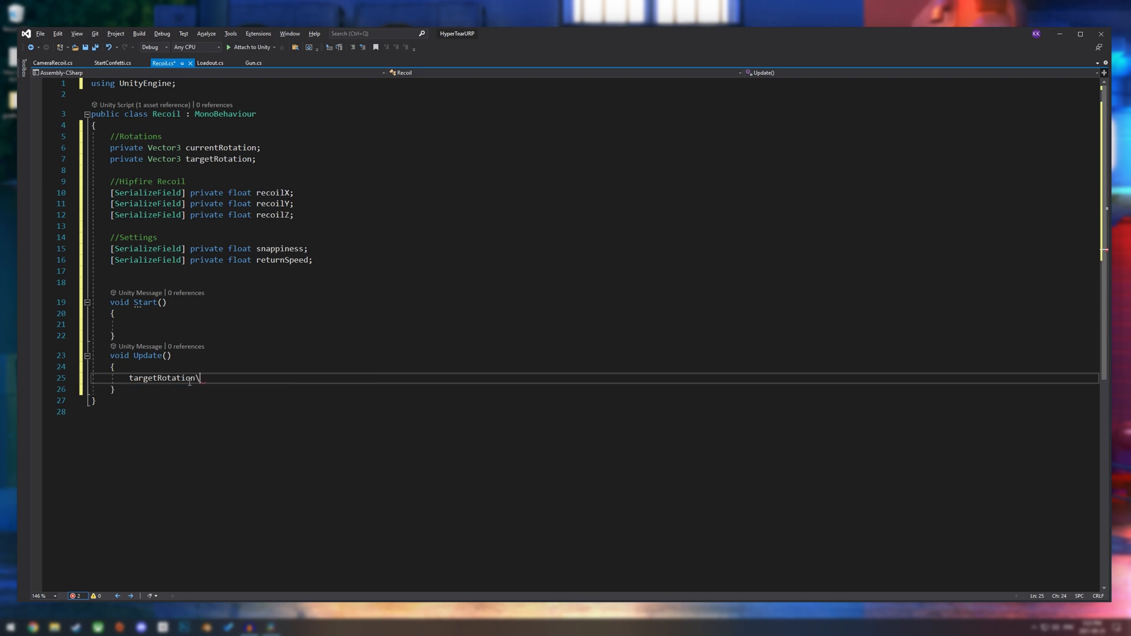
pyautogui.press('Backspace')
pyautogui.write(' =')
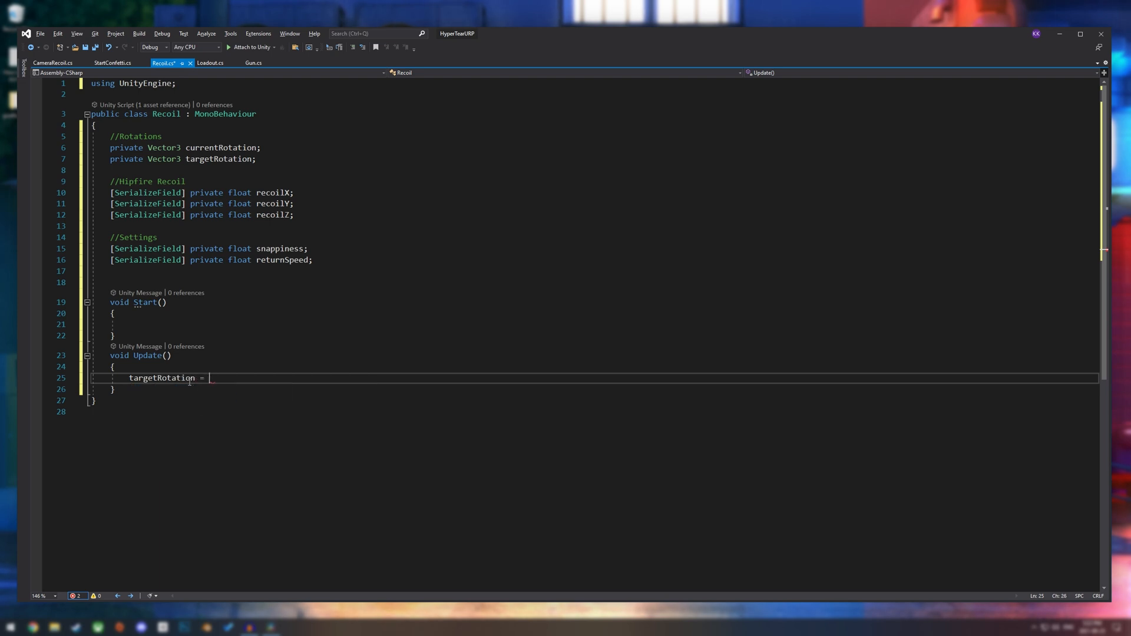
pyautogui.write('Vec')
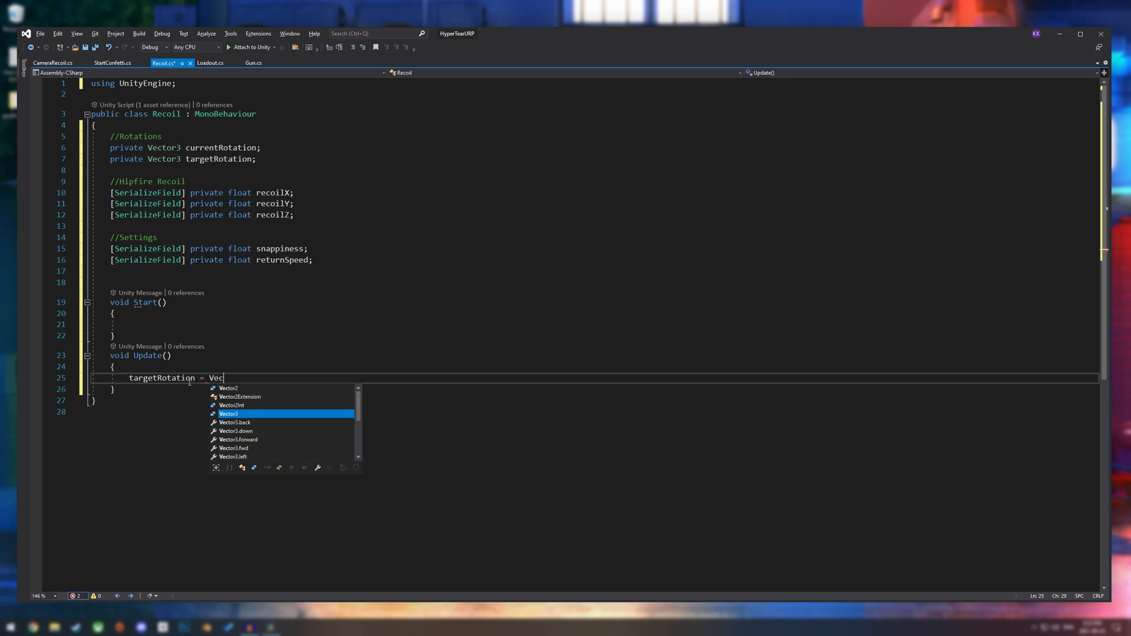
pyautogui.press('Tab')
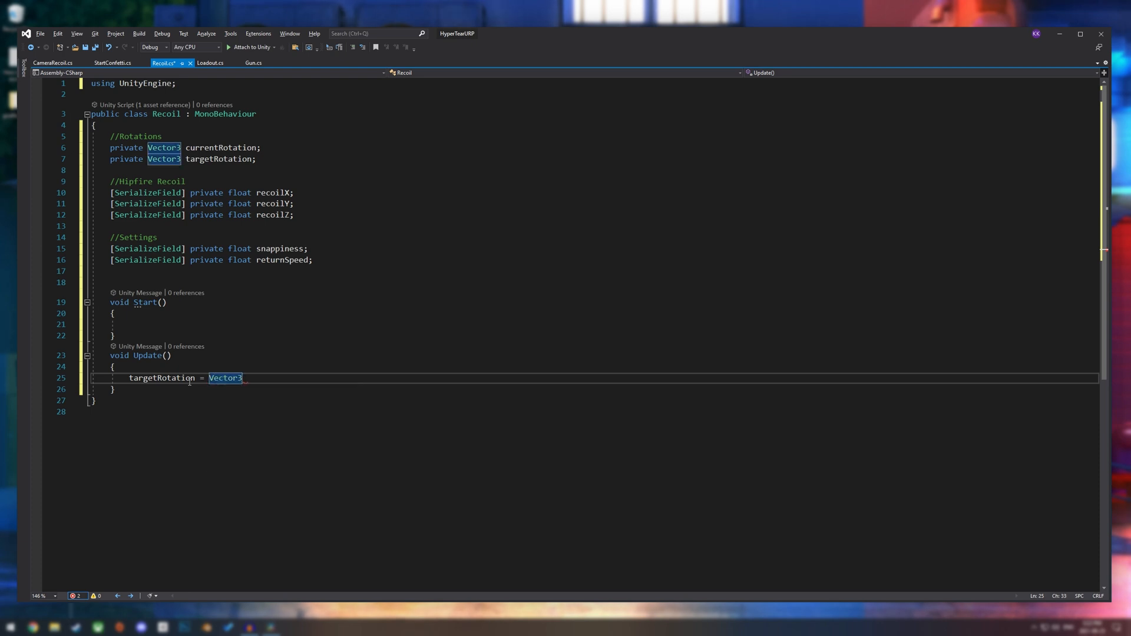
pyautogui.write('.Lerp(')
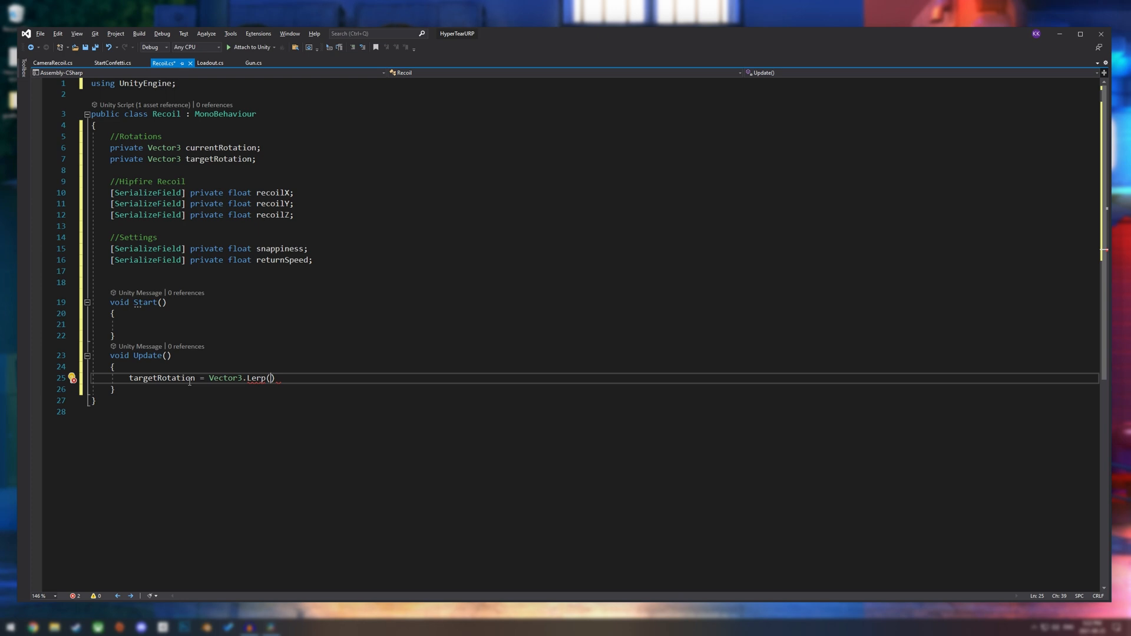
pyautogui.write('targetRotation, Vector3.zero,')
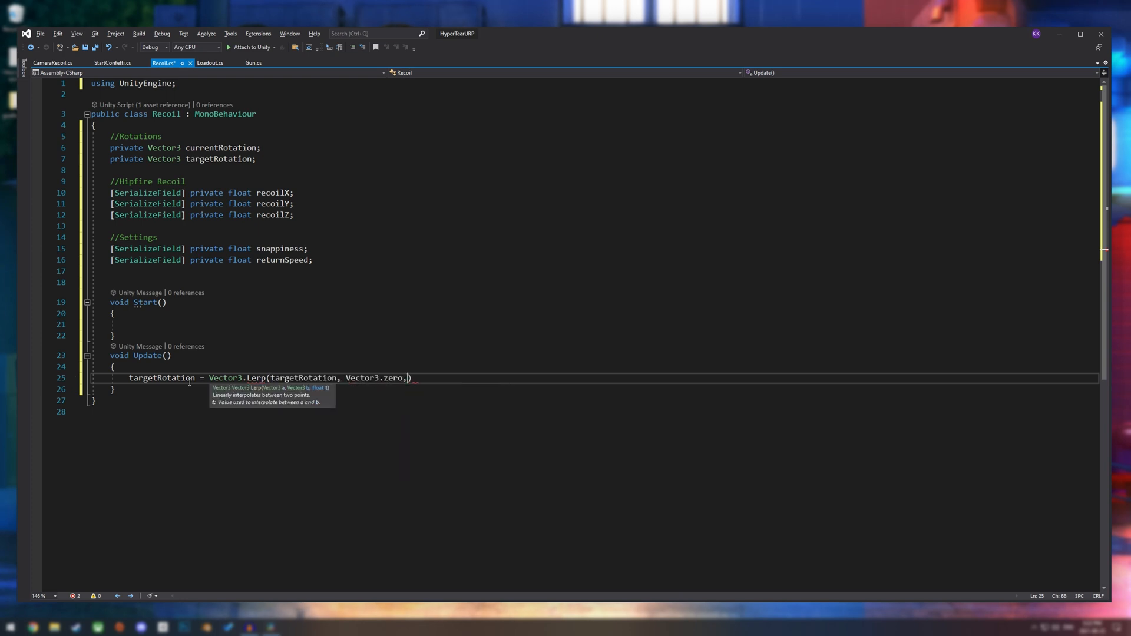
pyautogui.write('" "')
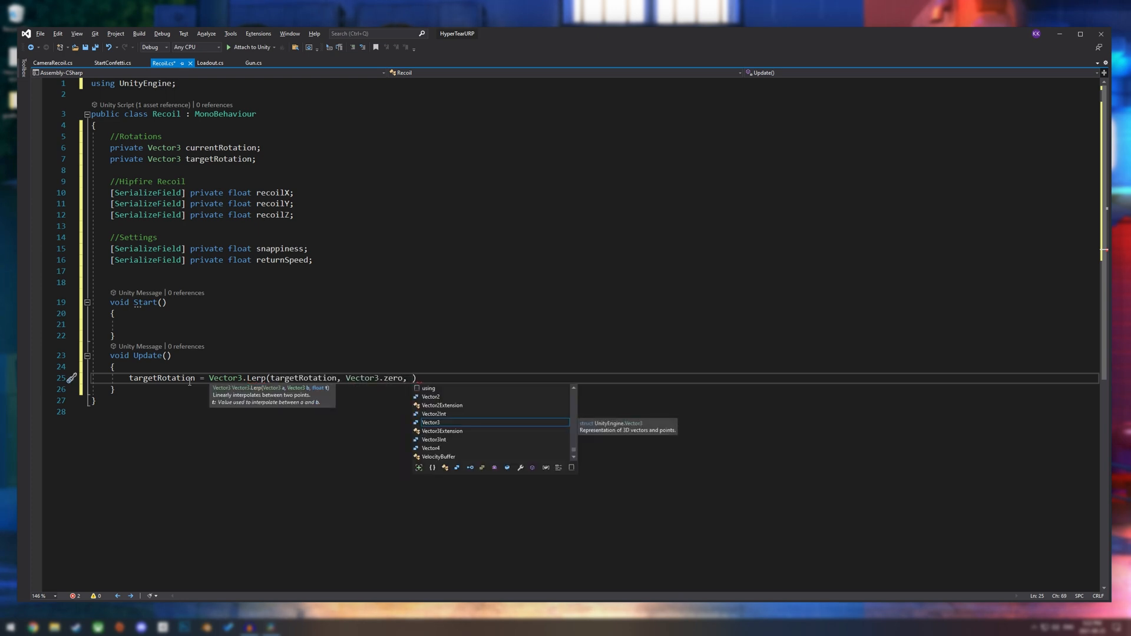
pyautogui.write('returnSpeed')
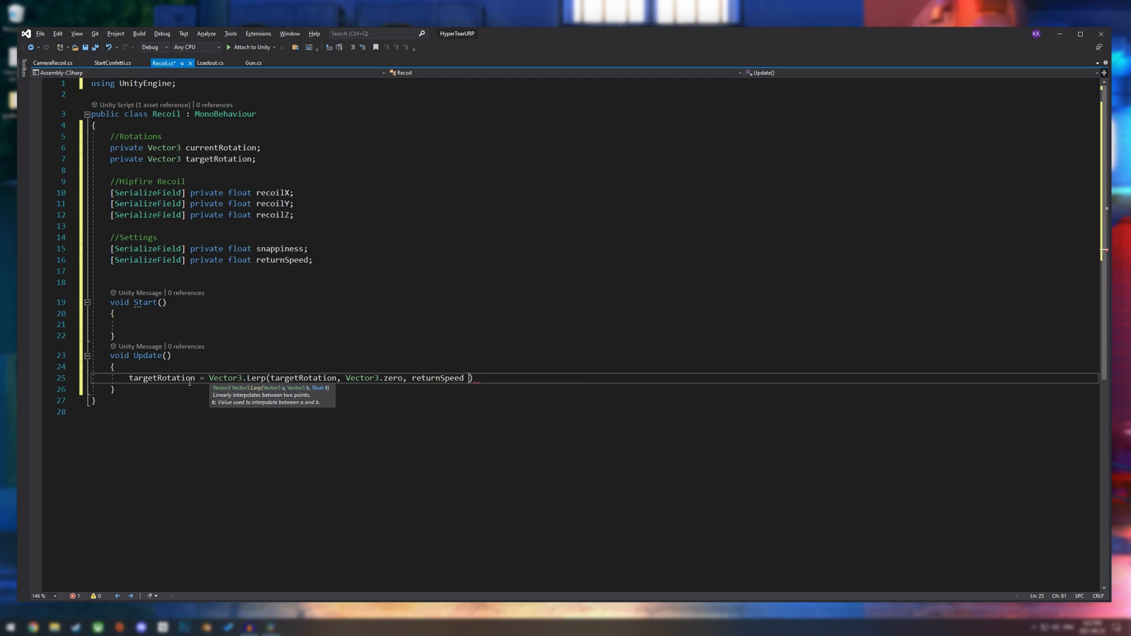
pyautogui.write('*')
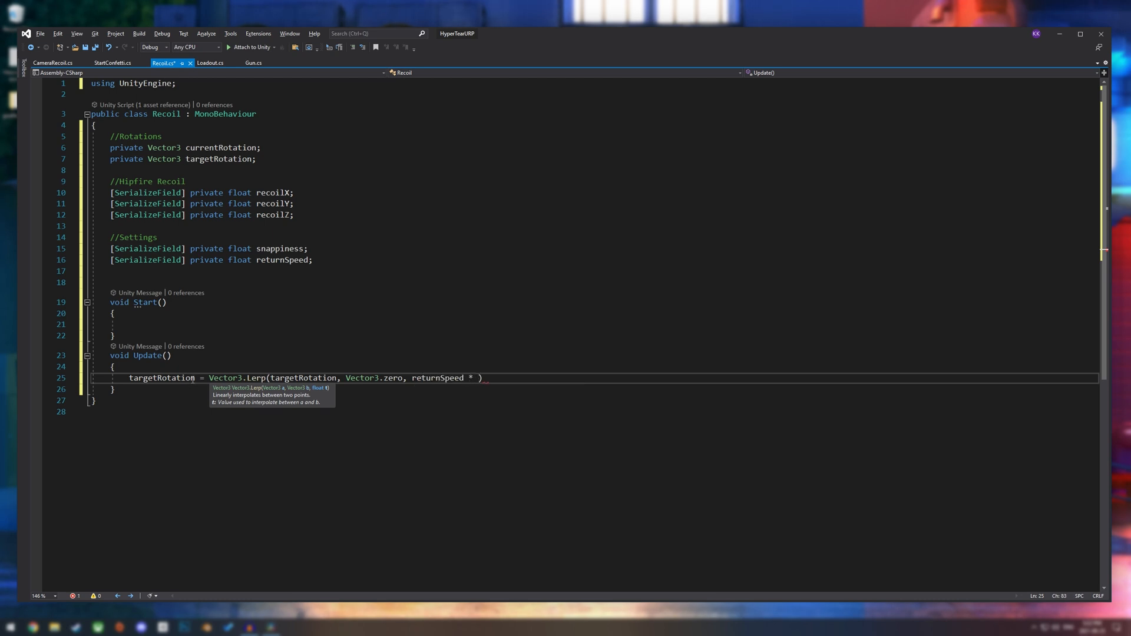
pyautogui.write('Time.deltaTime')
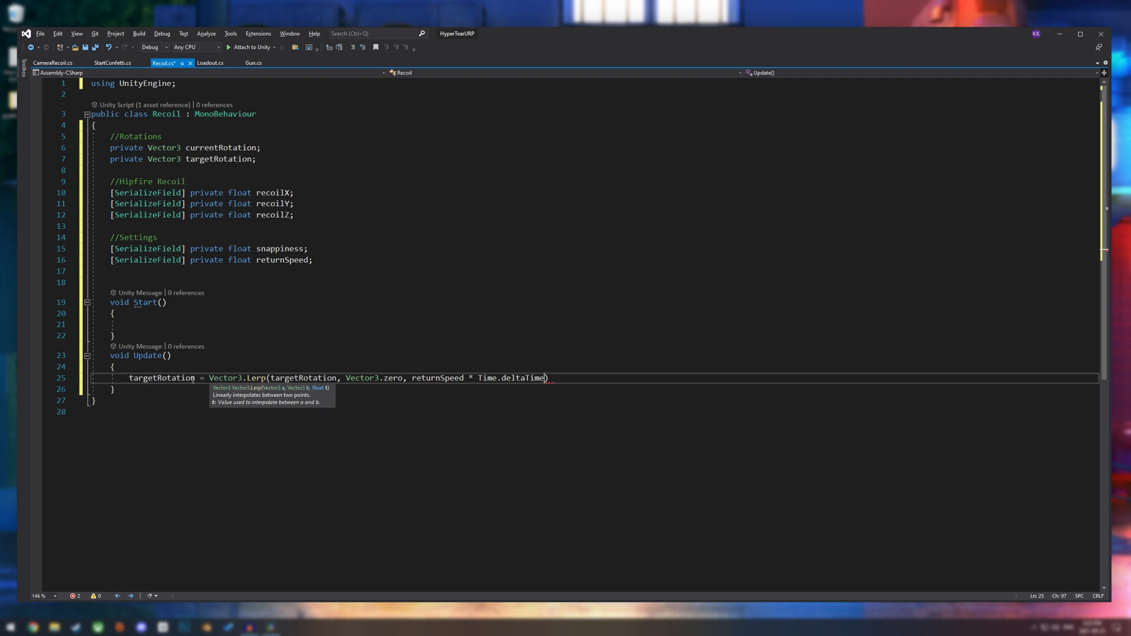
pyautogui.write(';')
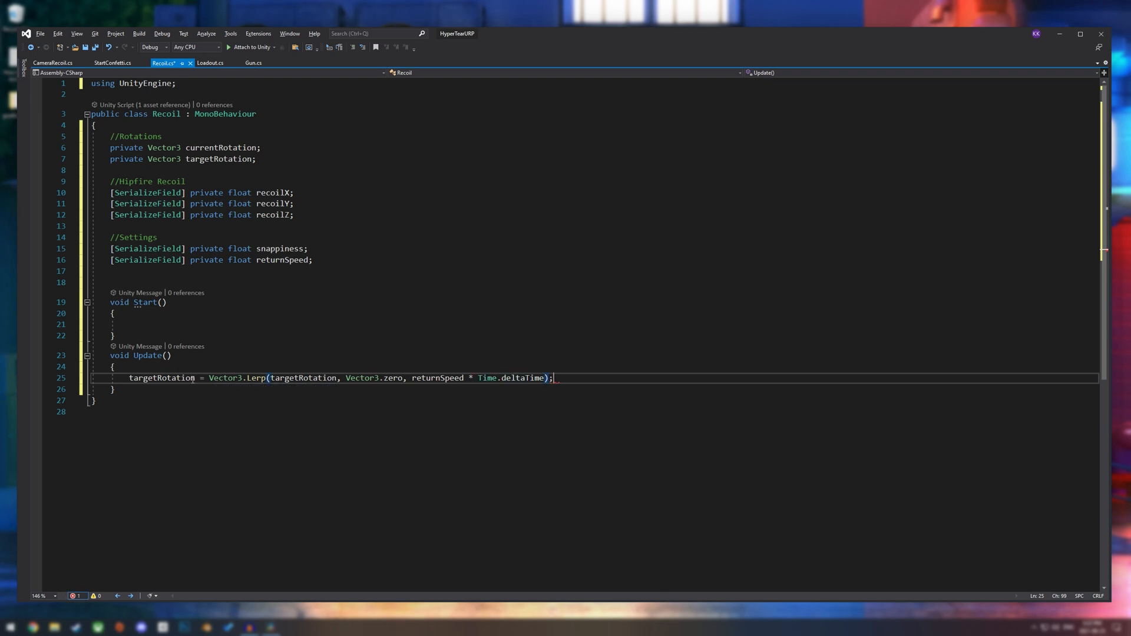
# - Slerp currentRotation toward targetRotation by snappiness * Time.fixedDeltaTime
pyautogui.press('Enter')
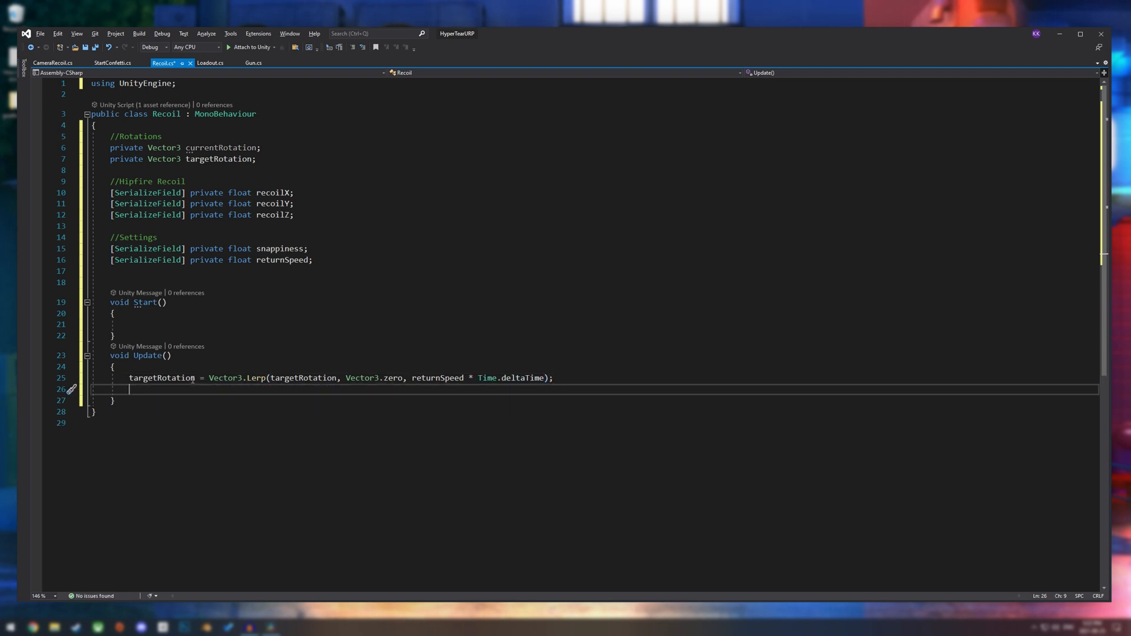
pyautogui.write('c')
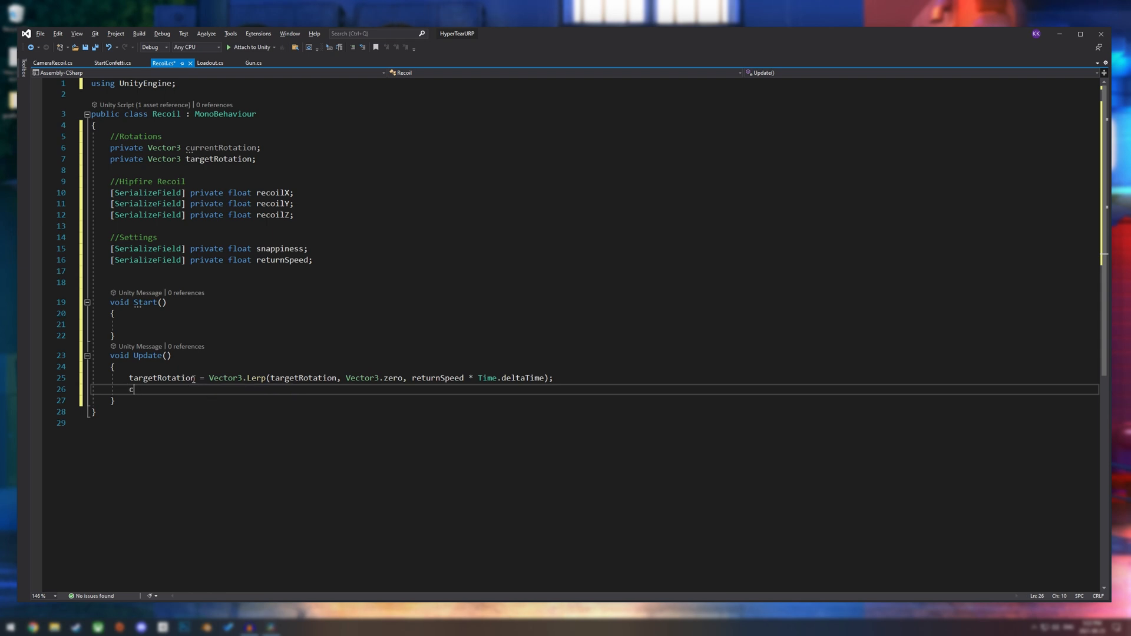
pyautogui.write('urrentRotation = Vec')
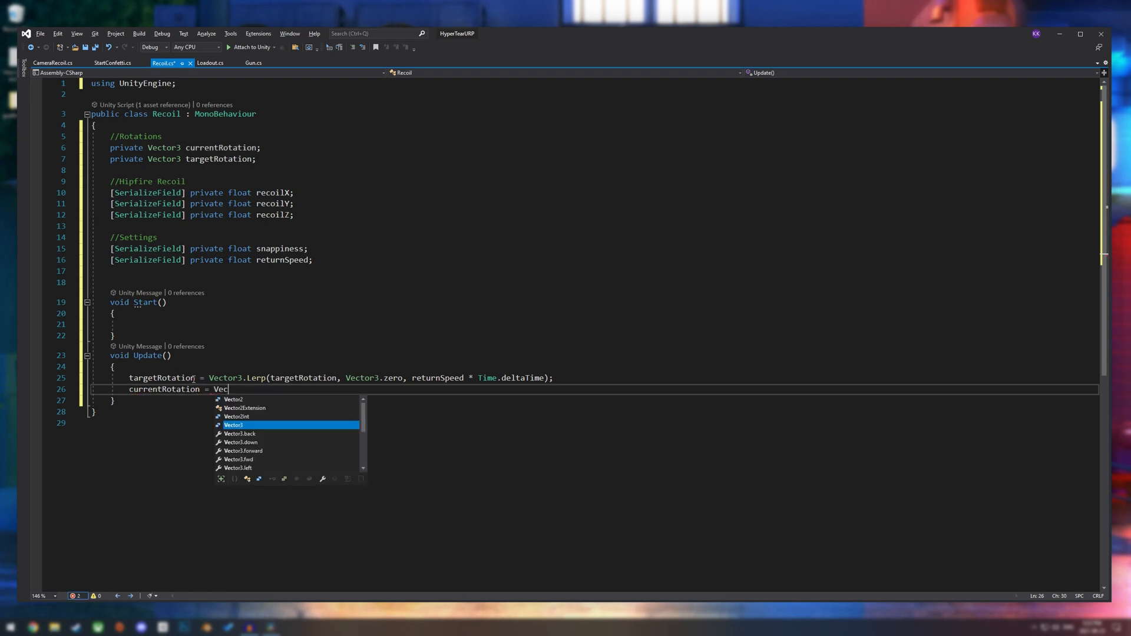
pyautogui.write('tor3.Sl')
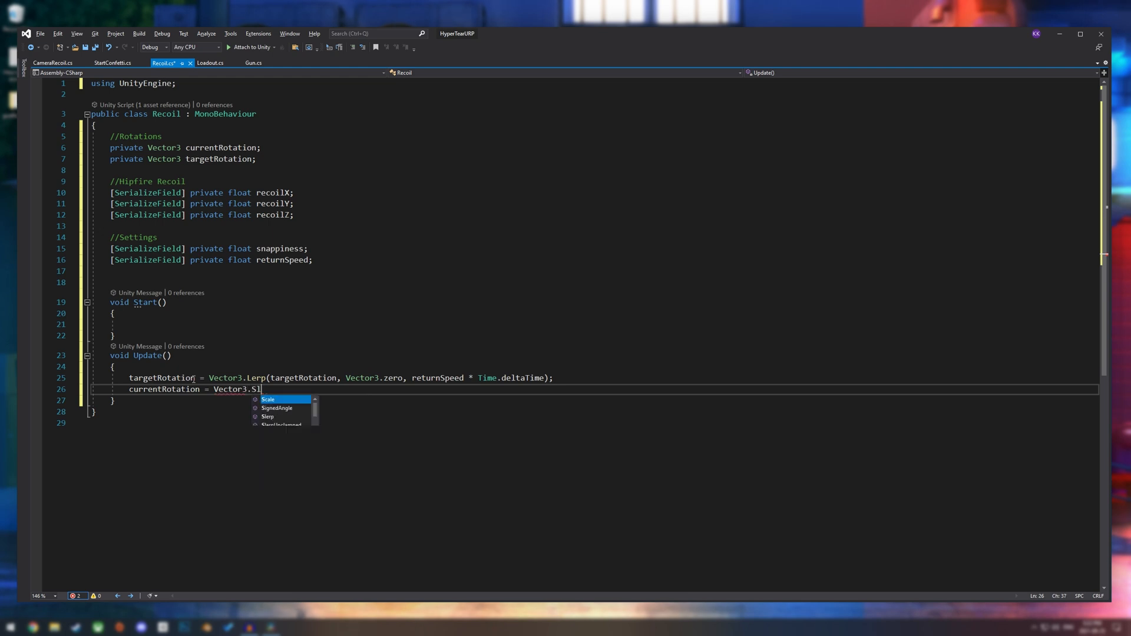
pyautogui.press('Tab')
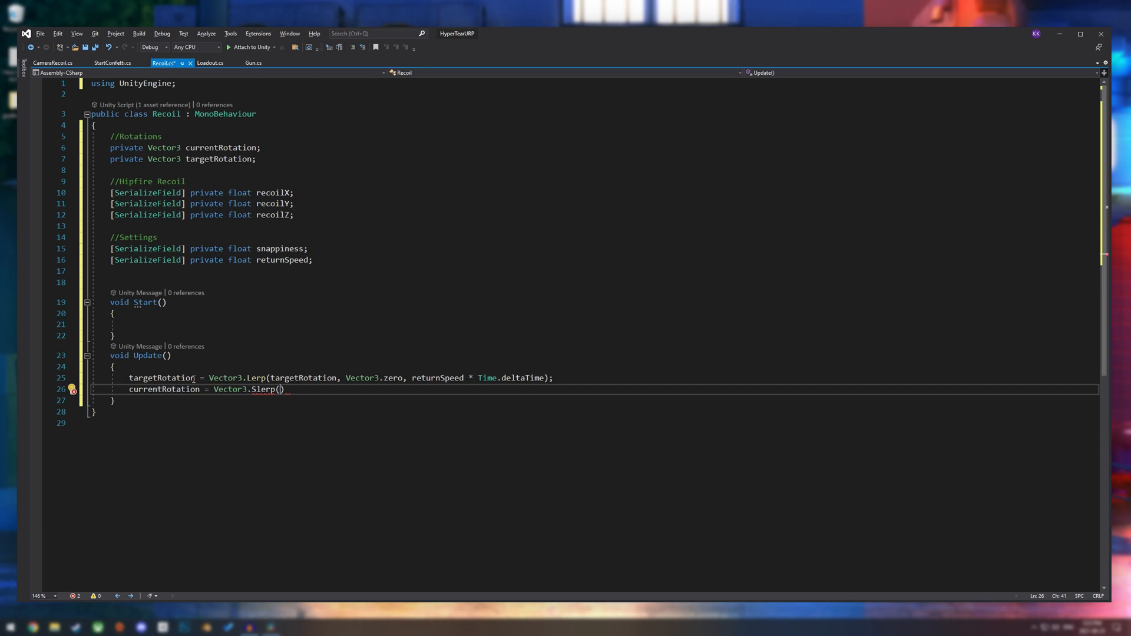
pyautogui.write('currentRotation,')
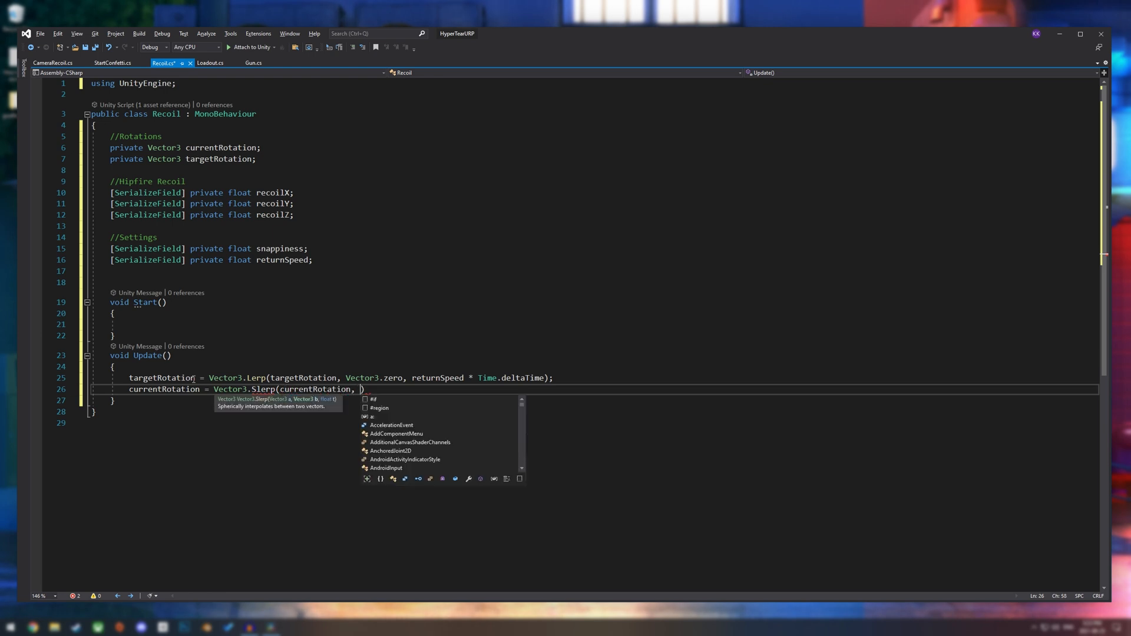
pyautogui.write('tar')
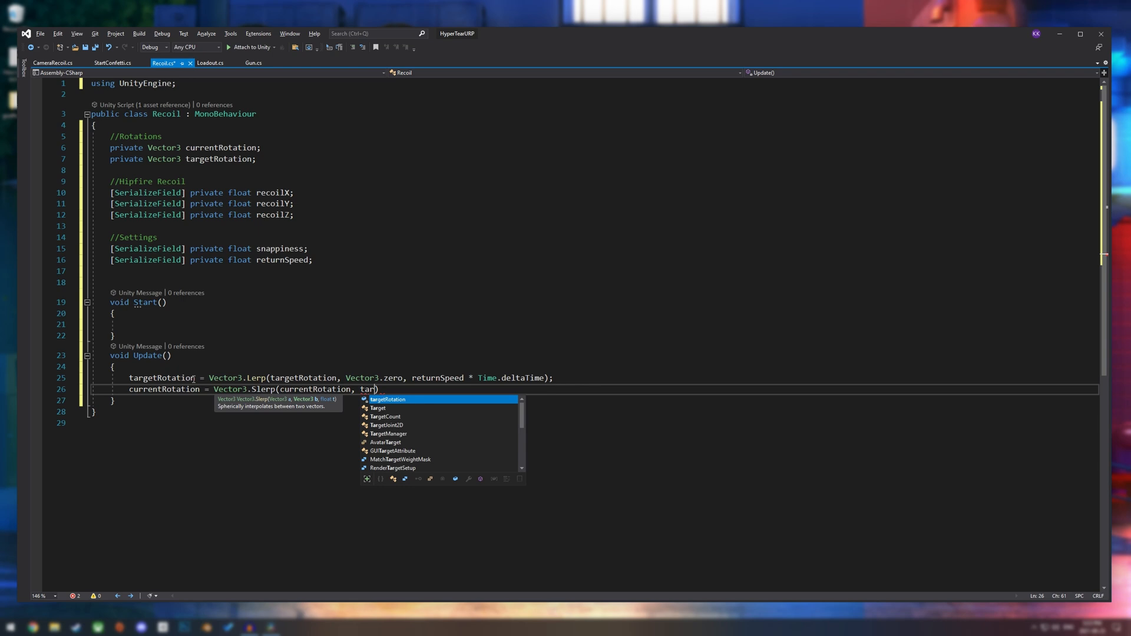
pyautogui.press('Tab')
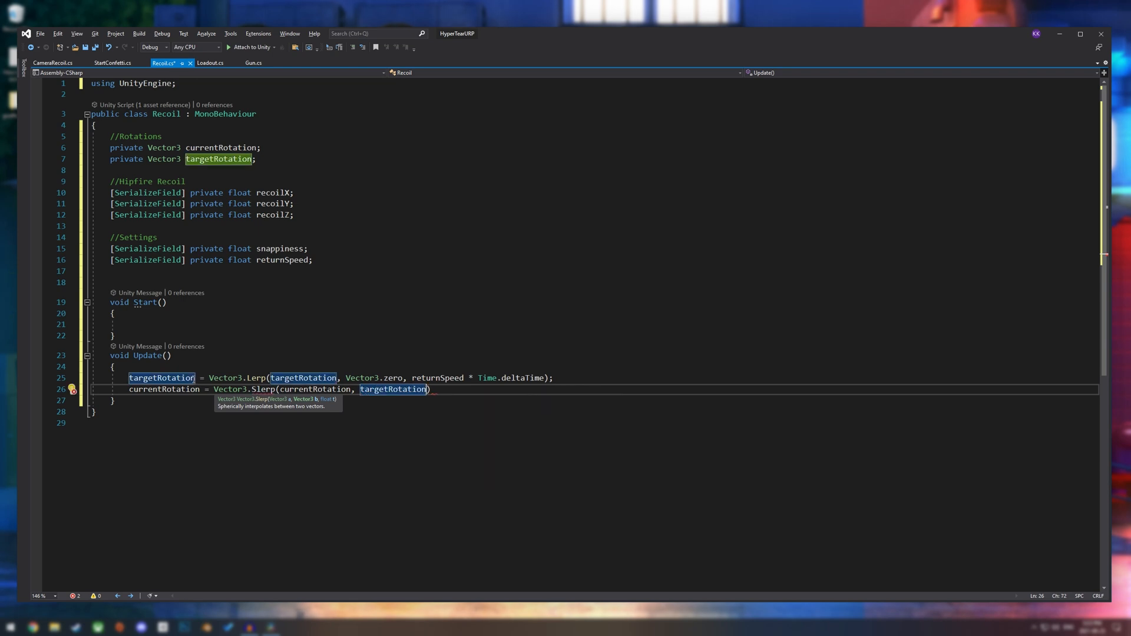
pyautogui.write(',')
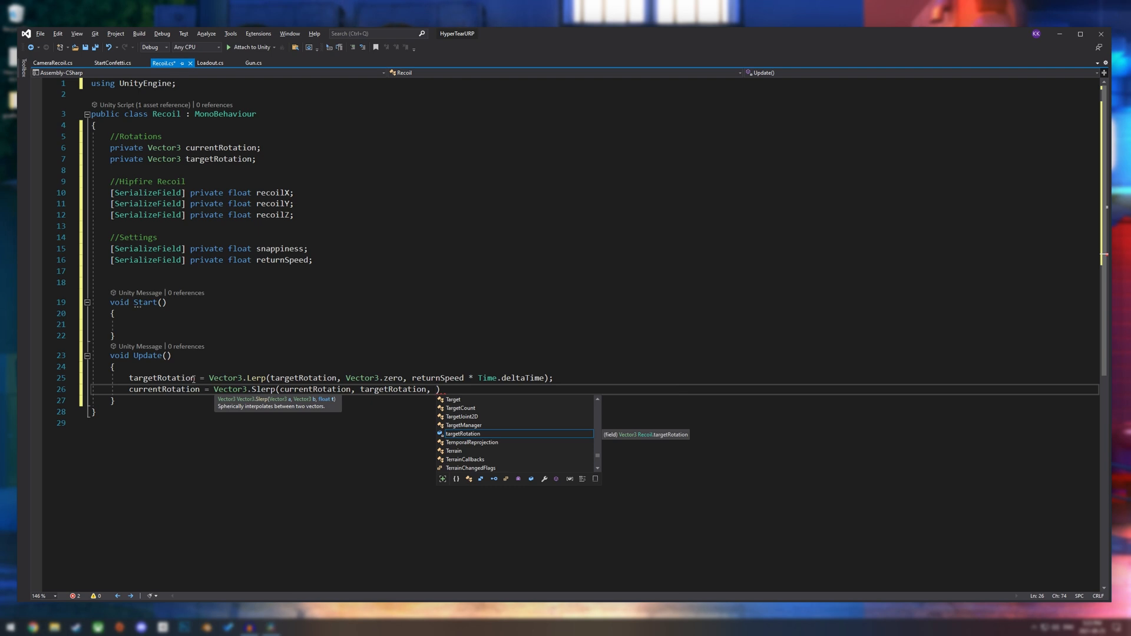
pyautogui.write('snappiness *')
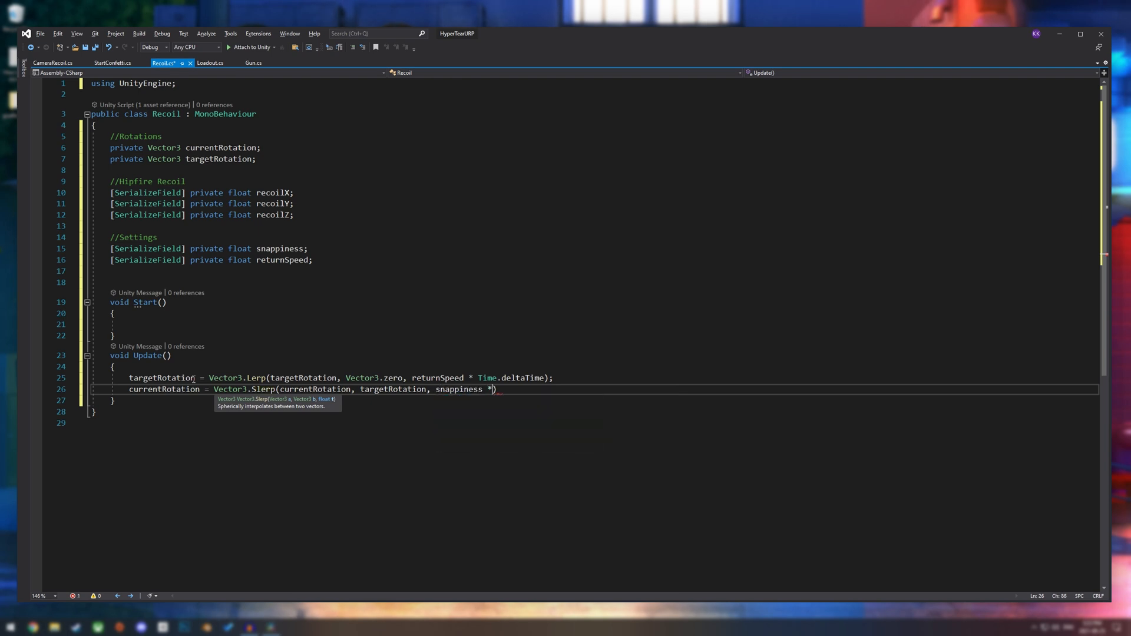
pyautogui.write('T')
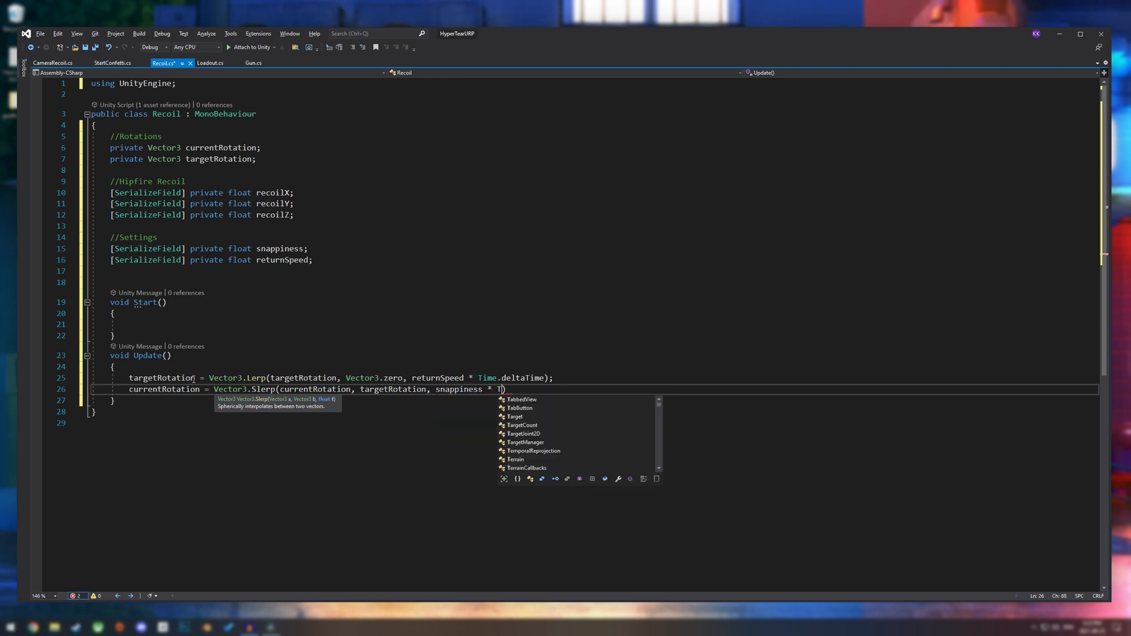
pyautogui.write('ime.')
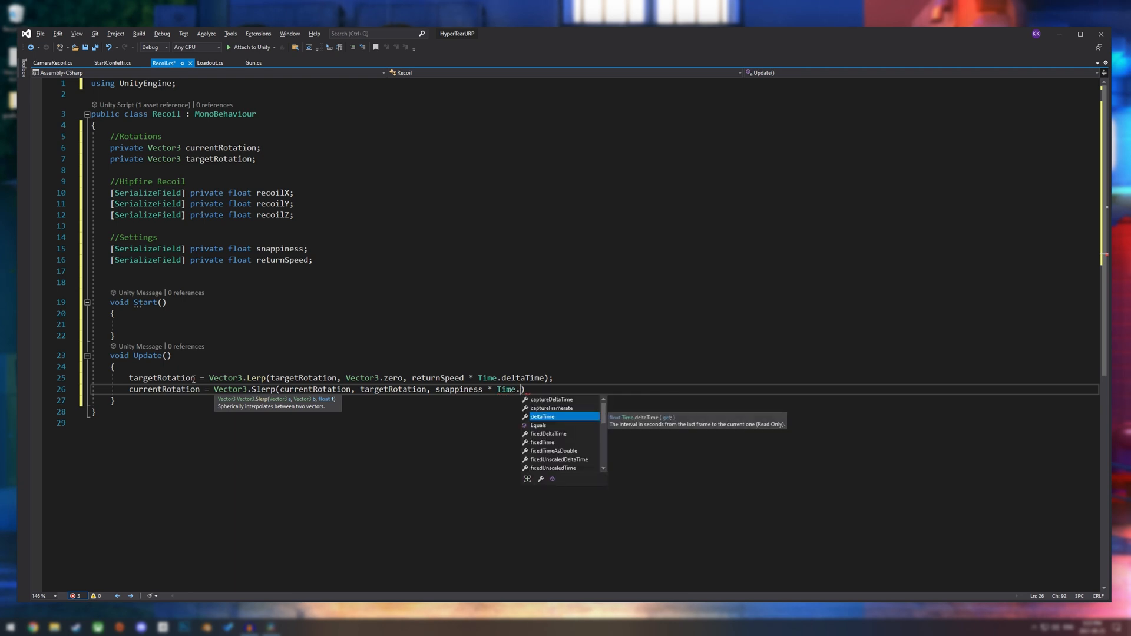
pyautogui.write('fixedDeltaTime)')
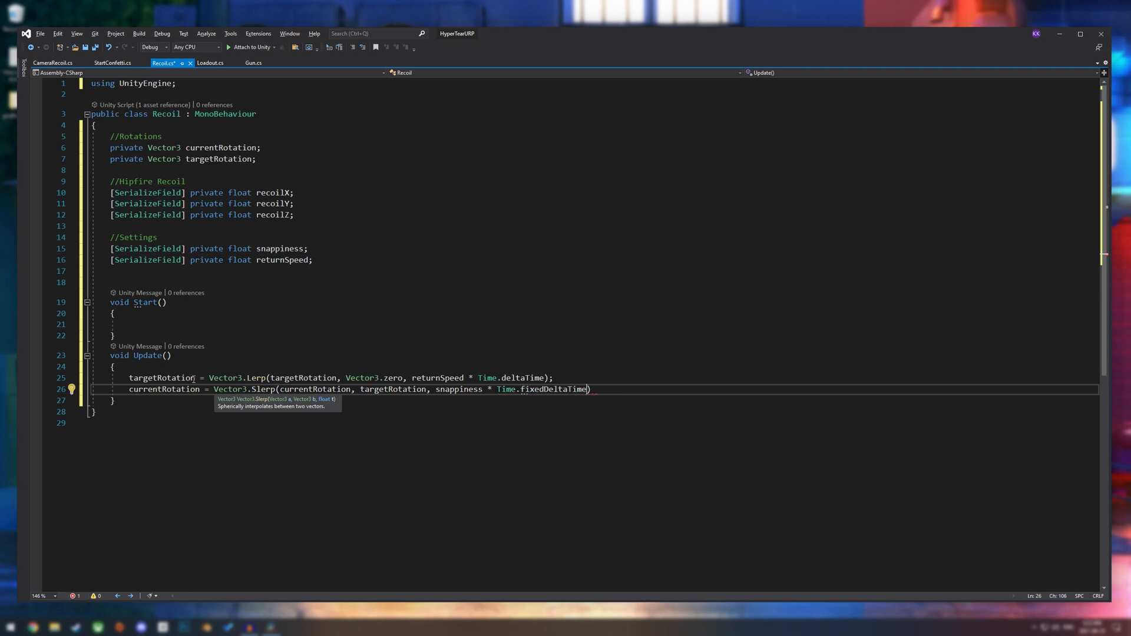
pyautogui.write(');')
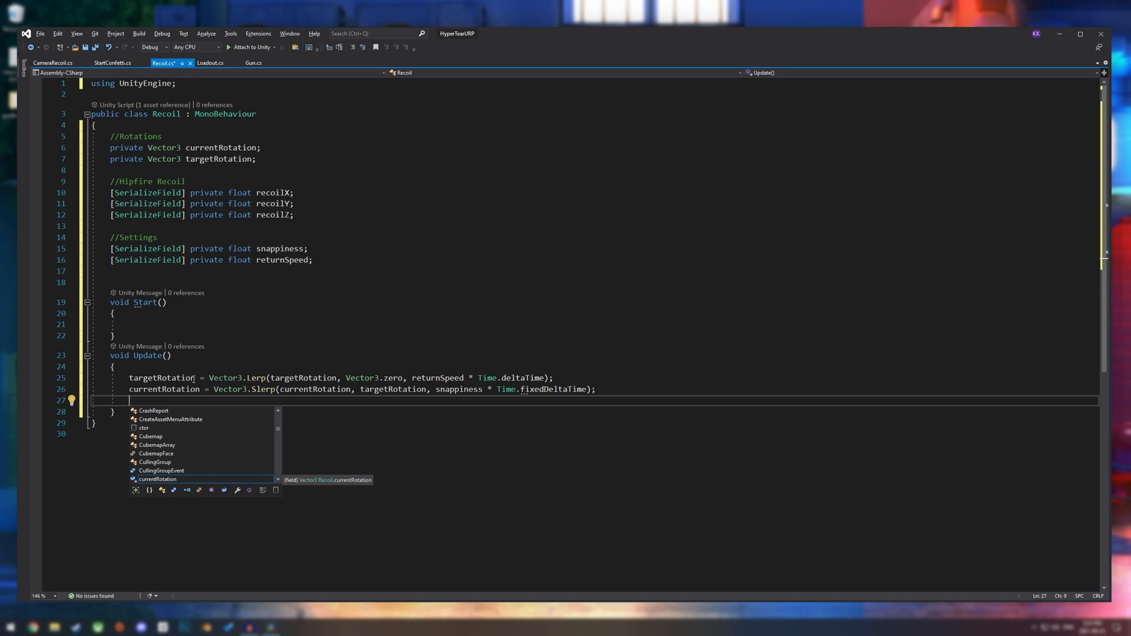
# - Set transform.localRotation = Quaternion.Euler(currentRotation) at the end of Update
pyautogui.write('transform.loc')
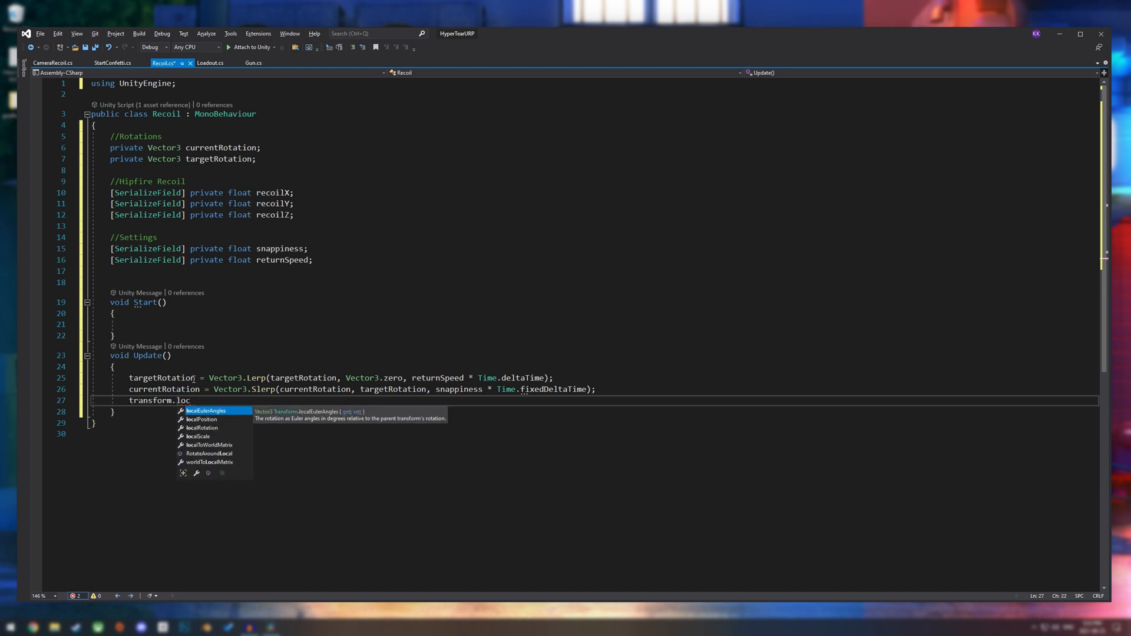
pyautogui.write('alRotation = Quaternion')
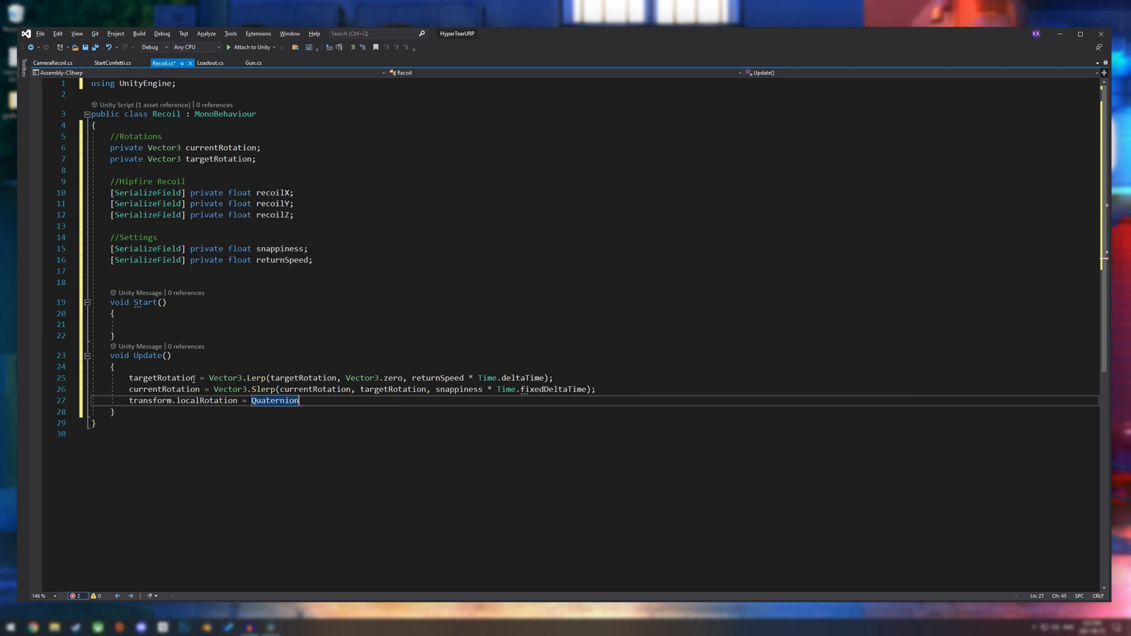
pyautogui.write('.Euler')
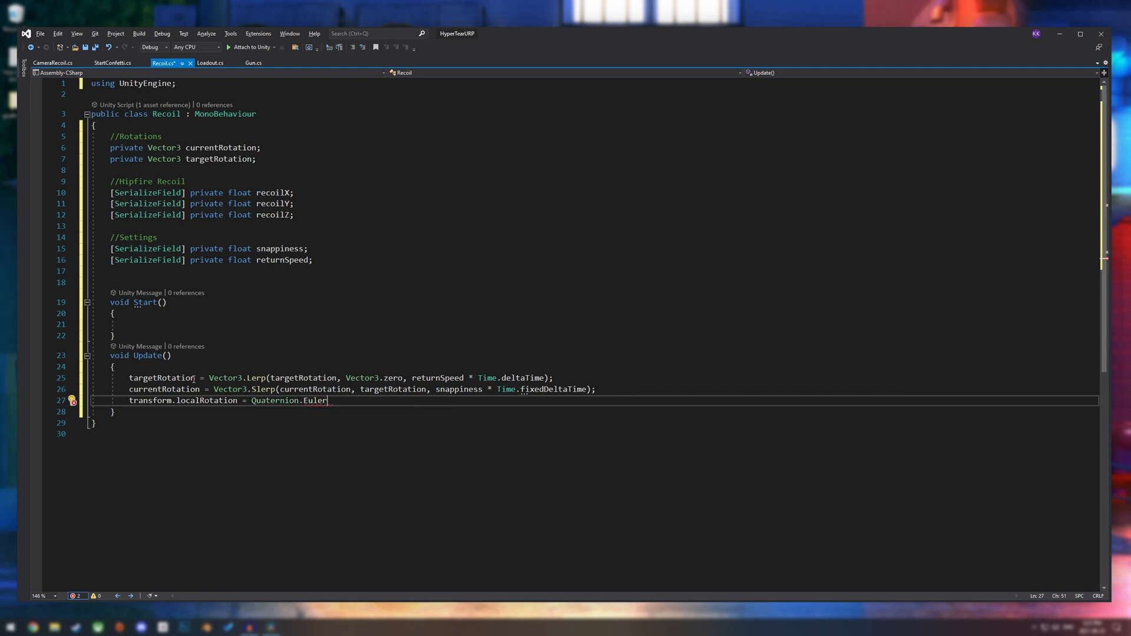
pyautogui.write('(currentRotation);')
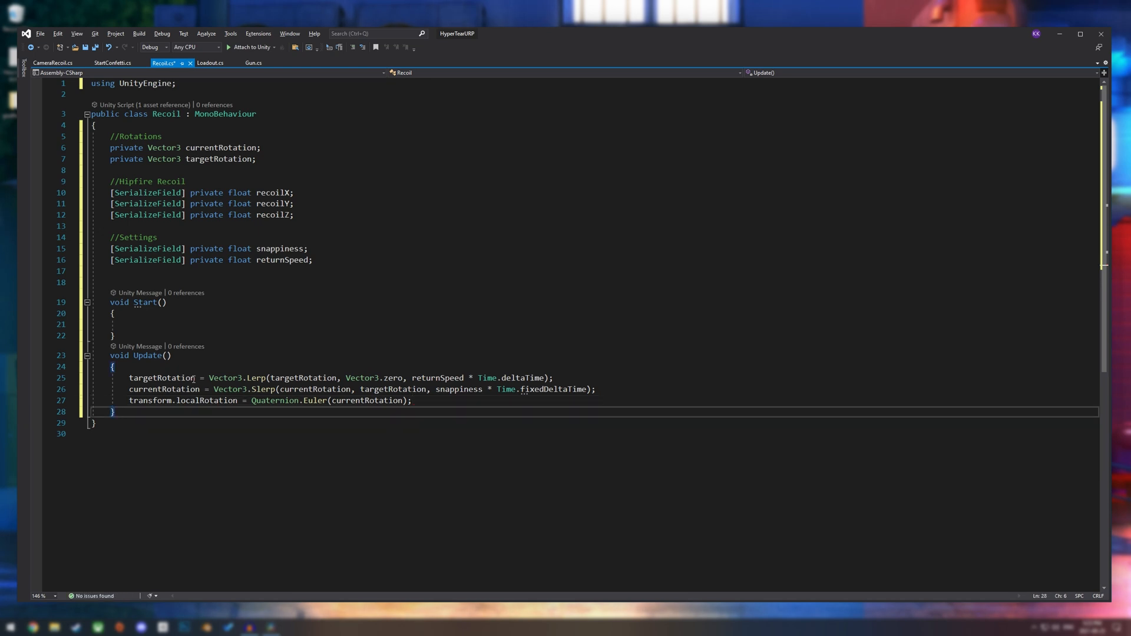
pyautogui.press('Enter')
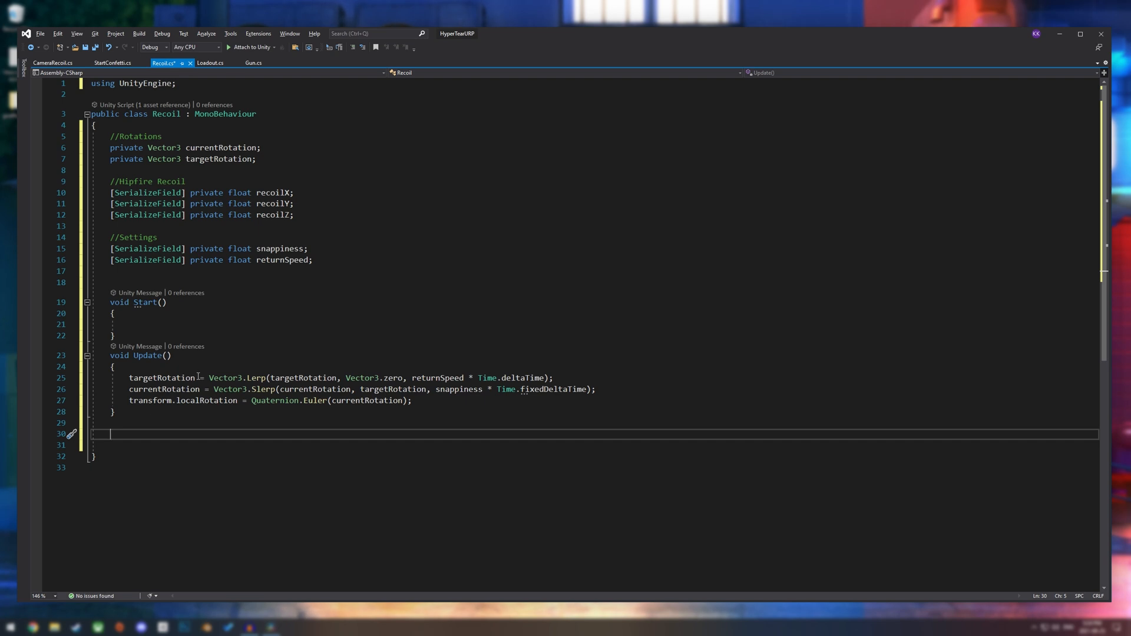
# - Declare public void RecoilFire() assigning targetRotation a new Vector3
pyautogui.write('public')
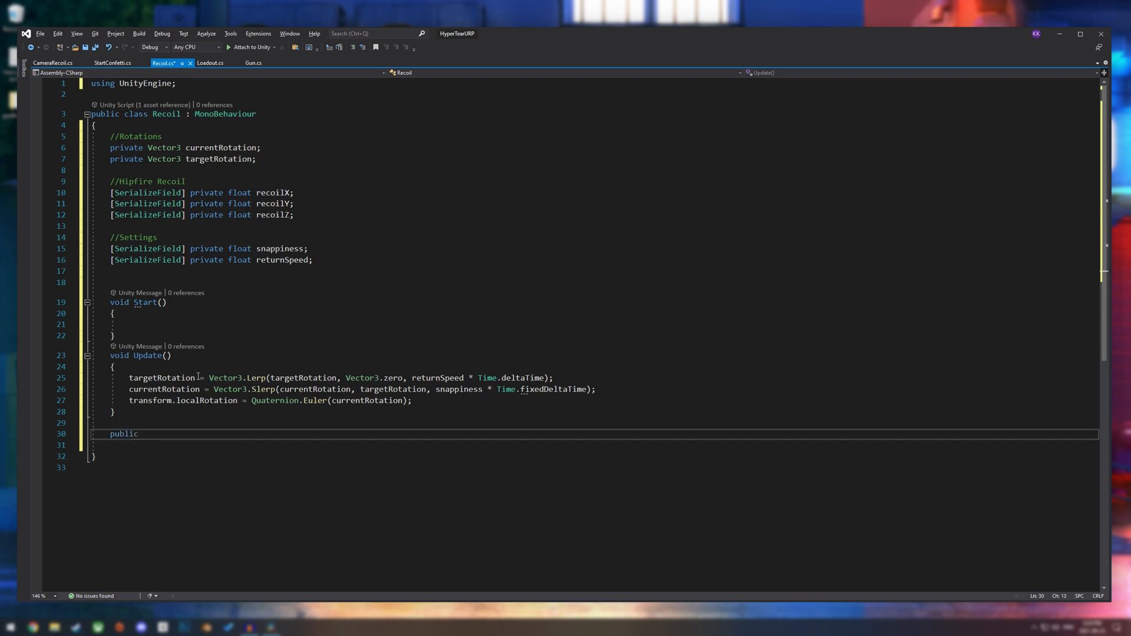
pyautogui.write('void Recoil')
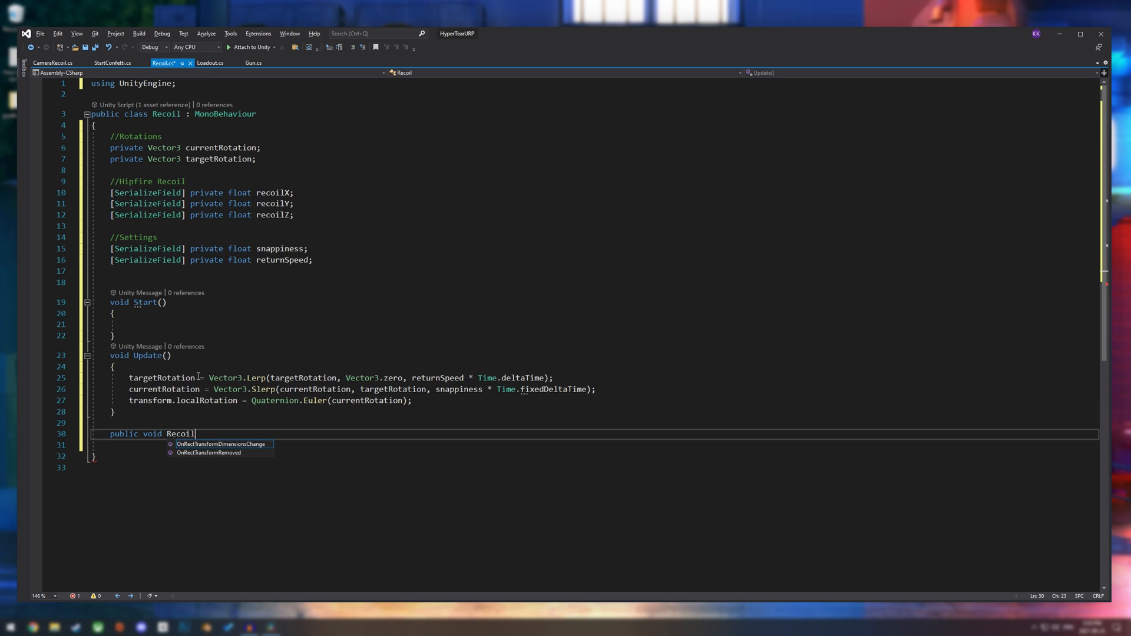
pyautogui.write('Fire()')
pyautogui.click(593, 445)
pyautogui.write('{')
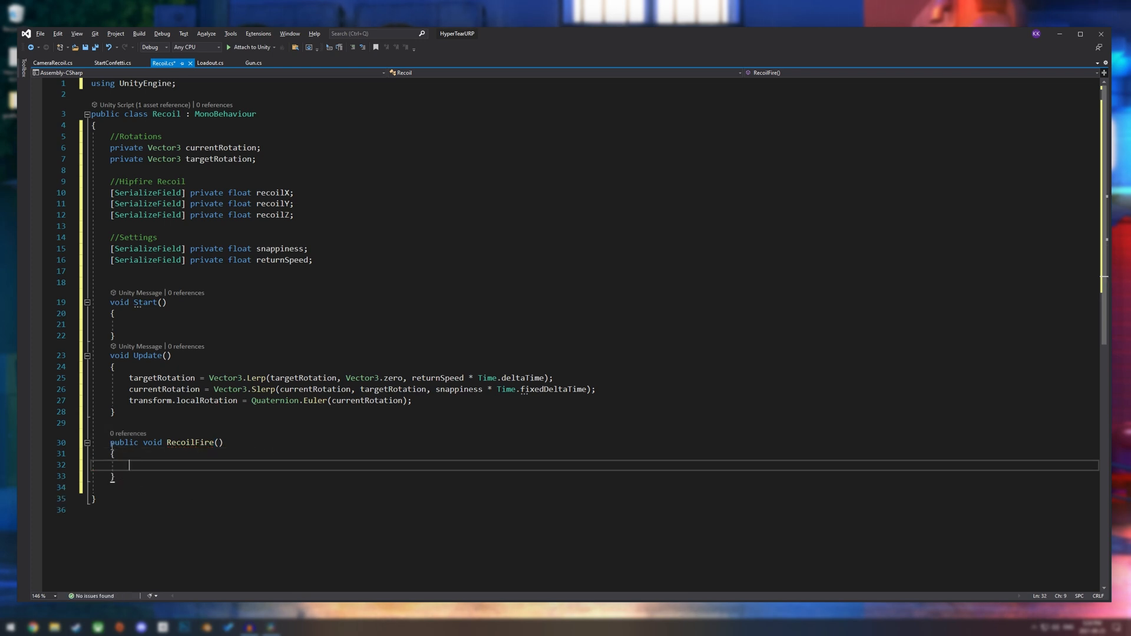
pyautogui.write('targetRotation +')
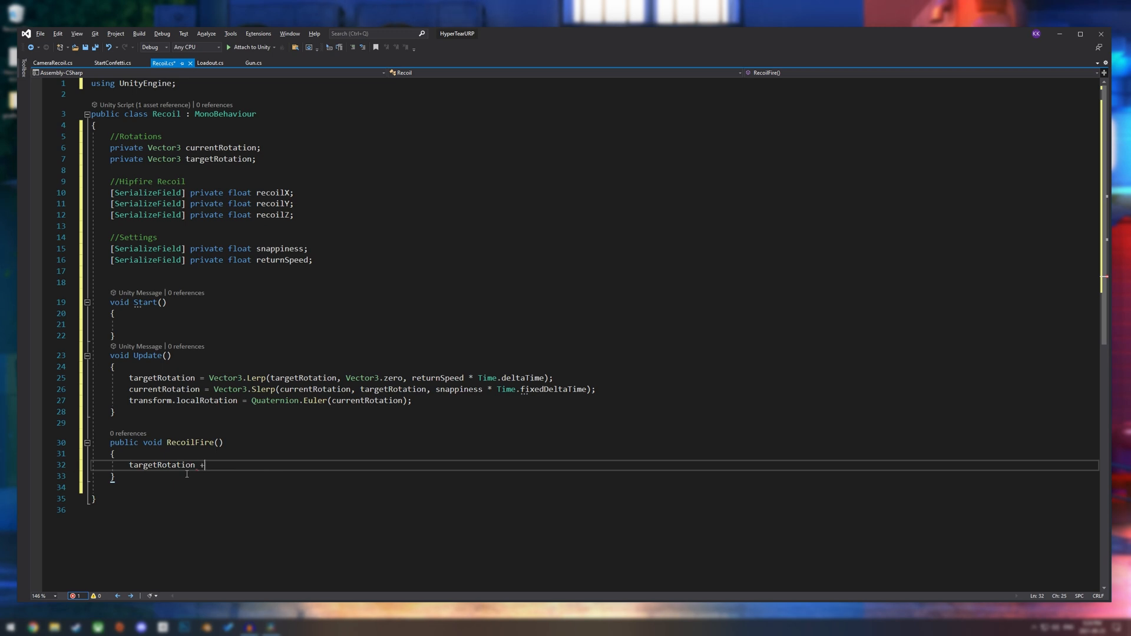
pyautogui.write('= new')
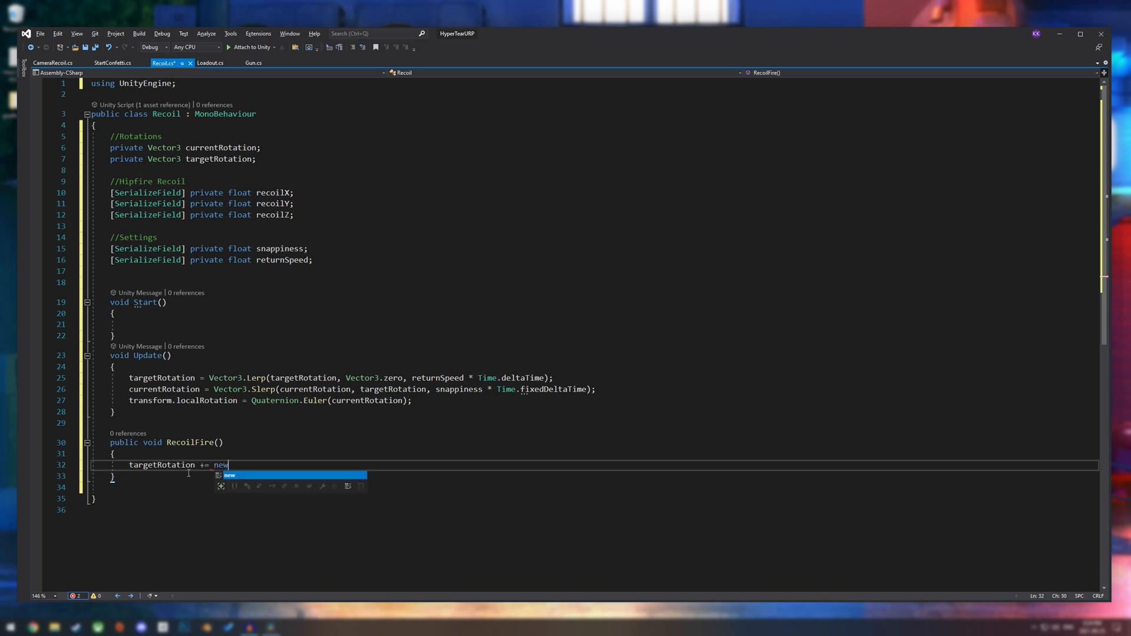
pyautogui.write('Vector3')
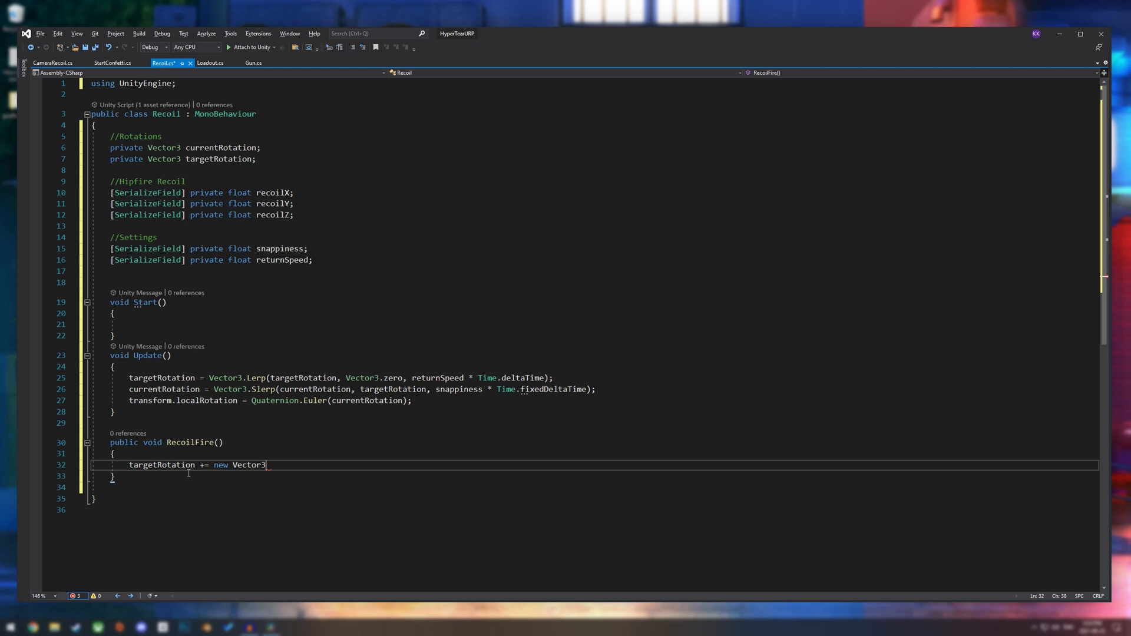
pyautogui.write('()')
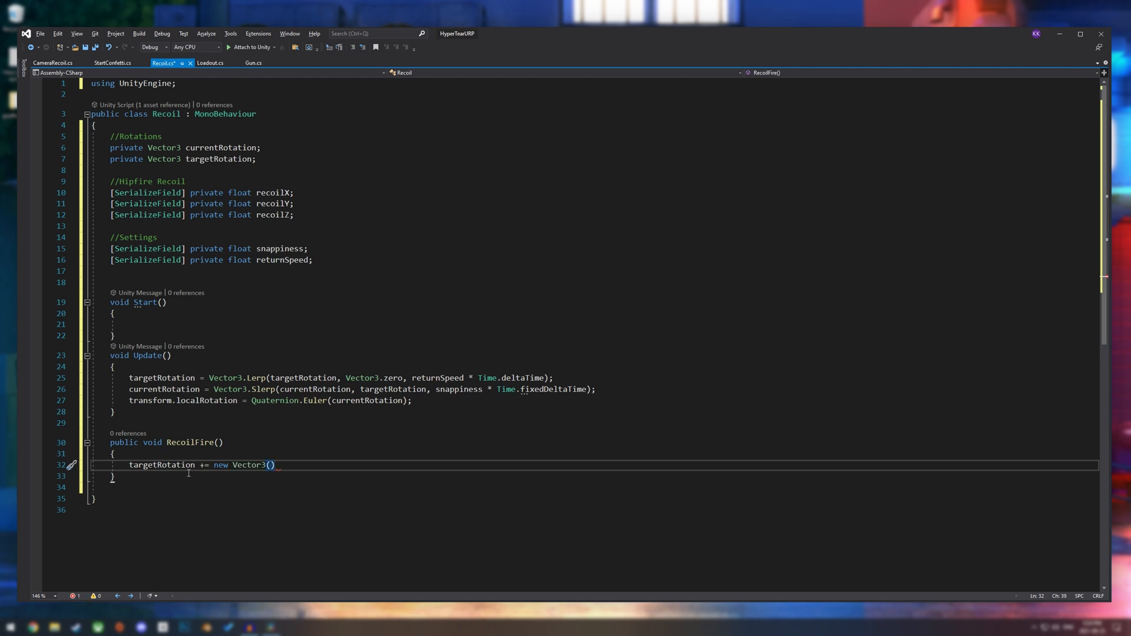
# - Fill the Vector3 with recoilX, Random.Range(-recoilY, recoilY) and Random.Range(-recoilZ, recoilZ)
pyautogui.write('recoilX')
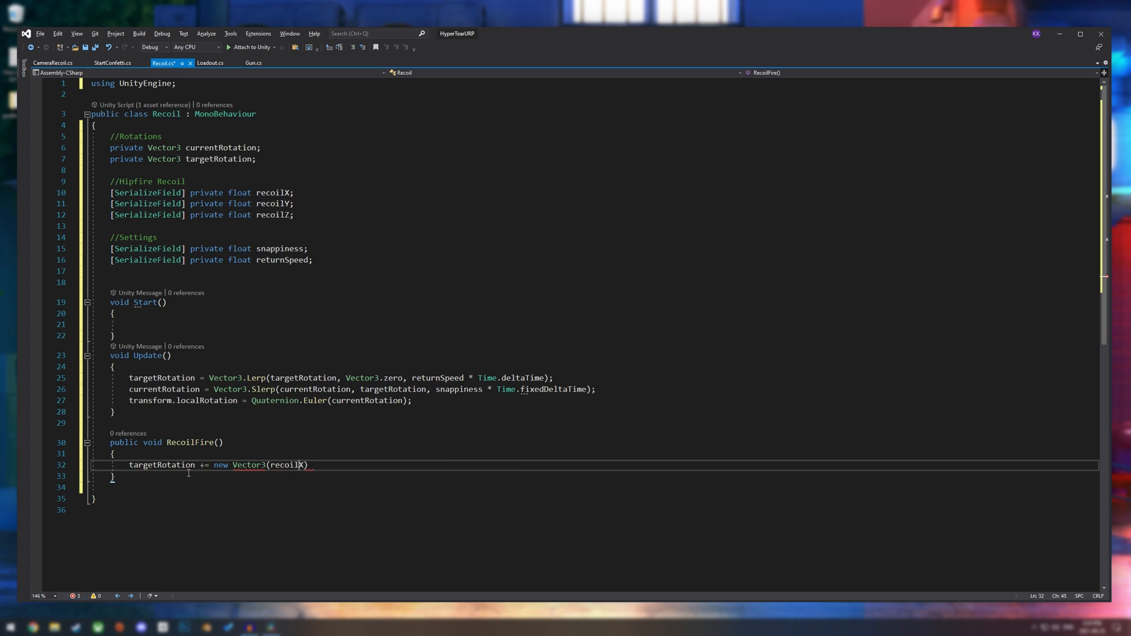
pyautogui.write('-')
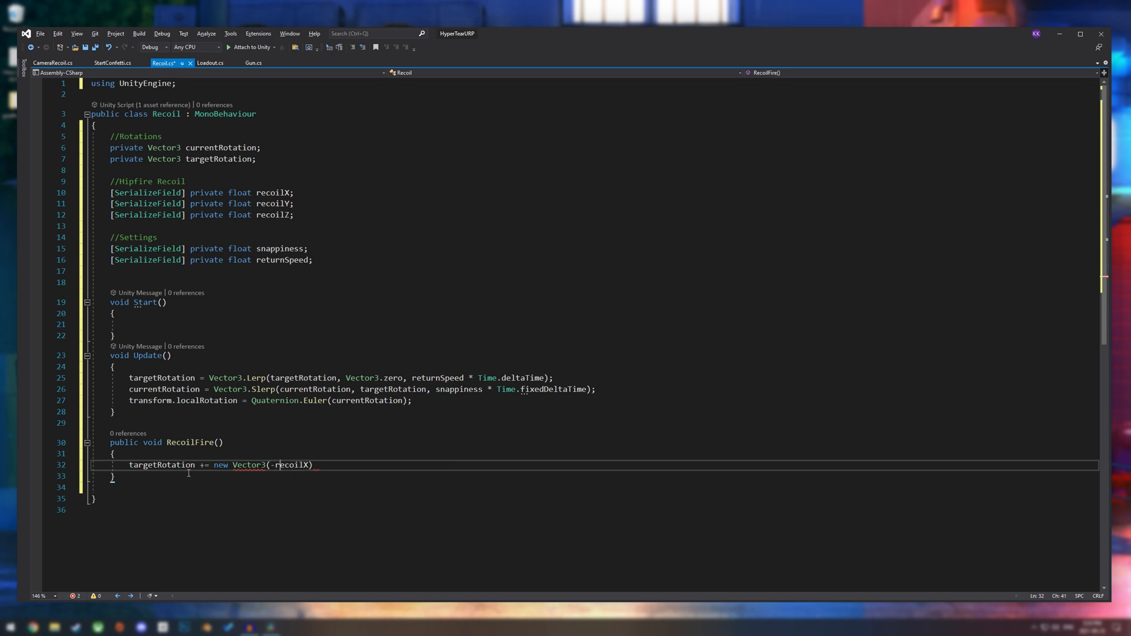
pyautogui.press('Backspace')
pyautogui.write(', Random.')
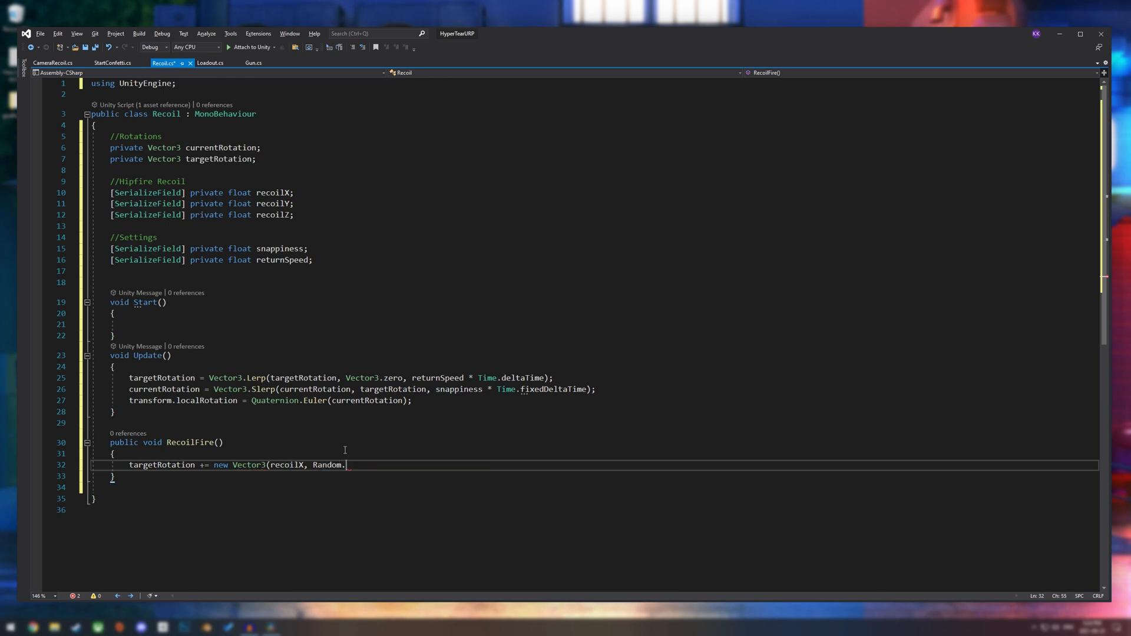
pyautogui.write('Range(')
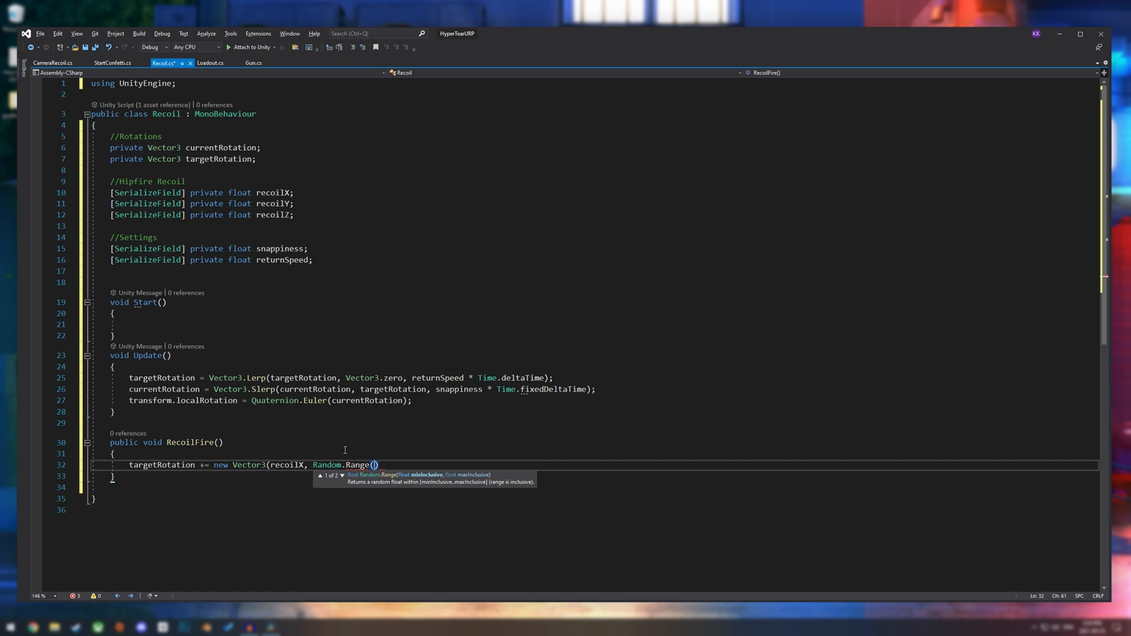
pyautogui.write('-recoilY, r')
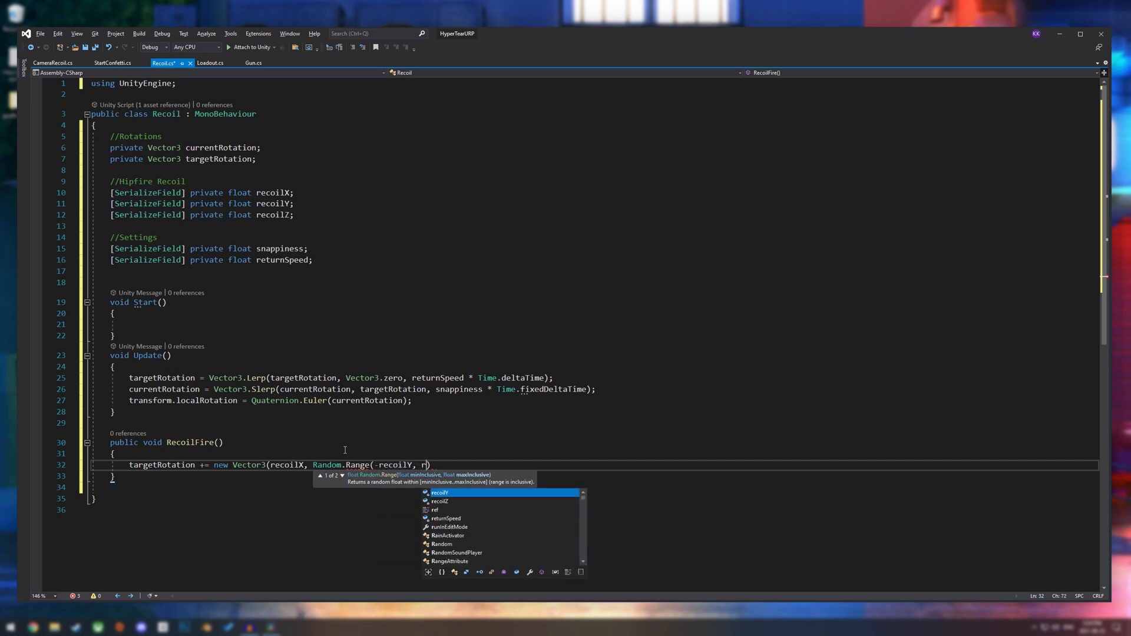
pyautogui.write('ecoil')
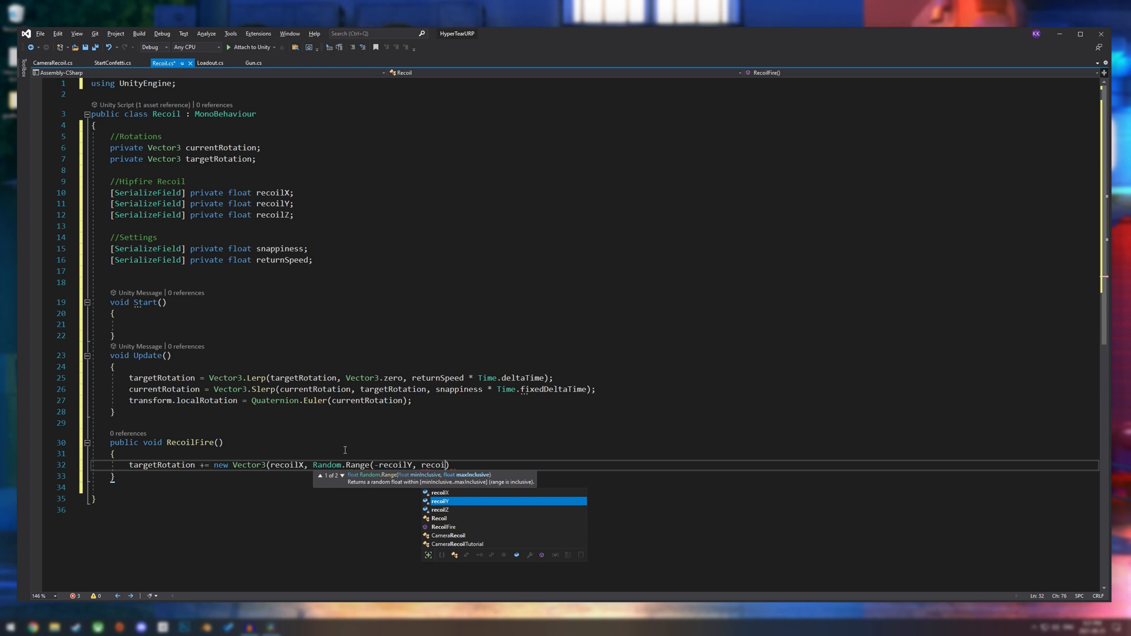
pyautogui.press('Tab')
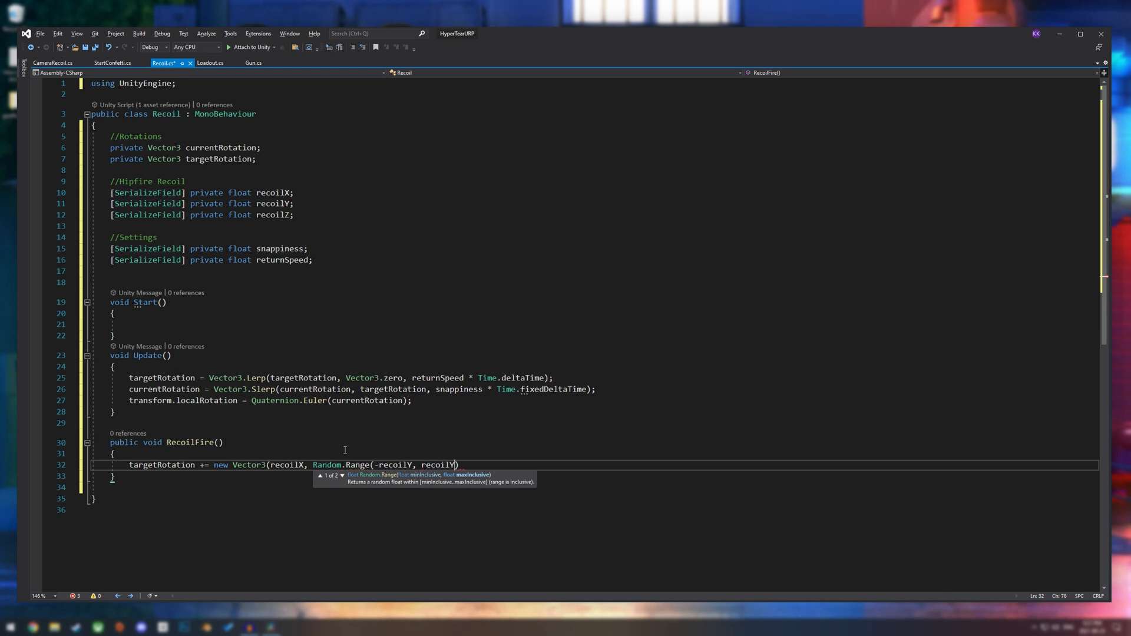
pyautogui.write(',')
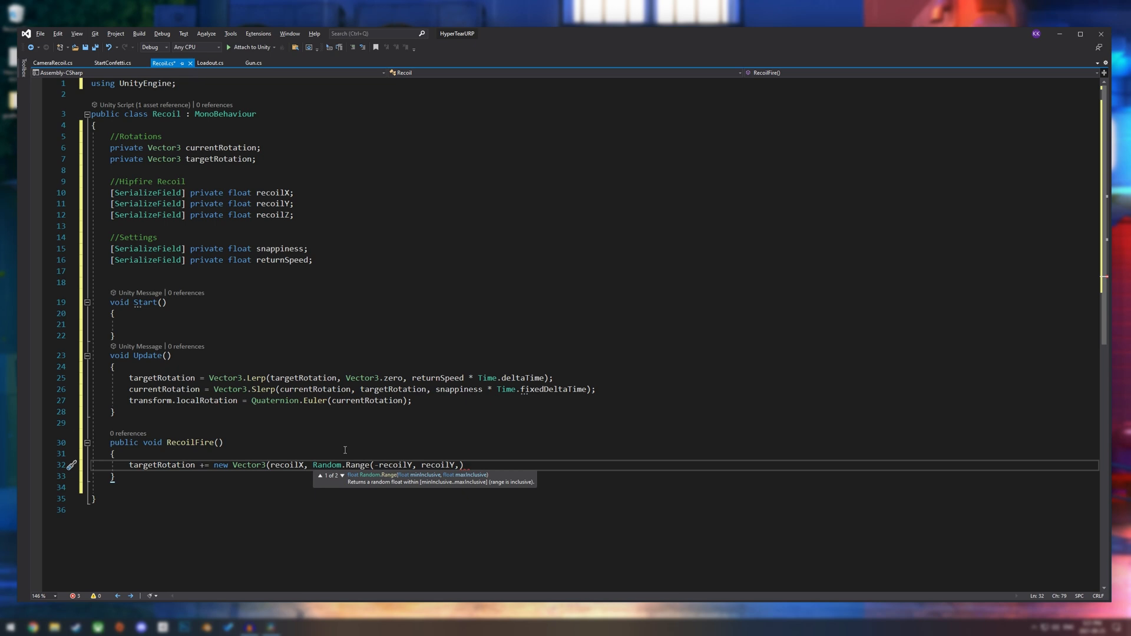
pyautogui.press('Backspace')
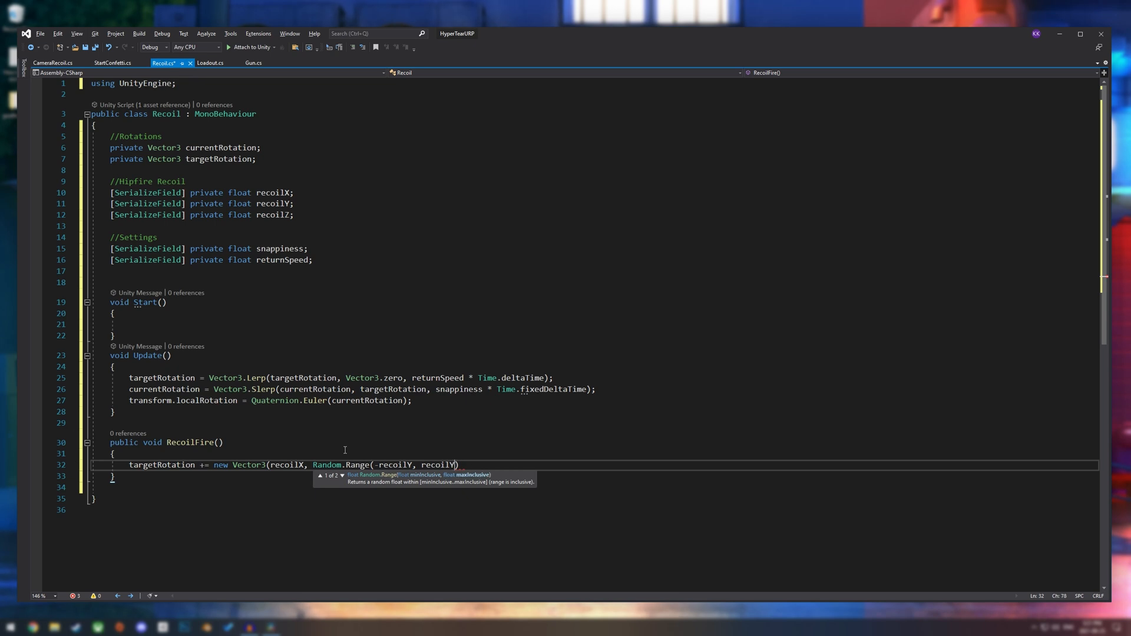
pyautogui.write(')')
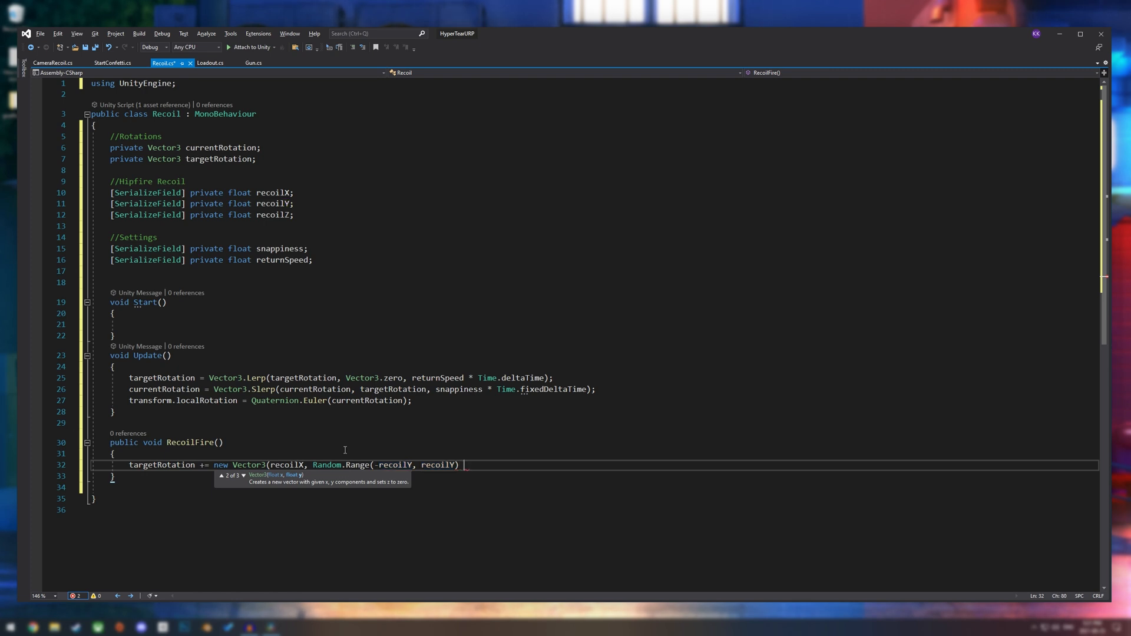
pyautogui.write('Ran')
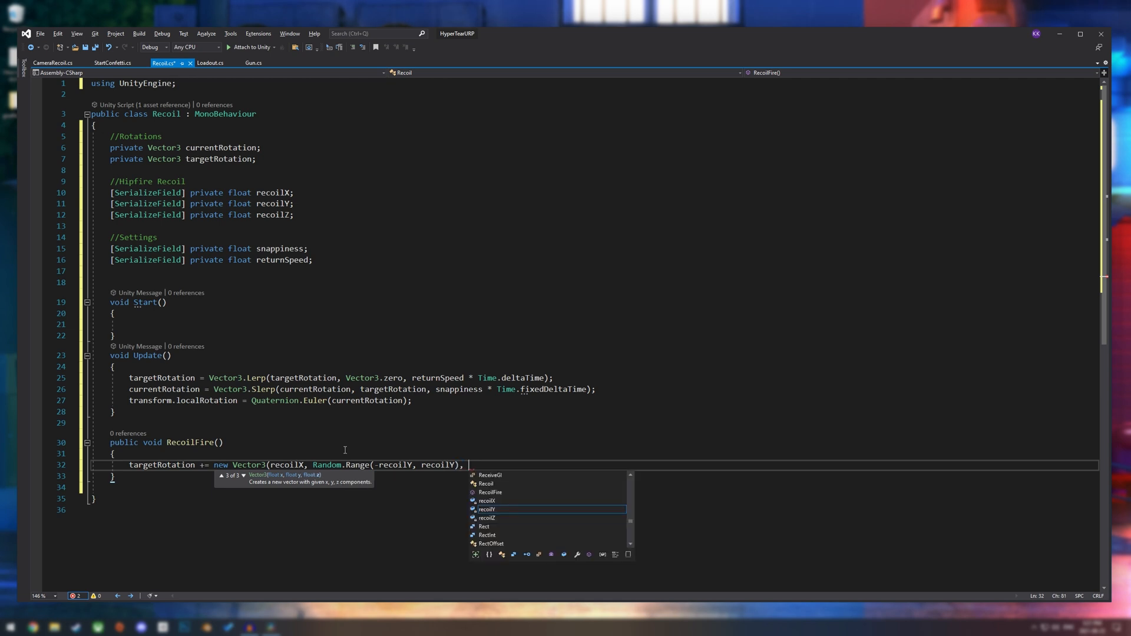
pyautogui.write('Random.Range')
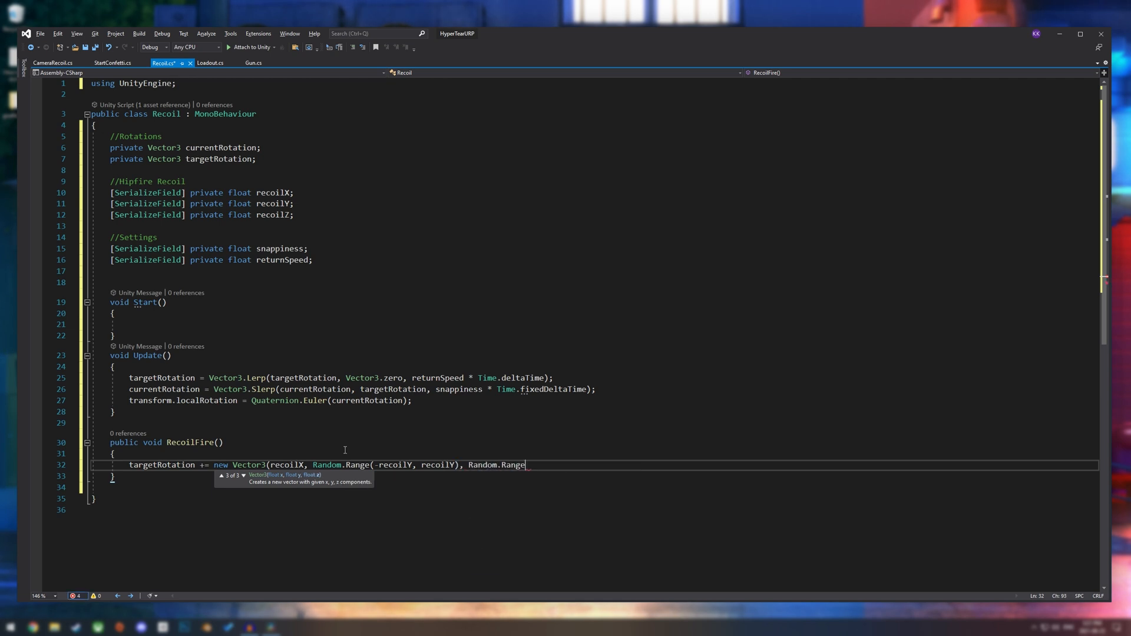
pyautogui.write('()')
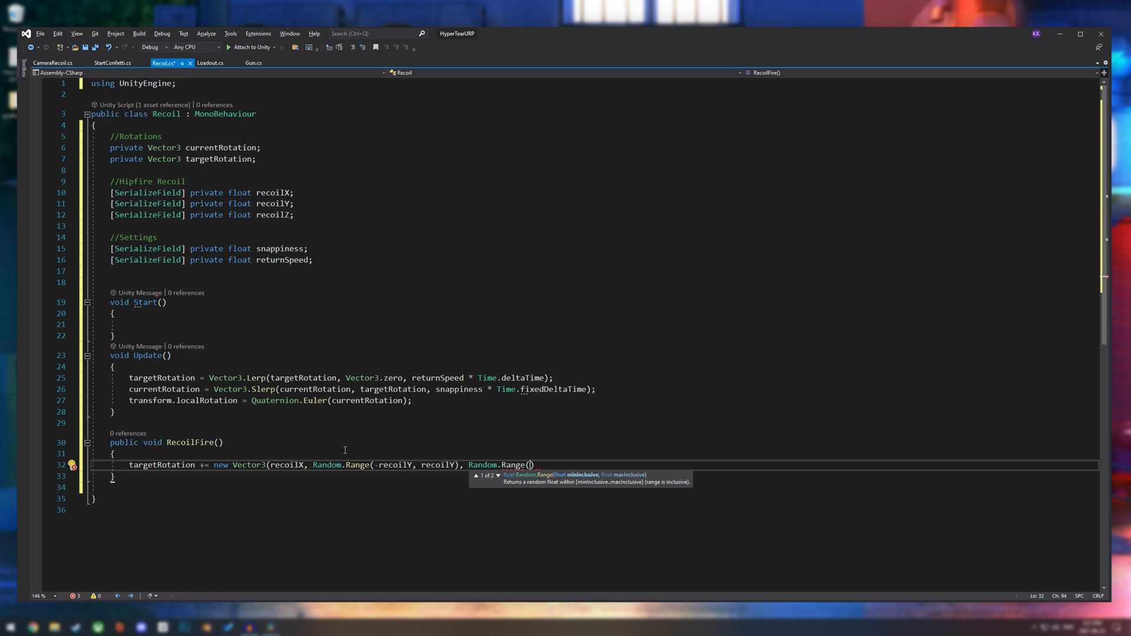
pyautogui.write('-recoilZ, recoilZ')
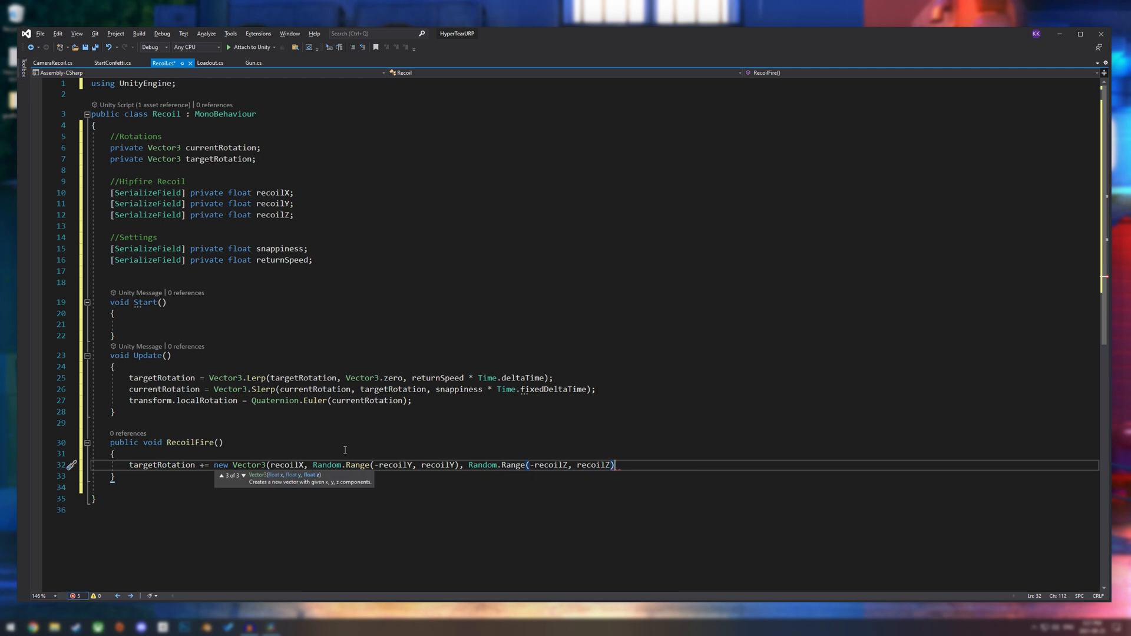
pyautogui.write(';')
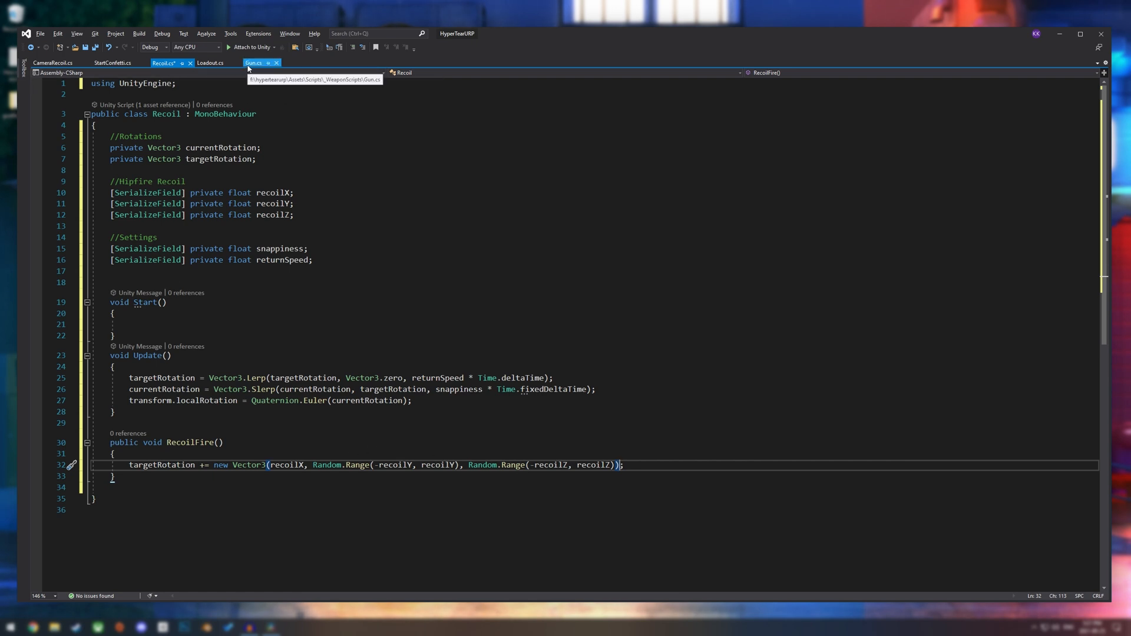
# - In the Gun script, declare a private Recoil Recoil_Script field
pyautogui.click(255, 63)
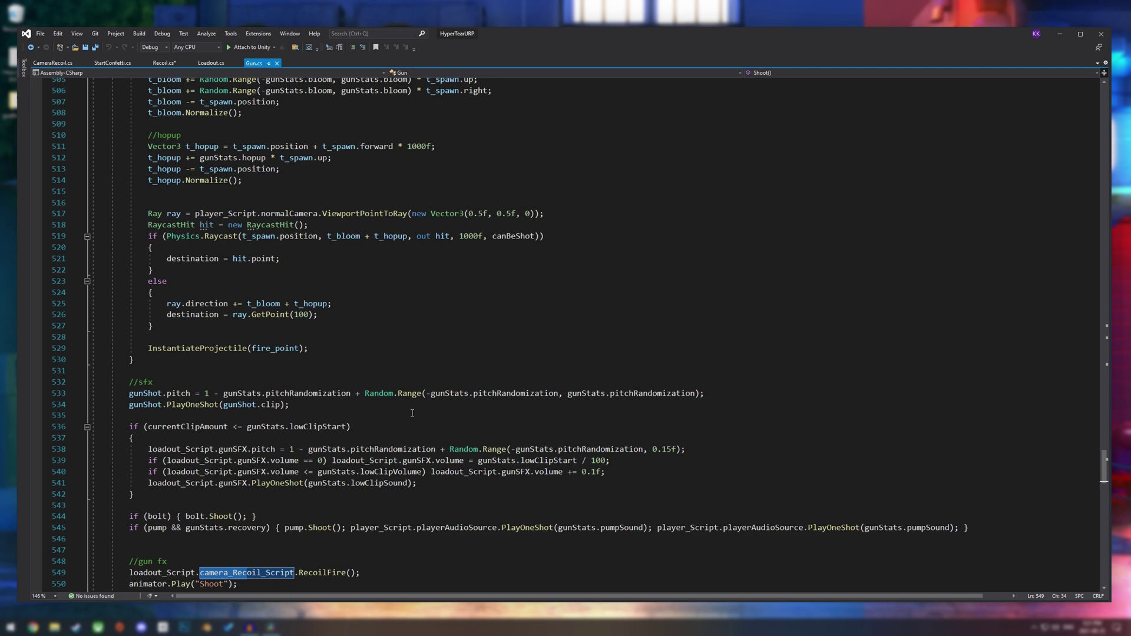
pyautogui.scroll(3)
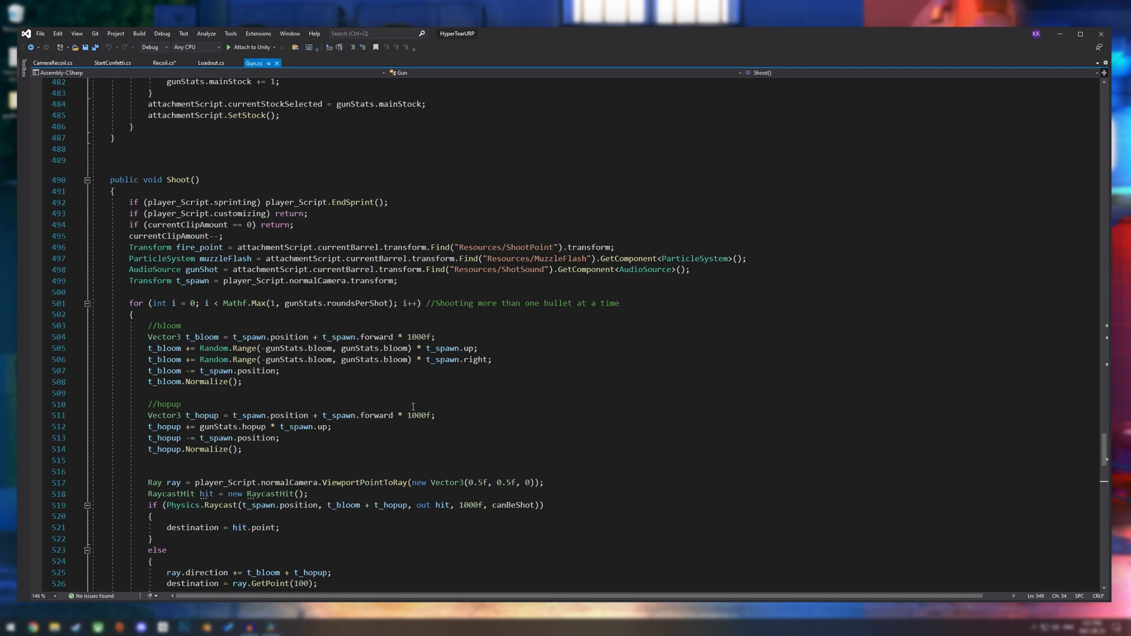
pyautogui.moveTo(633, 413)
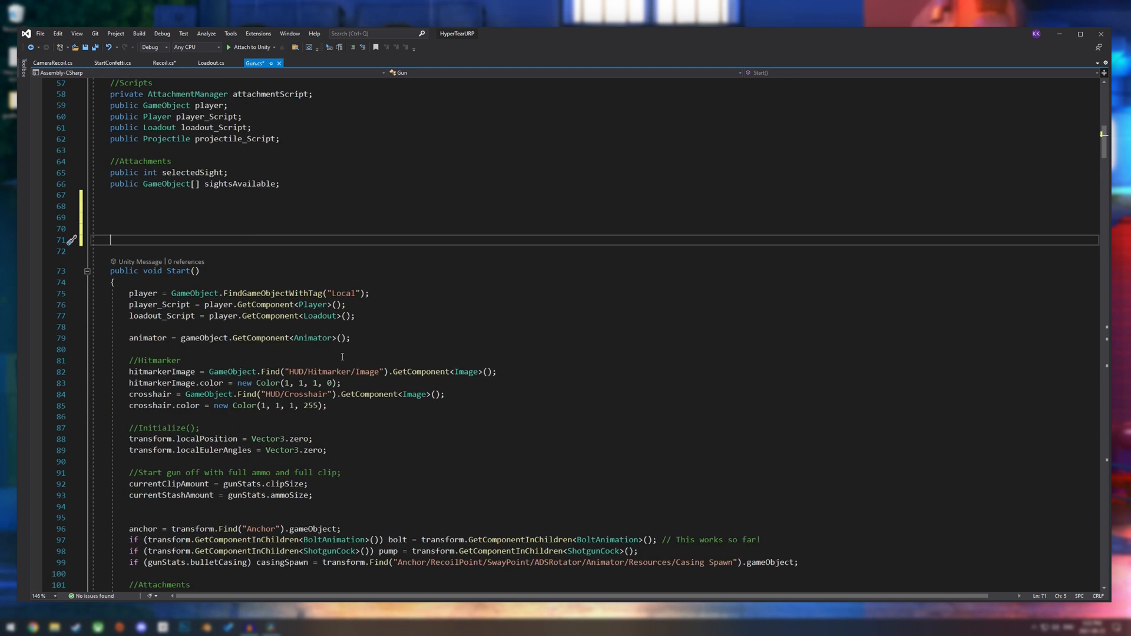
pyautogui.write('P')
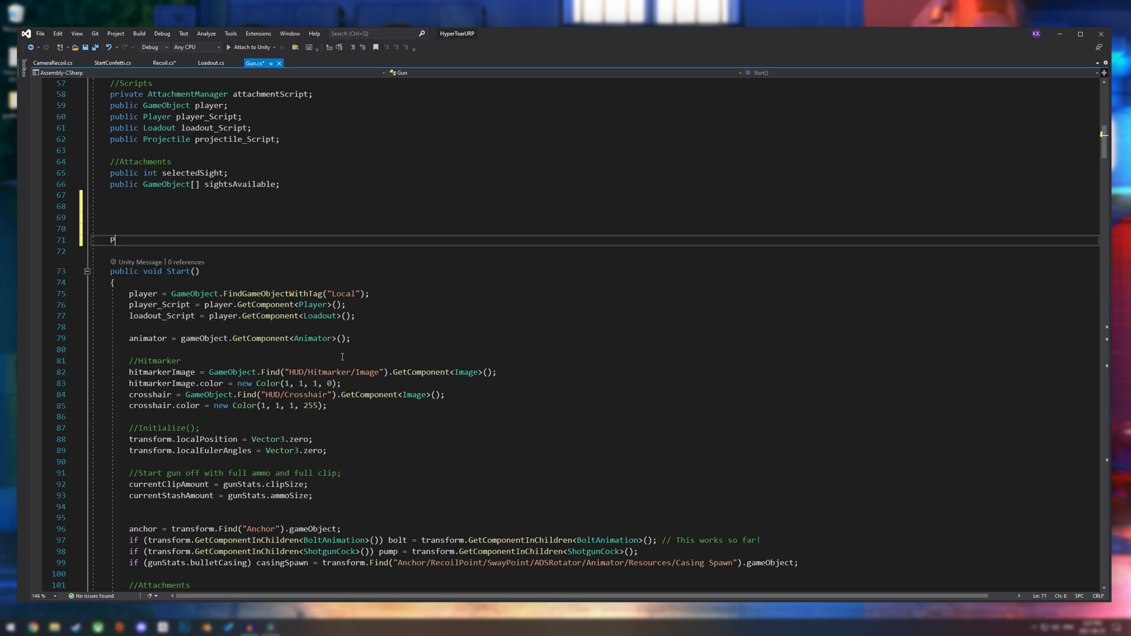
pyautogui.write('rivate')
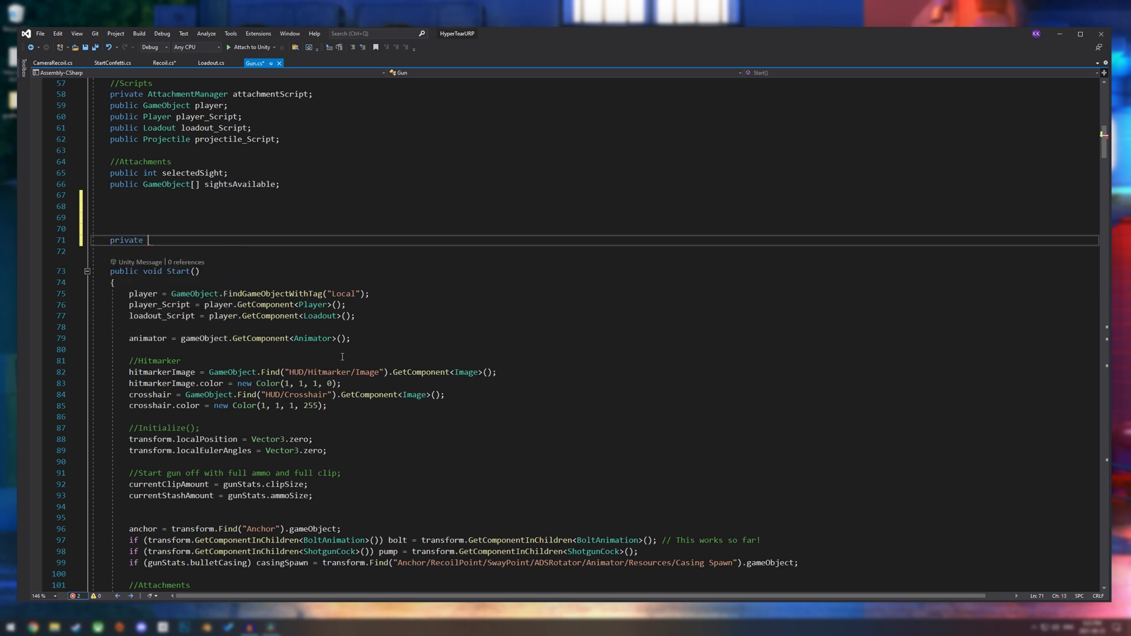
pyautogui.write('Recoil Recoil_Script;')
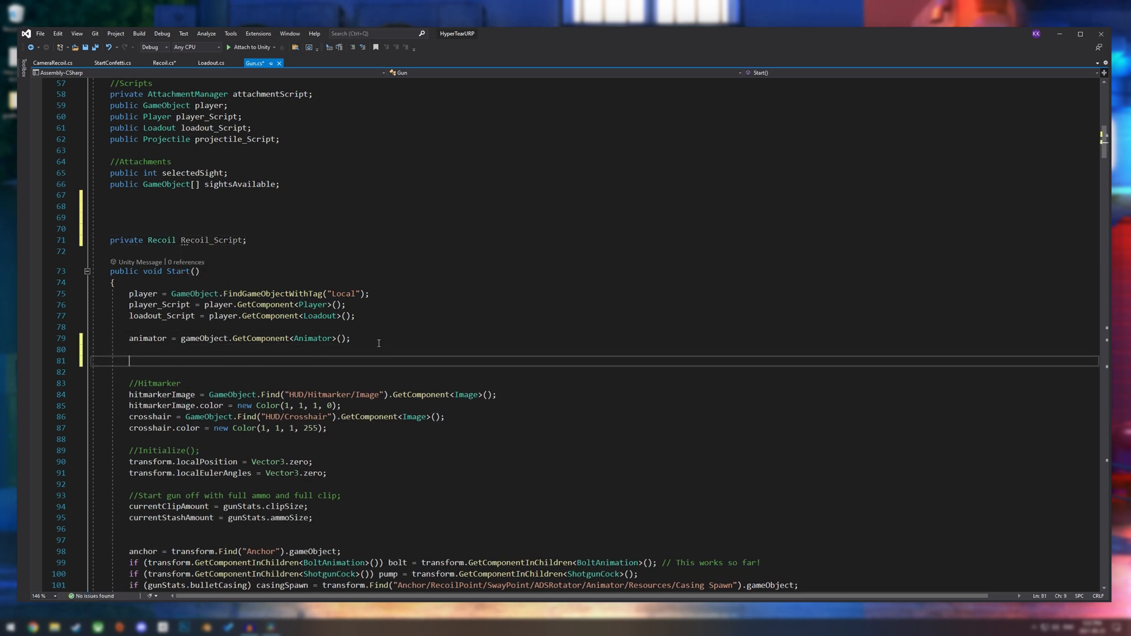
# - Assign Recoil_Script in Start from "CameraRot/CameraRecoil" via GetComponent<Recoil>()
pyautogui.write('Recoil_Script = transform.Find(')
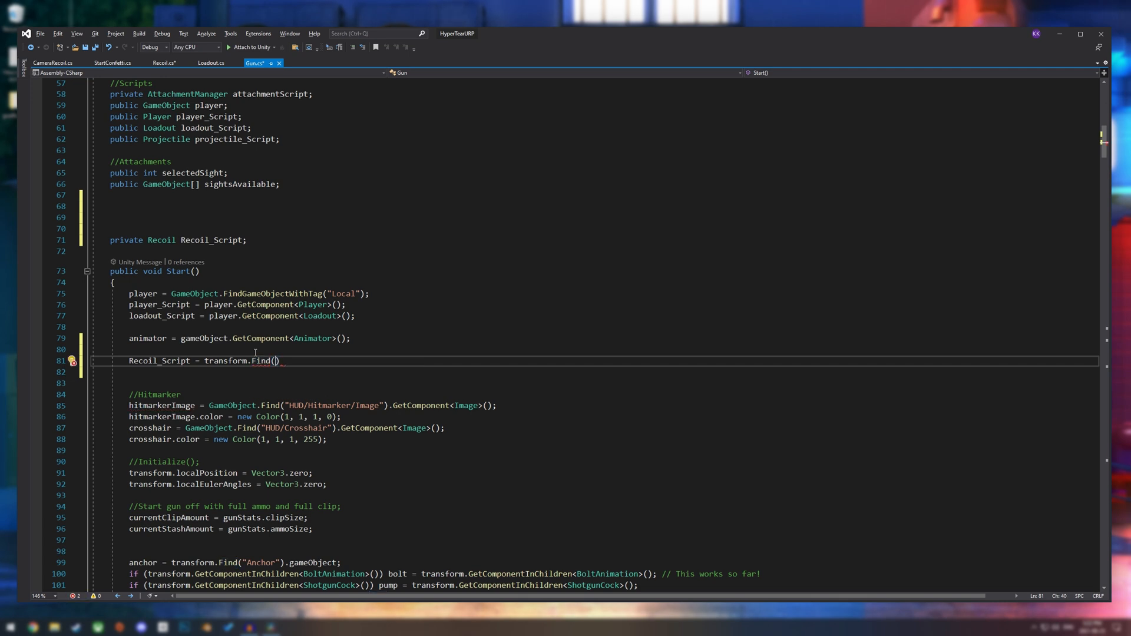
pyautogui.write('"CameraRot/Camera"')
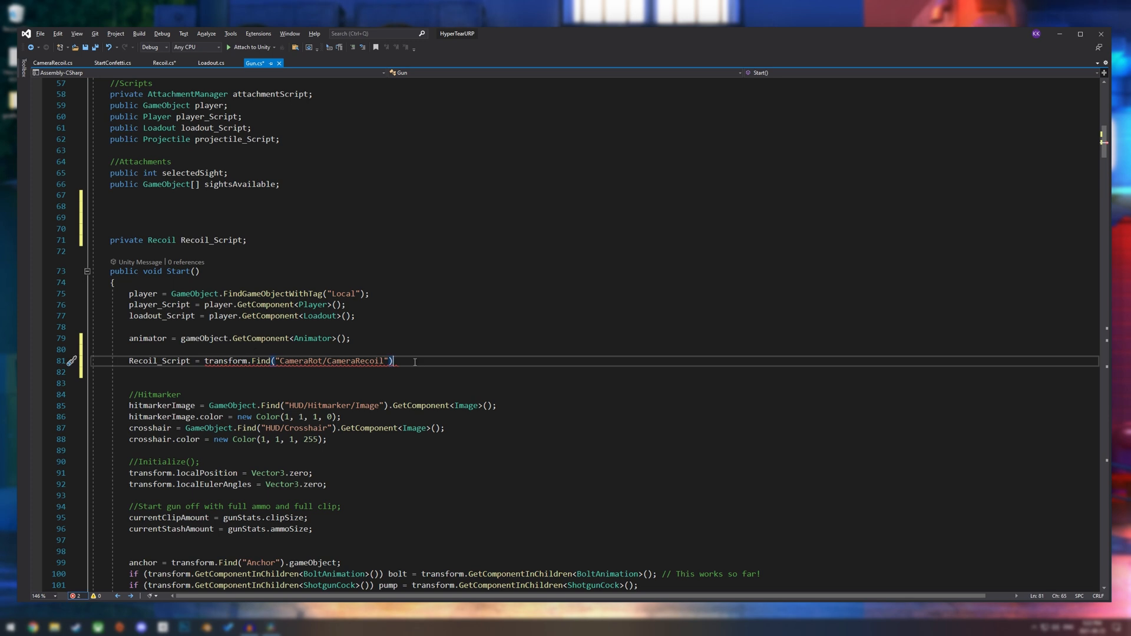
pyautogui.write('.GetComponent<Recoil>();')
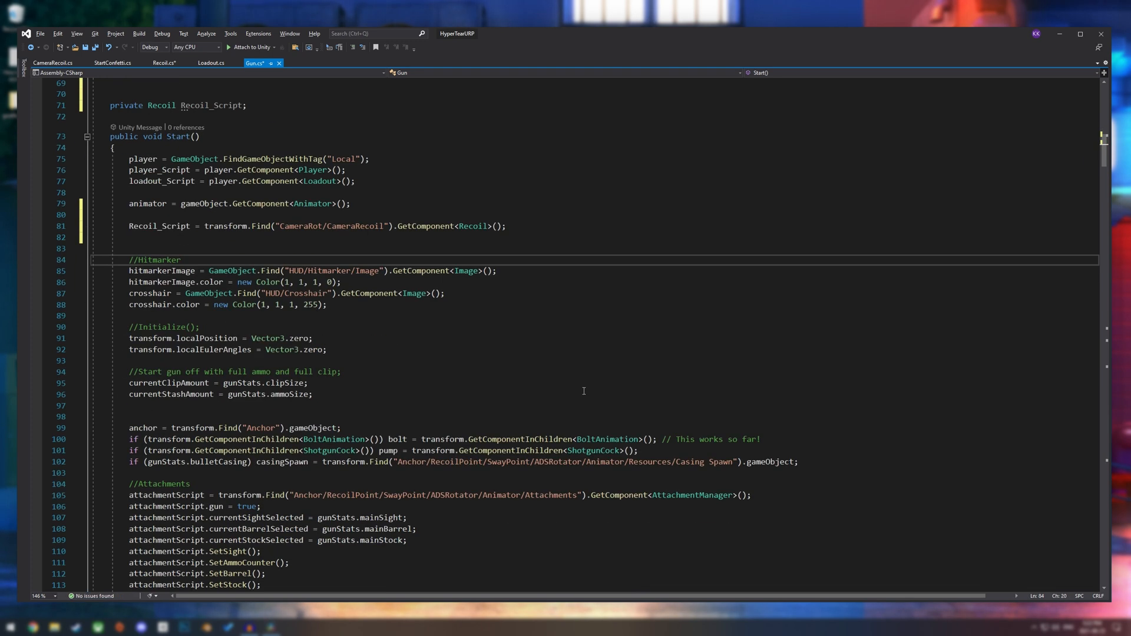
pyautogui.scroll(-3)
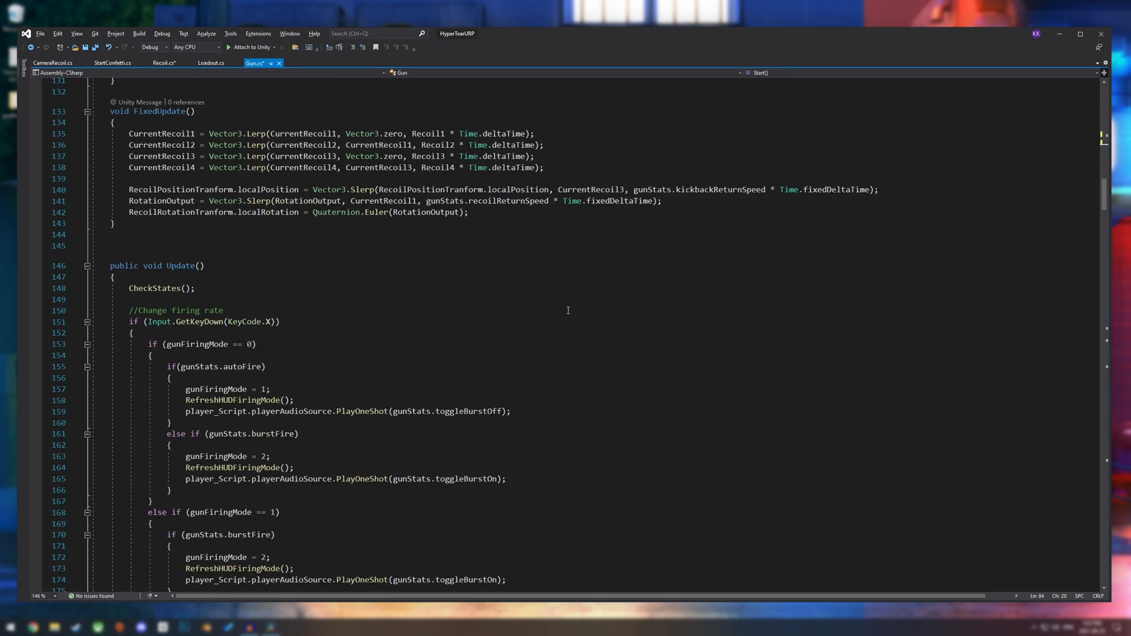
pyautogui.scroll(-3)
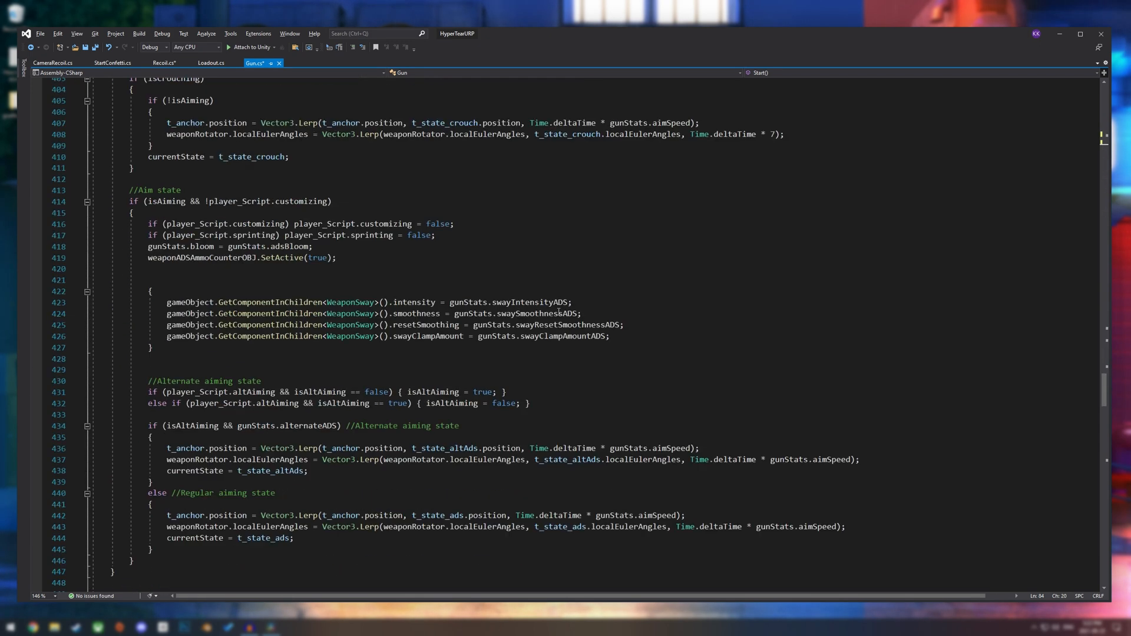
pyautogui.scroll(-3)
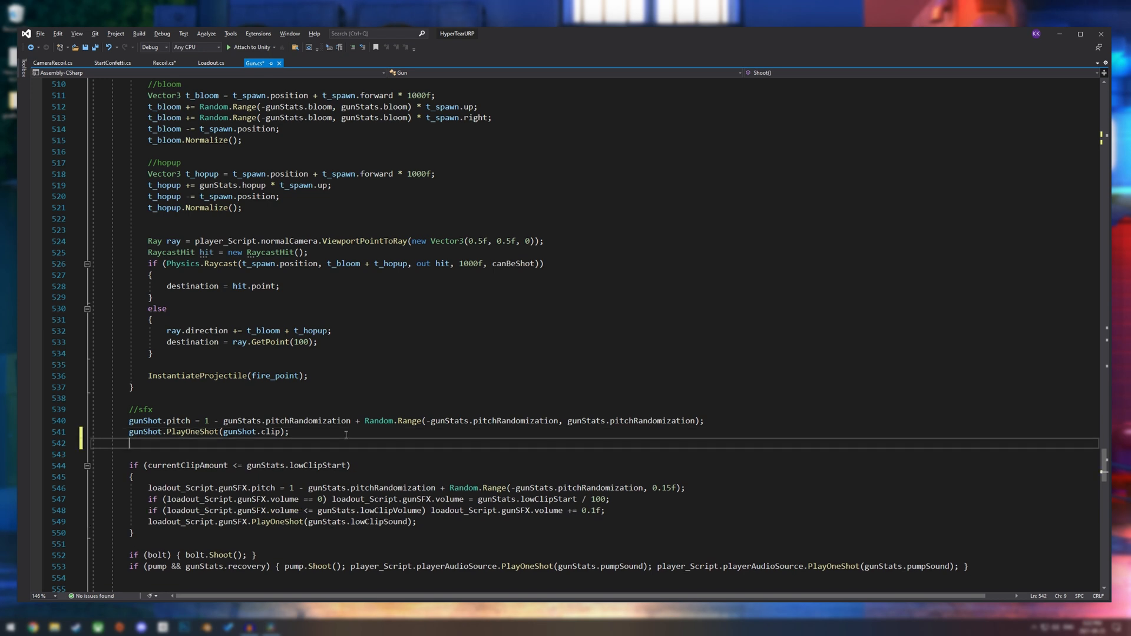
# - Call Recoil_Script.RecoilFire() in Shoot() right after gunShot.PlayOneShot
pyautogui.write('Recoil_Script.Re')
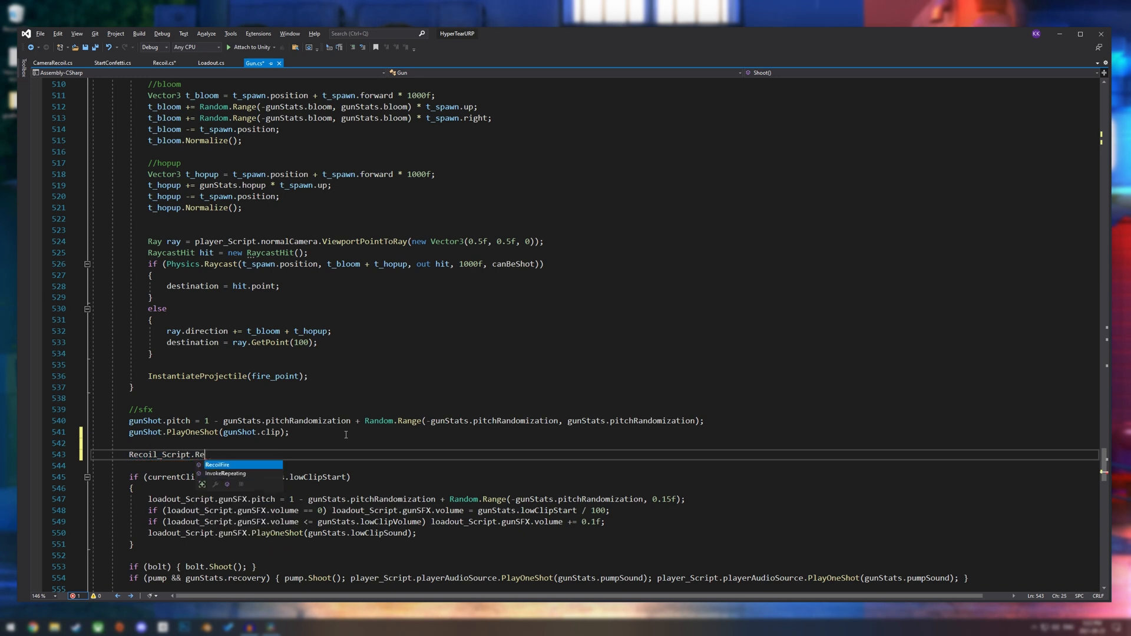
pyautogui.press('Tab')
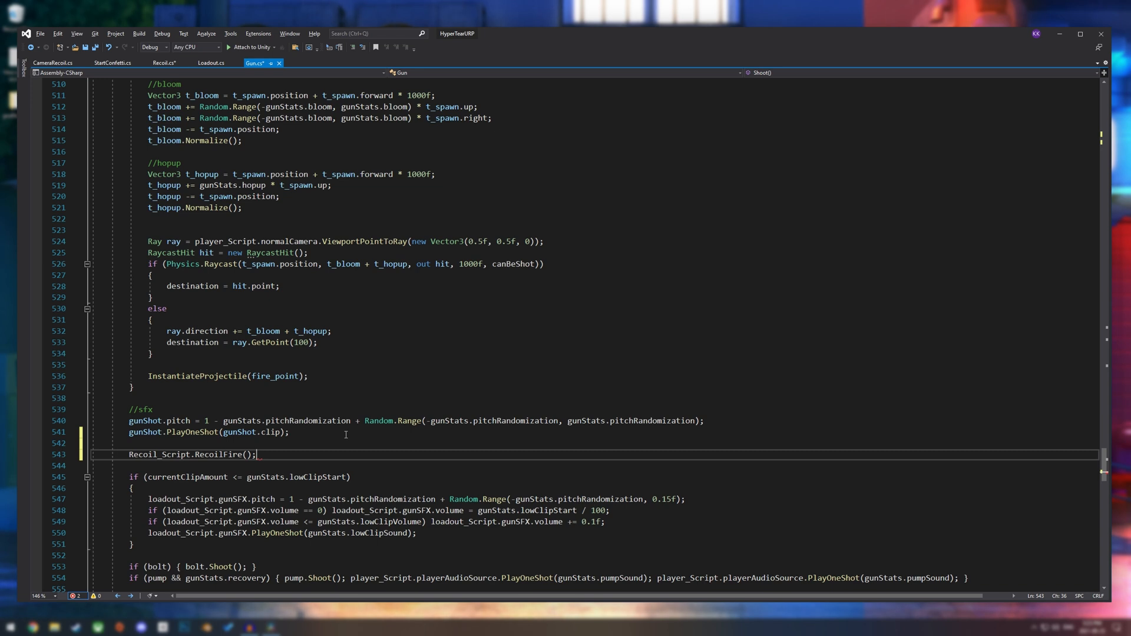
pyautogui.click(169, 63)
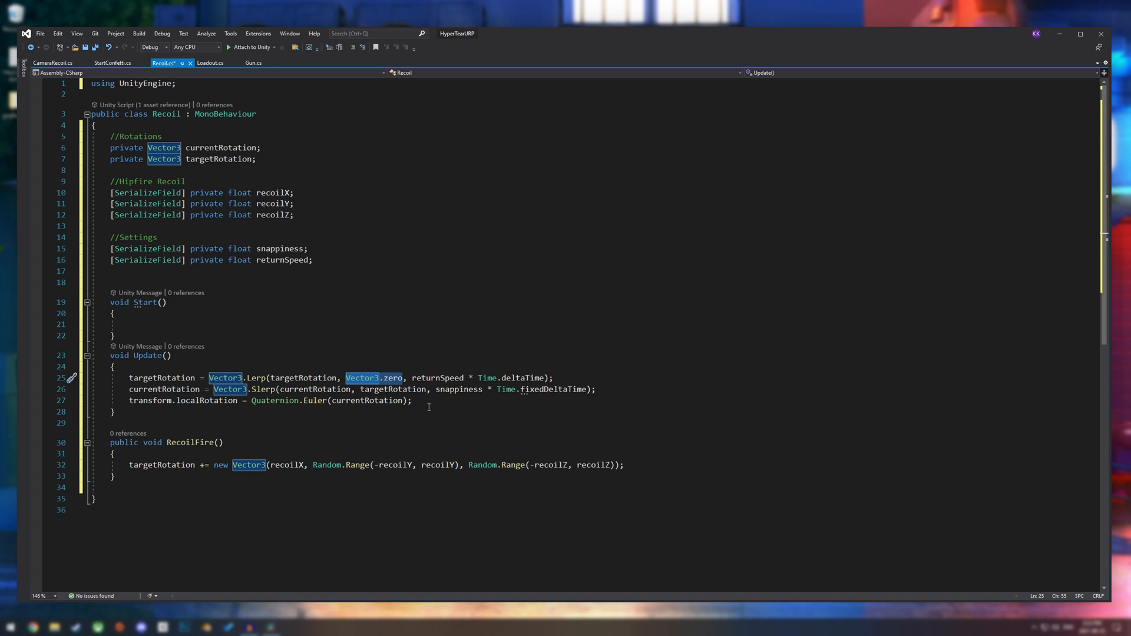
# - Click into the Update method of Recoil.cs
pyautogui.click(412, 401)
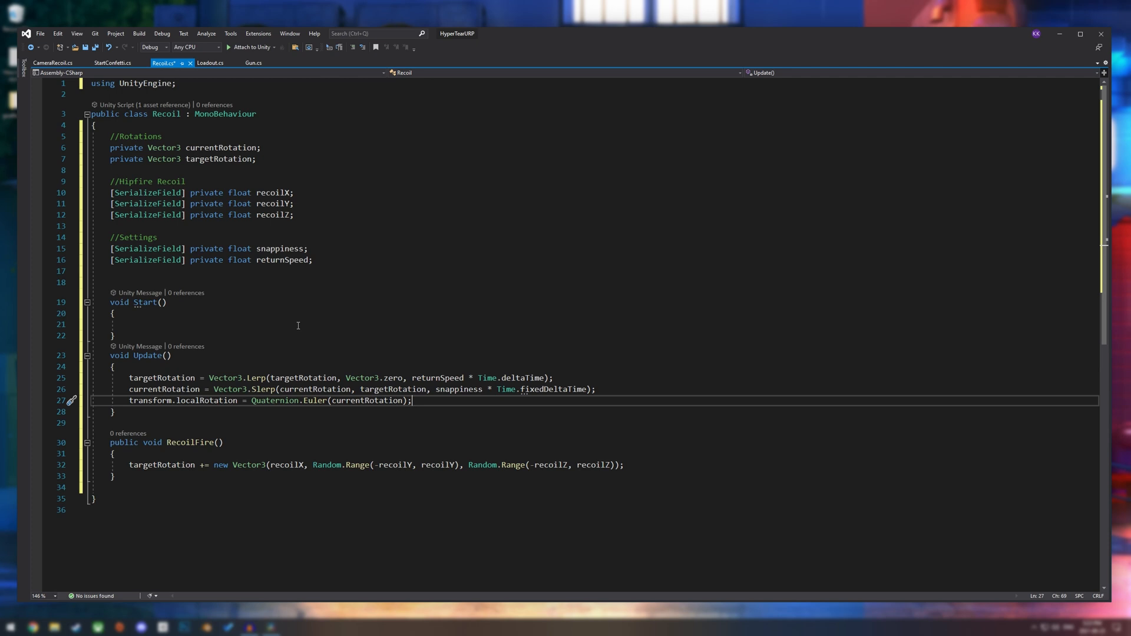
pyautogui.moveTo(560, 333)
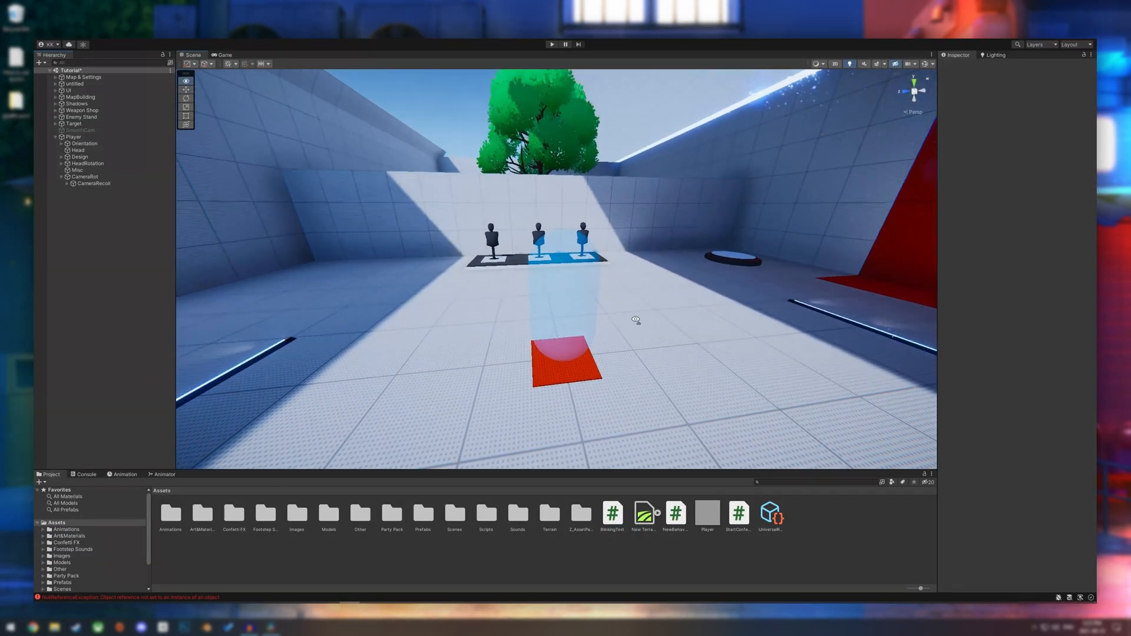
# - Enter CameraRecoil's hipfire Recoil X -2, Y 2 and Z 0.35 in the Inspector
pyautogui.moveTo(635, 317); pyautogui.dragTo(465, 293)
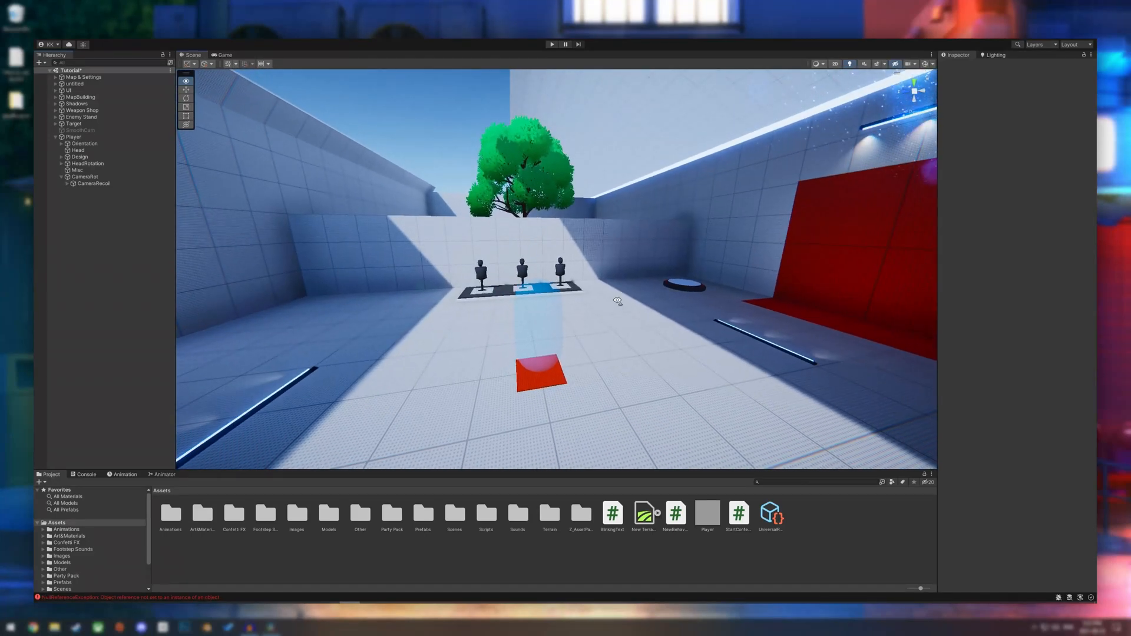
pyautogui.moveTo(617, 299); pyautogui.dragTo(620, 294)
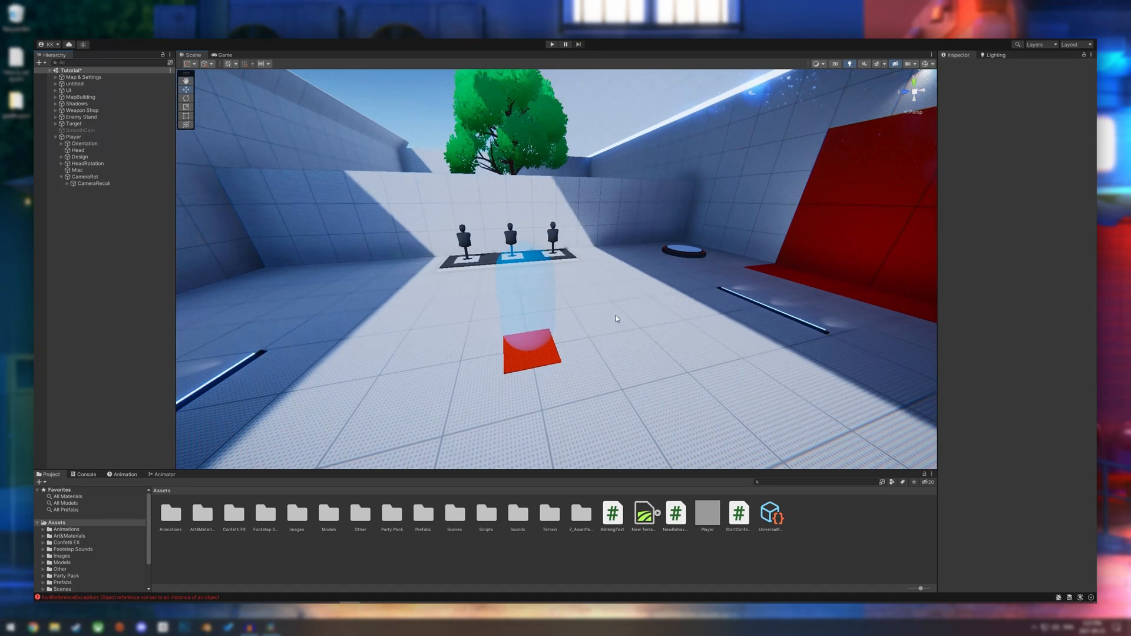
pyautogui.click(92, 183)
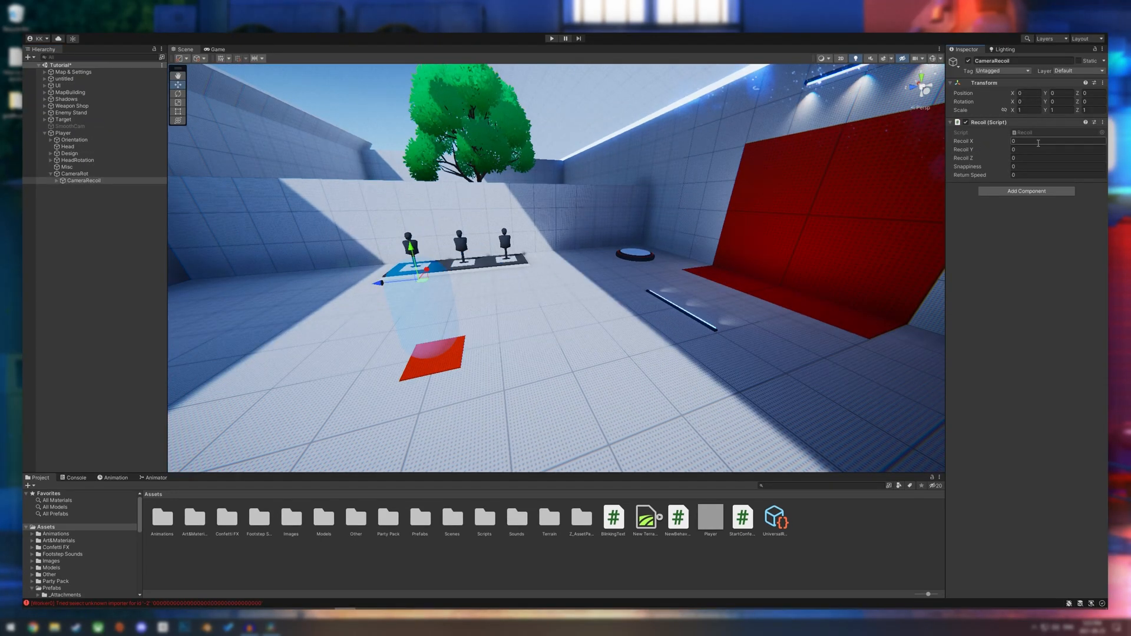
pyautogui.click(1057, 140)
pyautogui.write('-2')
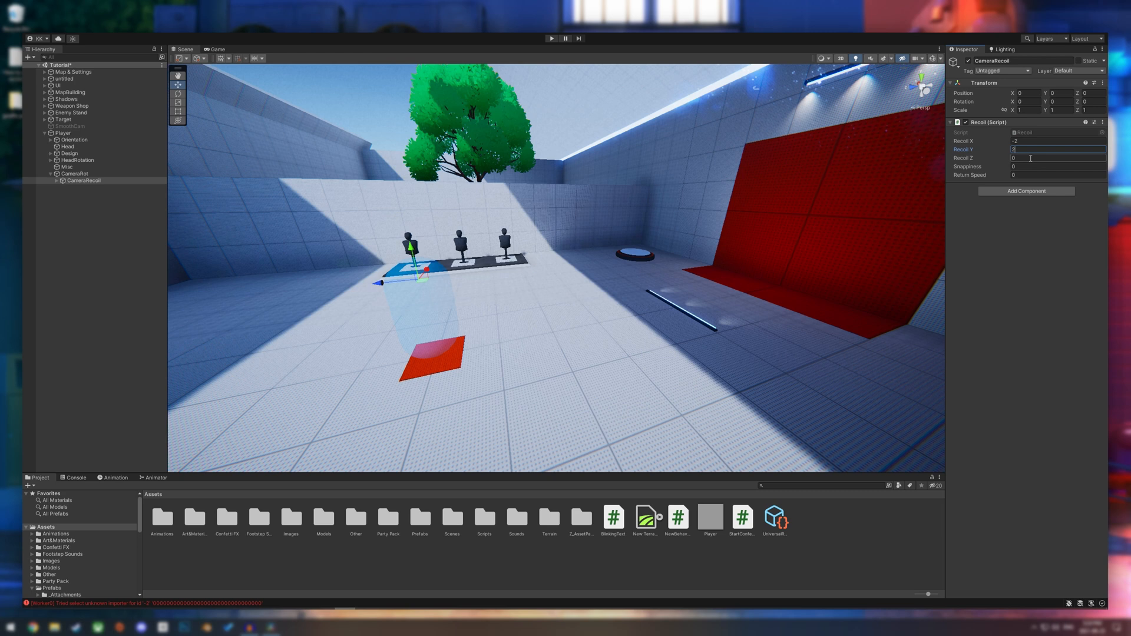
pyautogui.click(1053, 158)
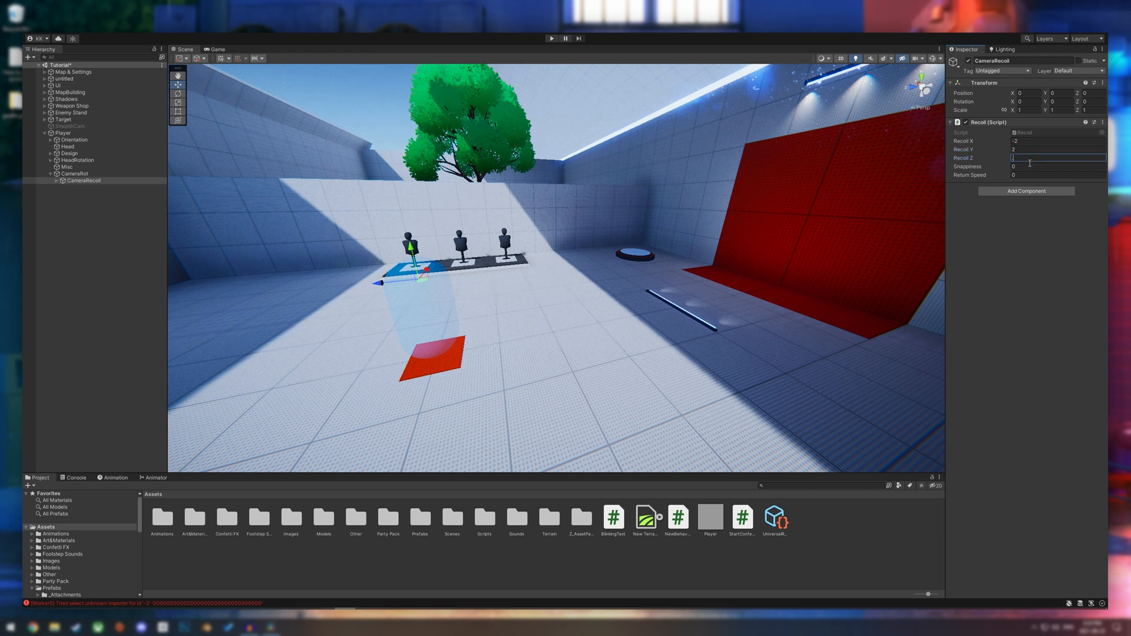
pyautogui.write('0.35')
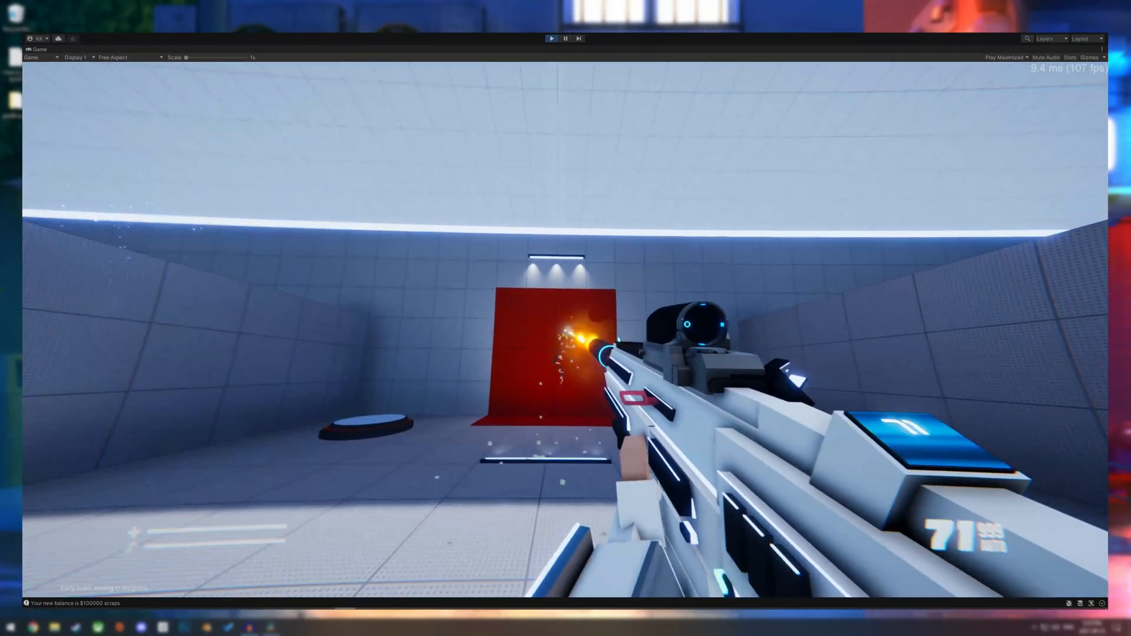
# - Fire the rifle in the Game view to observe the camera recoil
pyautogui.click(572, 342)
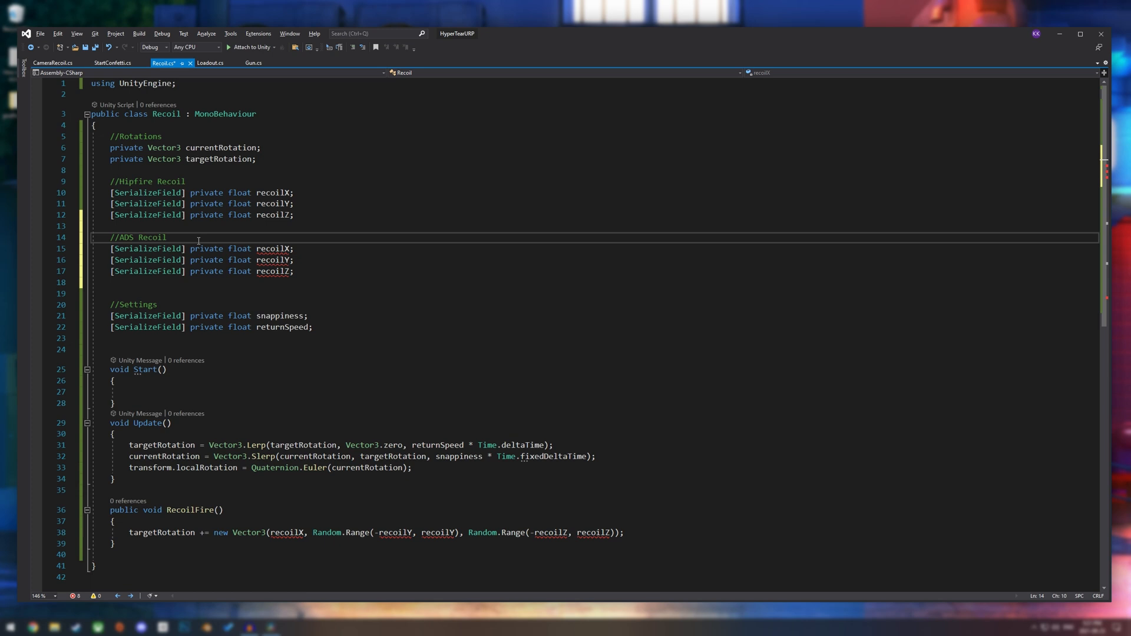
pyautogui.moveTo(278, 248)
pyautogui.write('aimR')
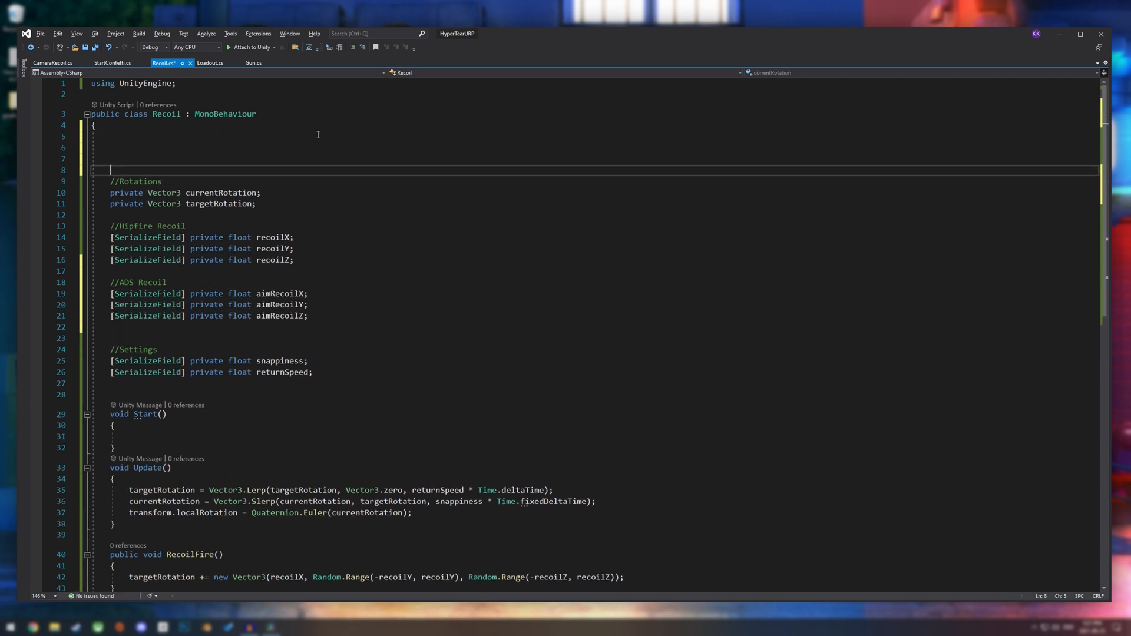
# - Add a //Scripts section with [SerializeField] private Player Player_Script, then a //Bools comment
pyautogui.write('//S')
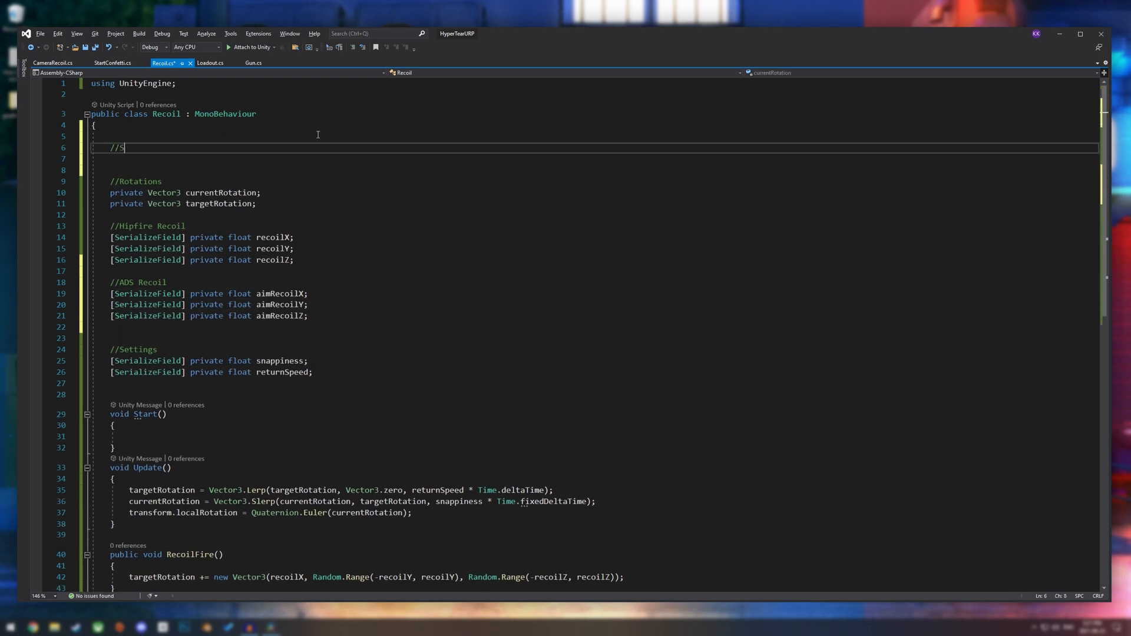
pyautogui.write('cripts')
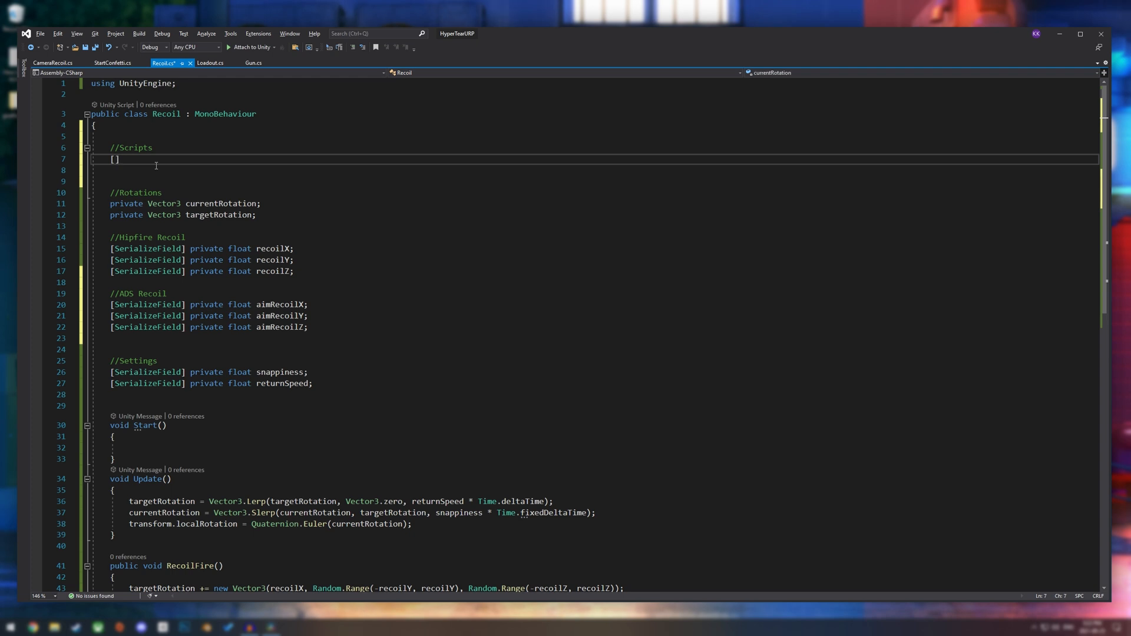
pyautogui.write('SerializeField')
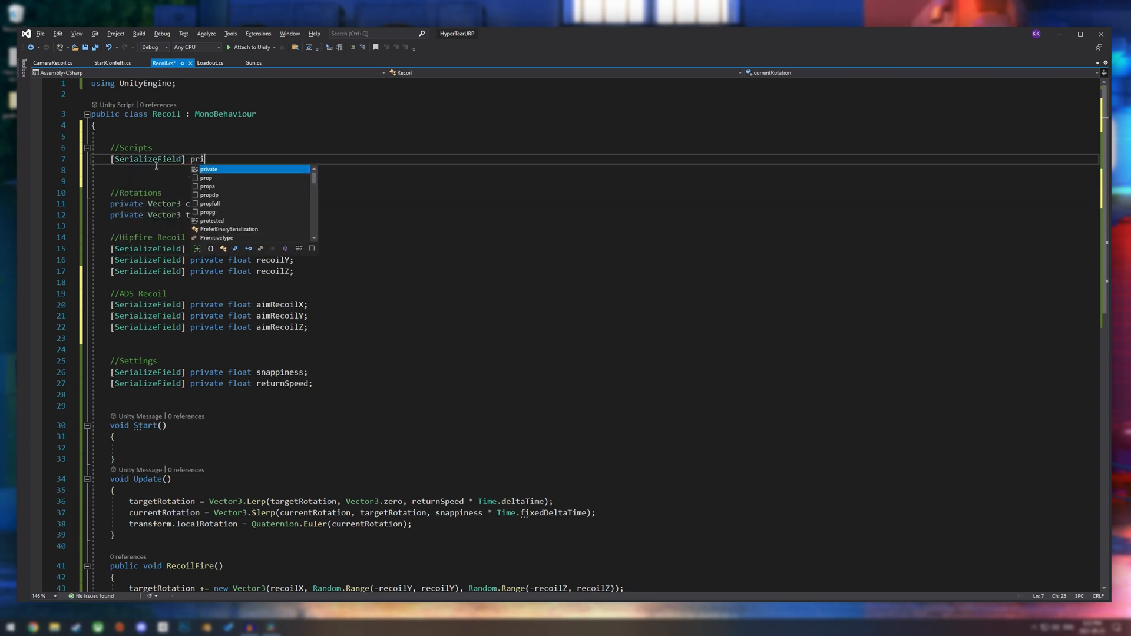
pyautogui.press('Tab')
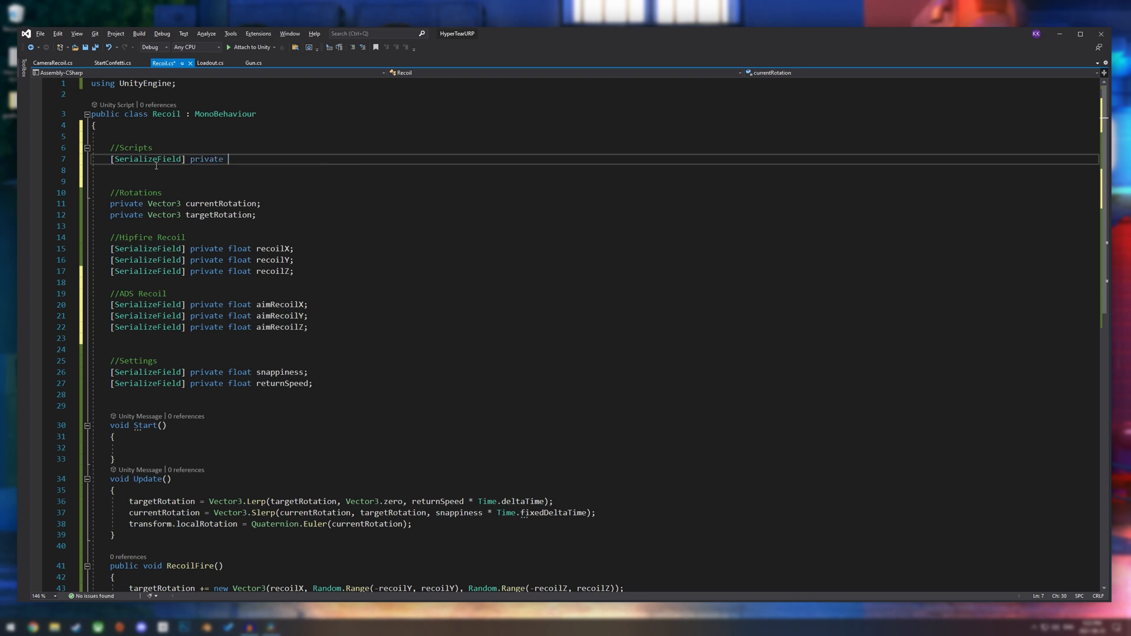
pyautogui.write('Player')
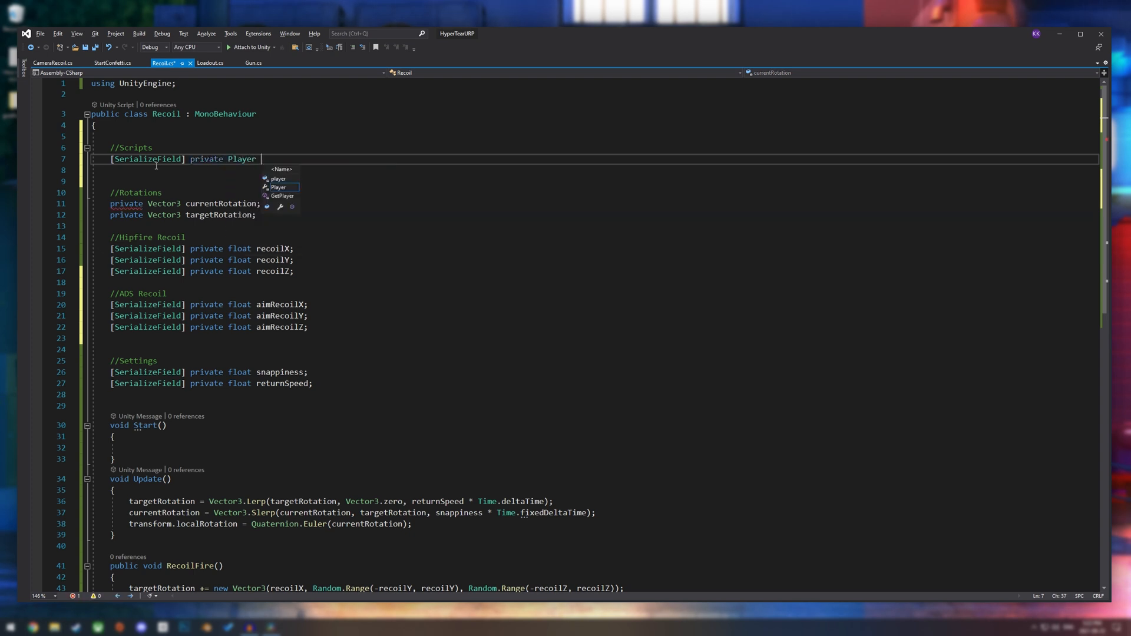
pyautogui.write('Player')
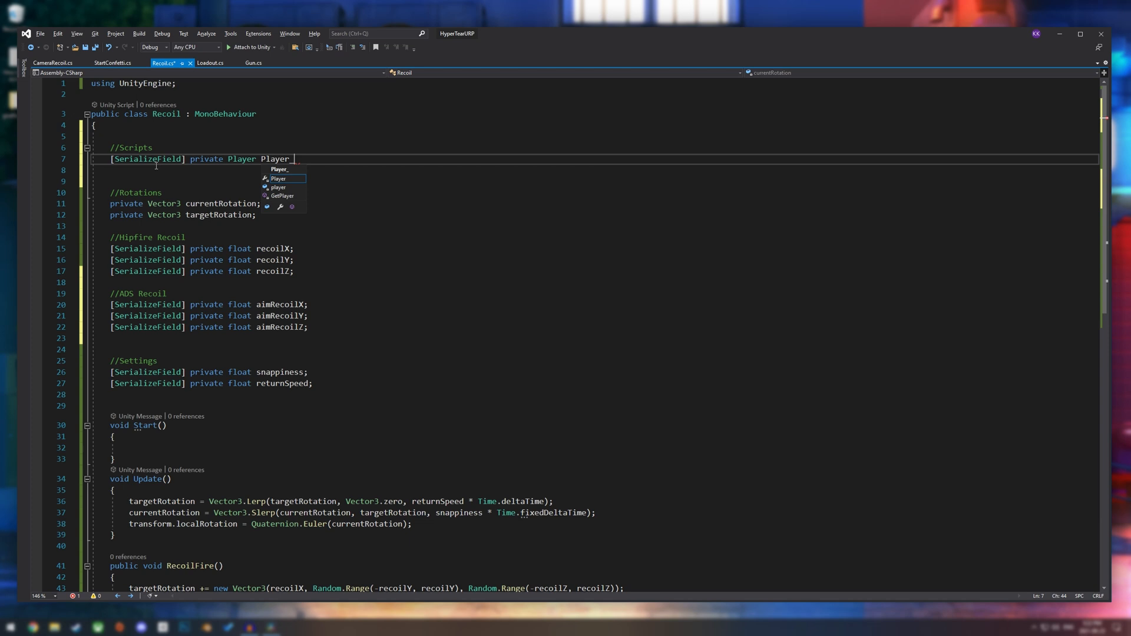
pyautogui.write('_Script;')
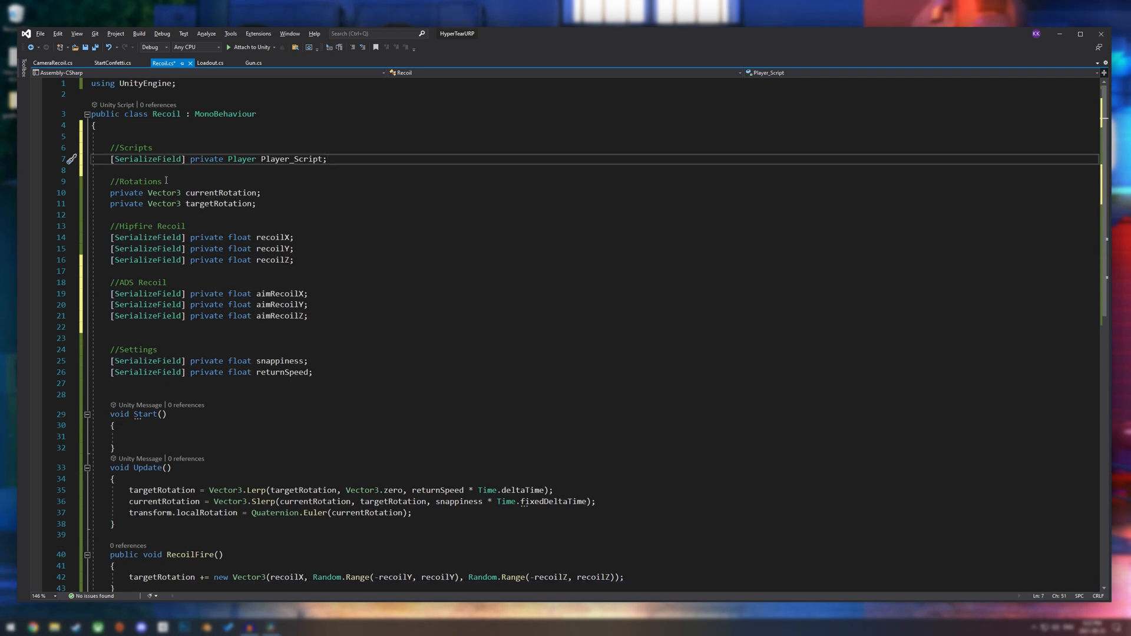
pyautogui.write('//Bools')
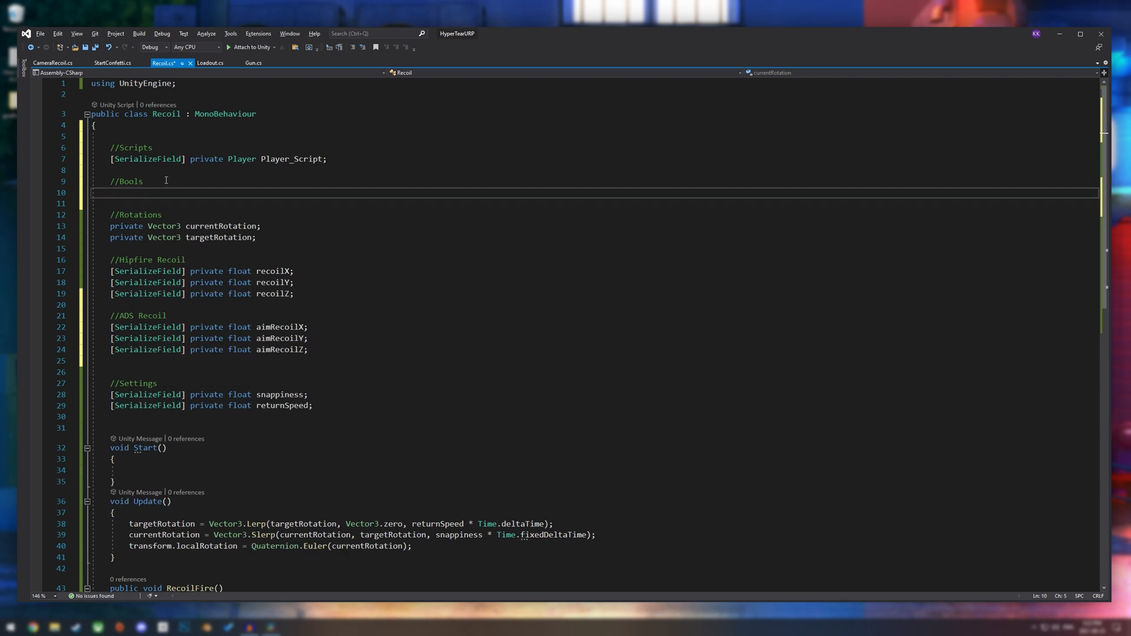
# - Declare a private bool isAiming field
pyautogui.write('privat')
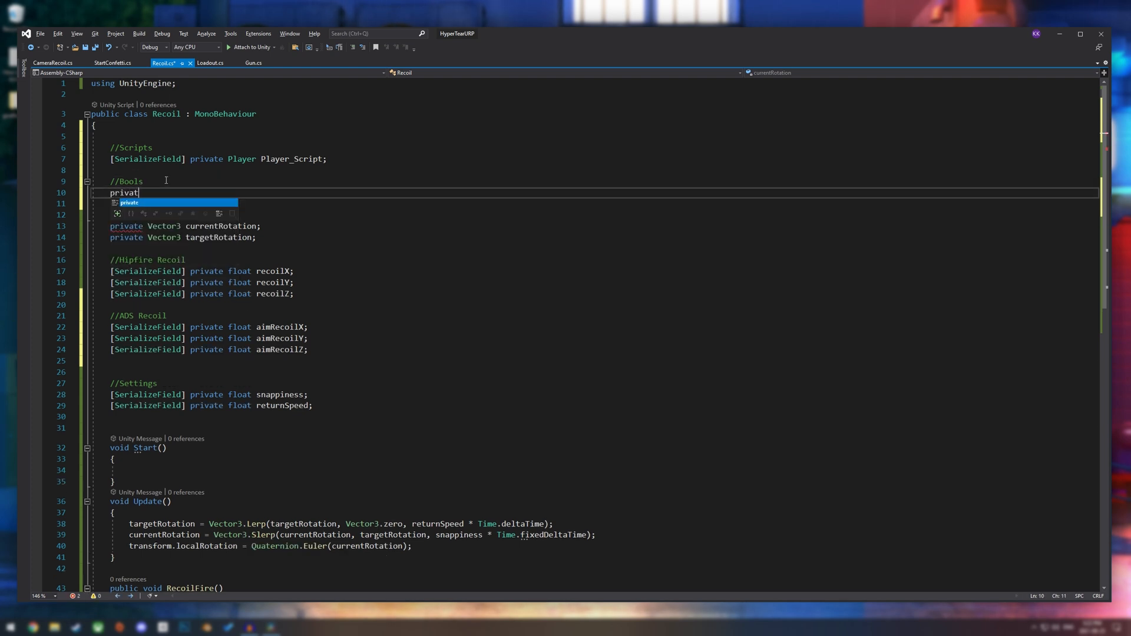
pyautogui.write('e bool is')
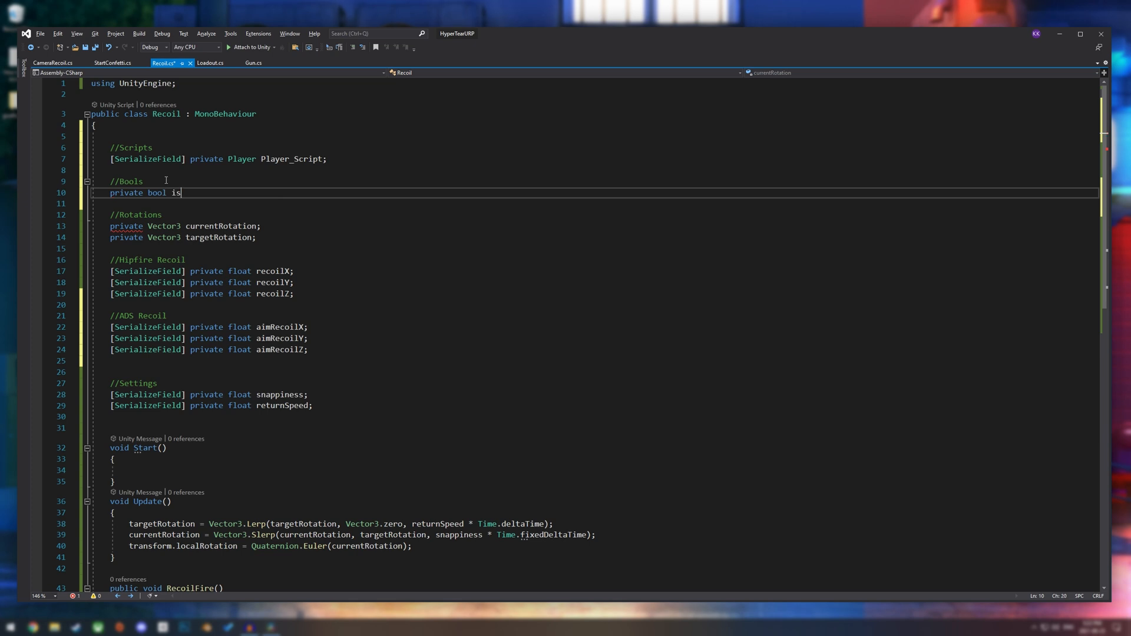
pyautogui.write('Aiming;')
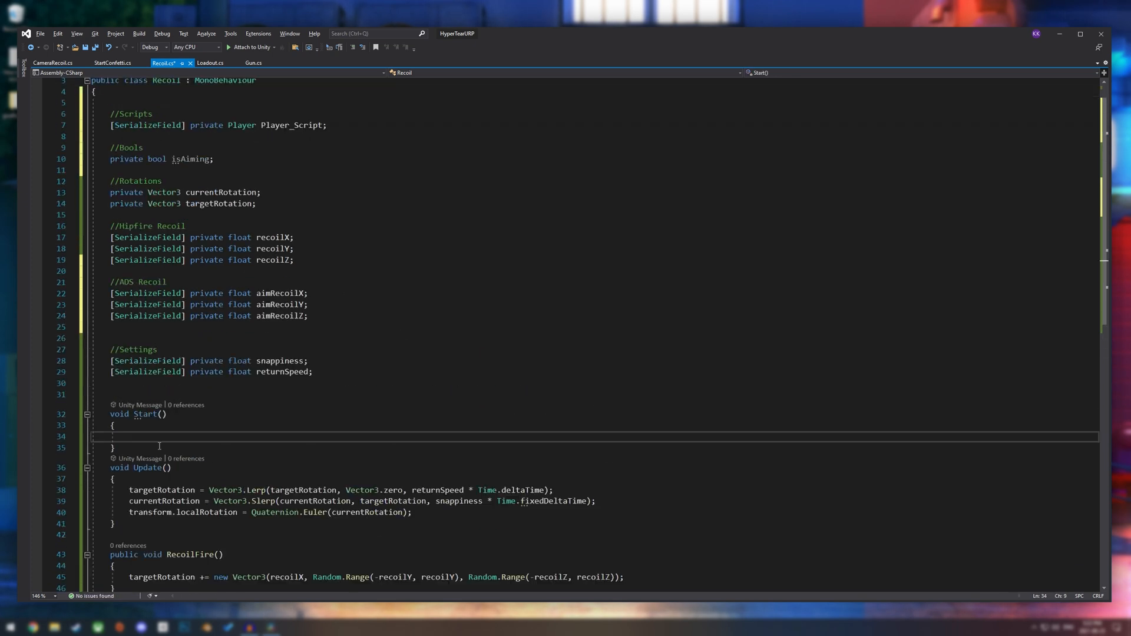
# - In Update, assign isAiming = Player_Script.aiming every frame
pyautogui.scroll(-3)
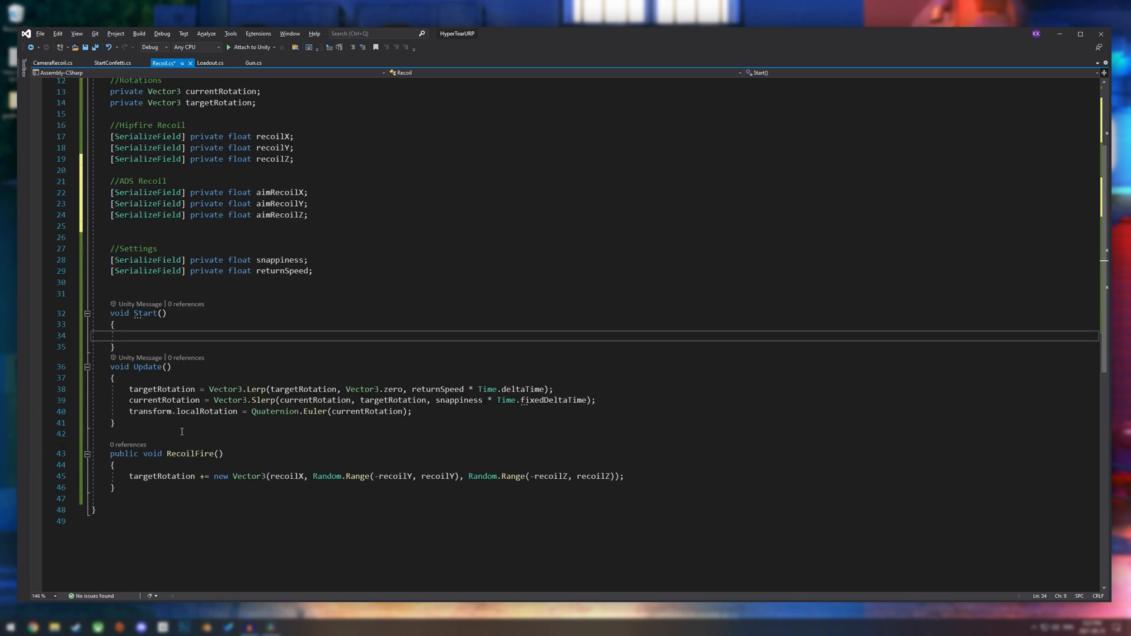
pyautogui.write('isA')
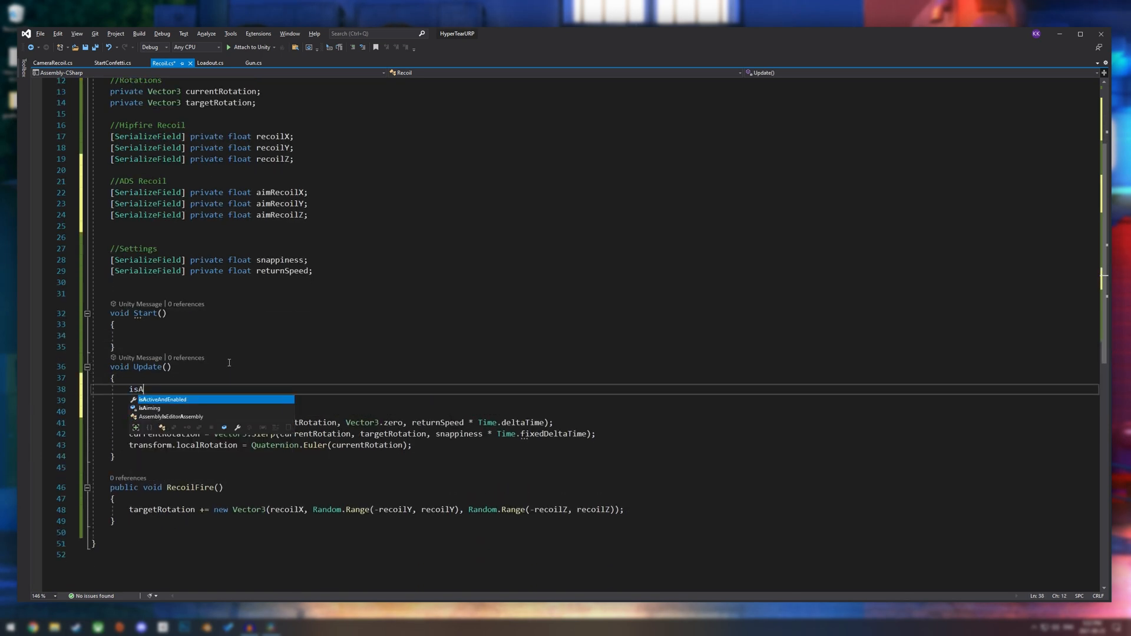
pyautogui.write('iming =')
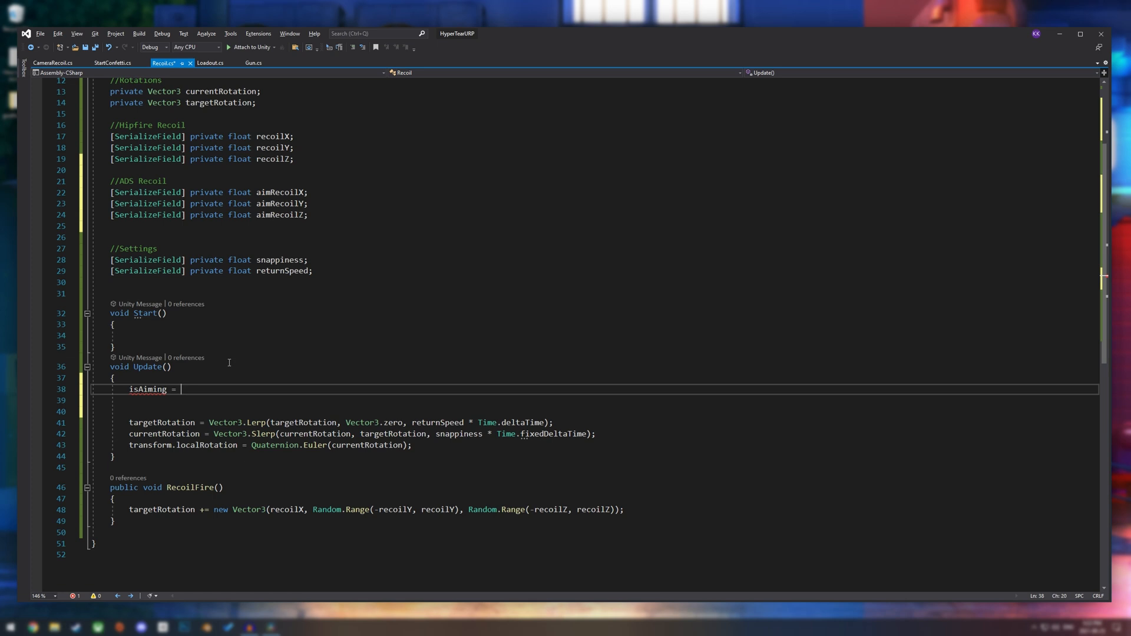
pyautogui.write('Player')
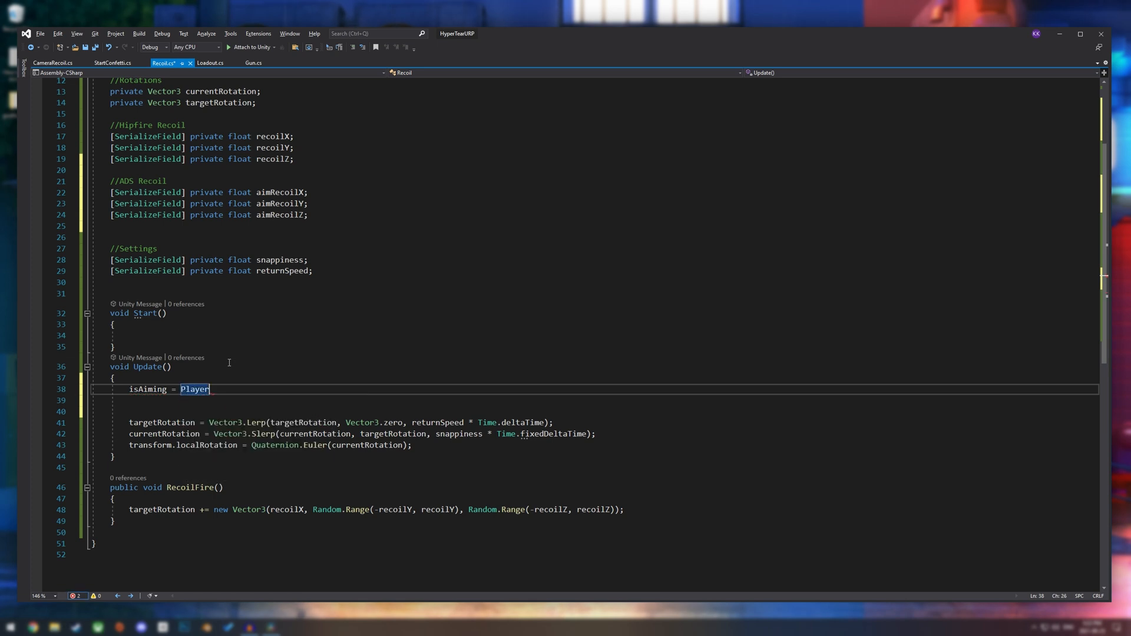
pyautogui.write('_Scr')
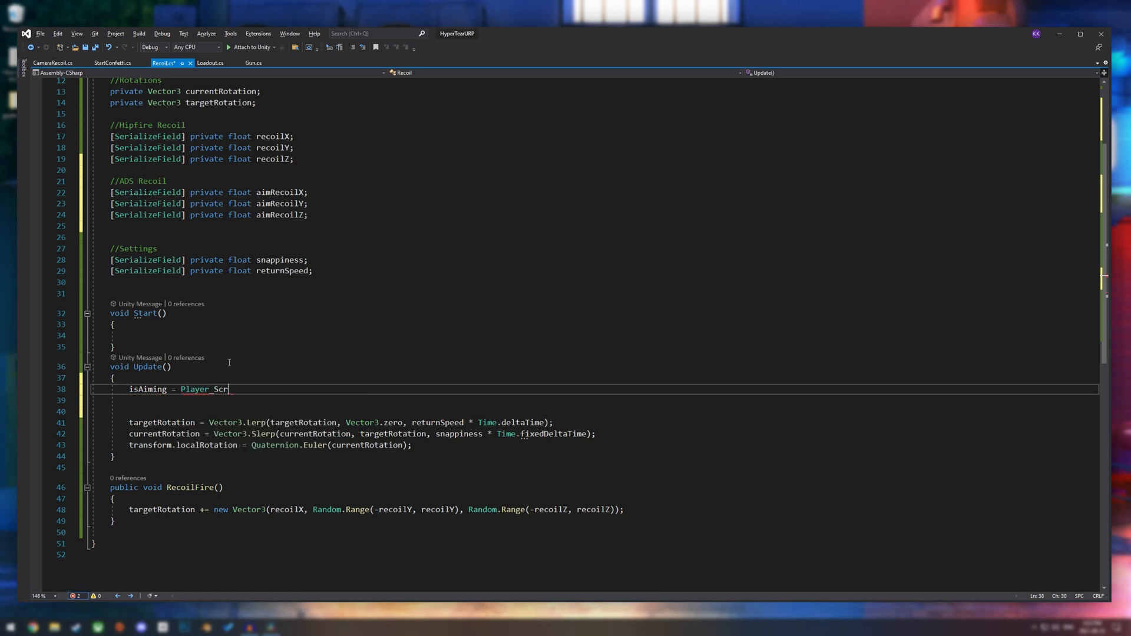
pyautogui.write('ipt.is')
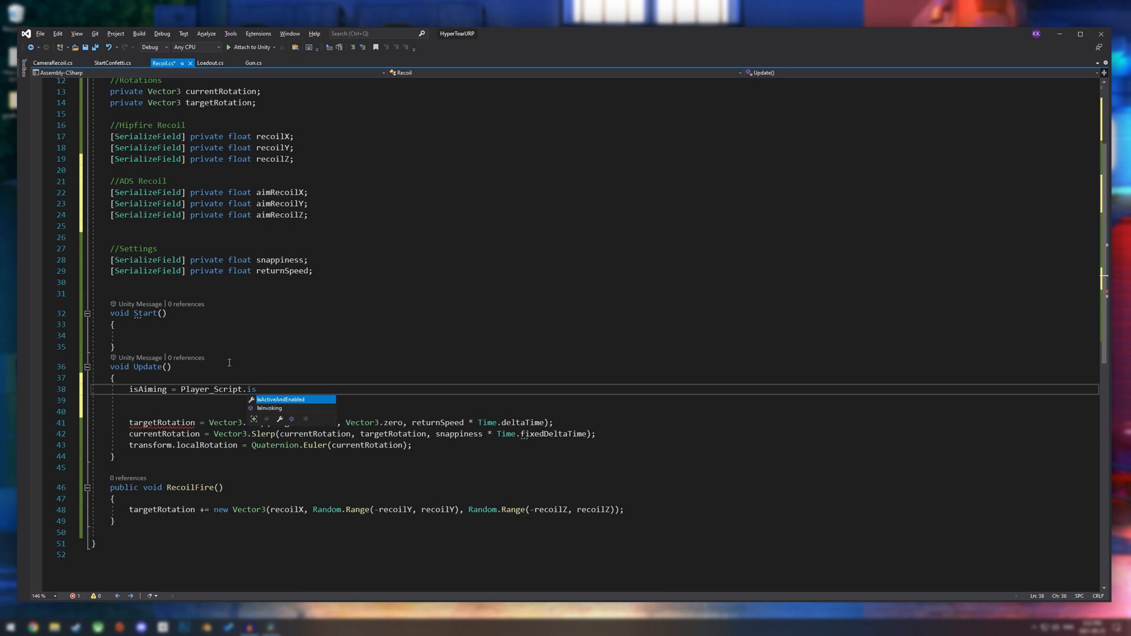
pyautogui.write('aiming;')
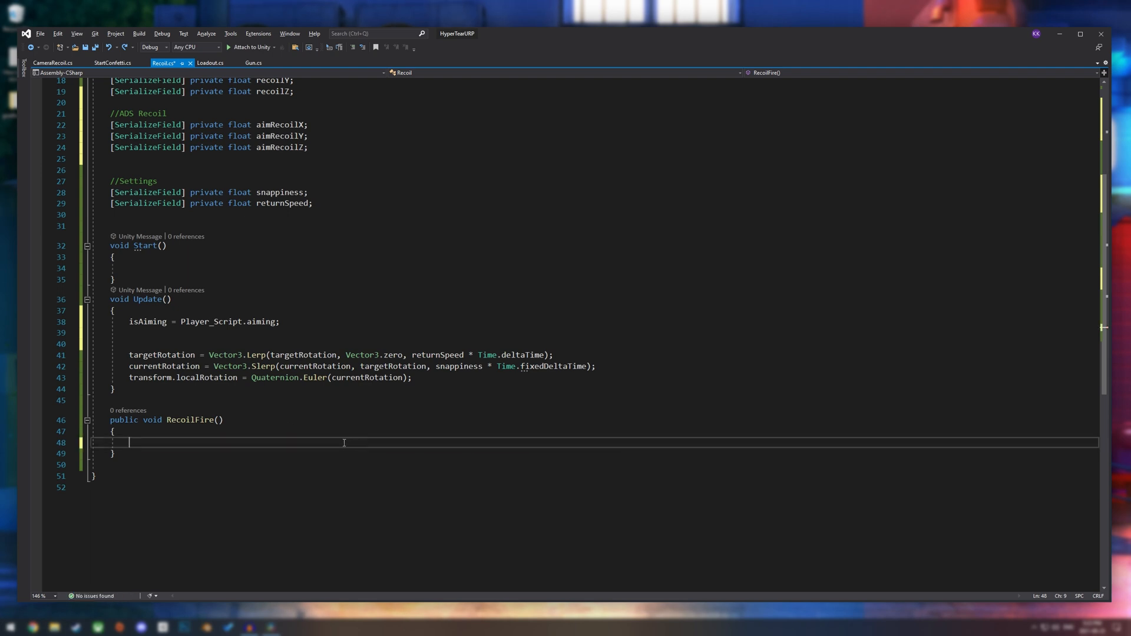
# - Write an if(isAiming)/else in RecoilFire adding aim or hipfire recoil Vector3 to targetRotation
pyautogui.write('if(')
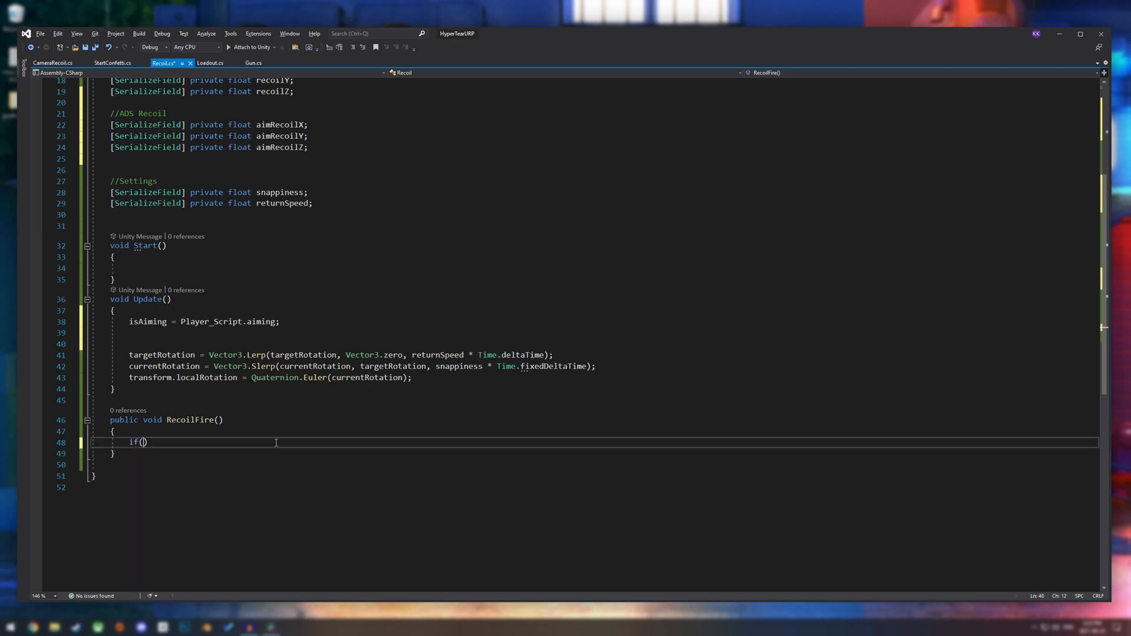
pyautogui.write('isAiming')
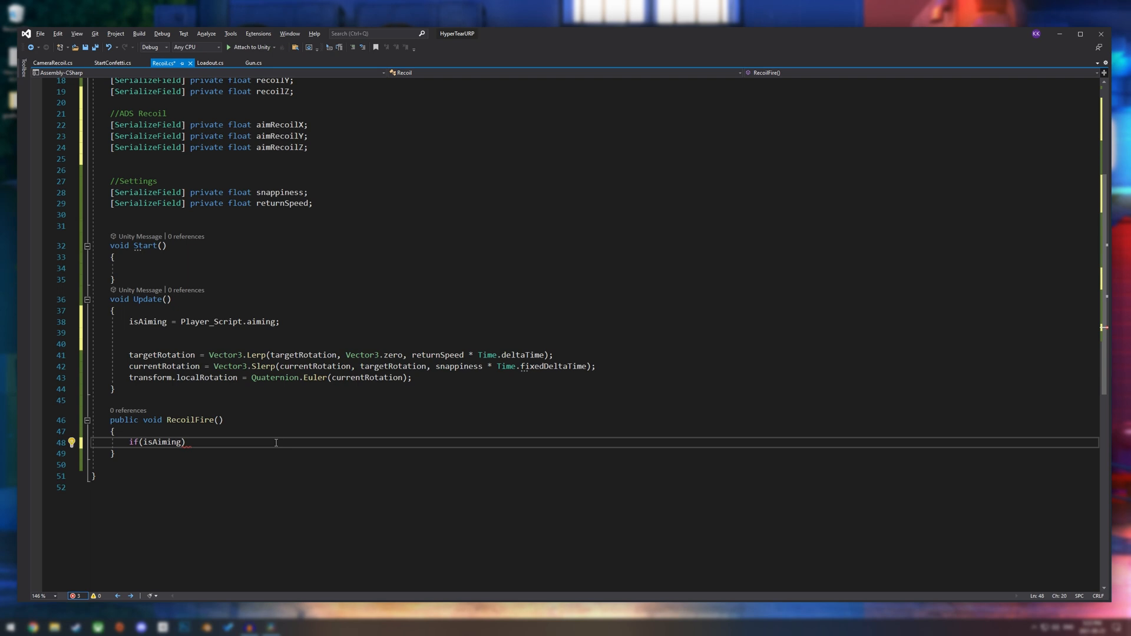
pyautogui.write('targetRotation += new Vector3(recoilX, Random.Range(-recoilY, recoilY), Random.Range(-recoilZ, recoilZ));')
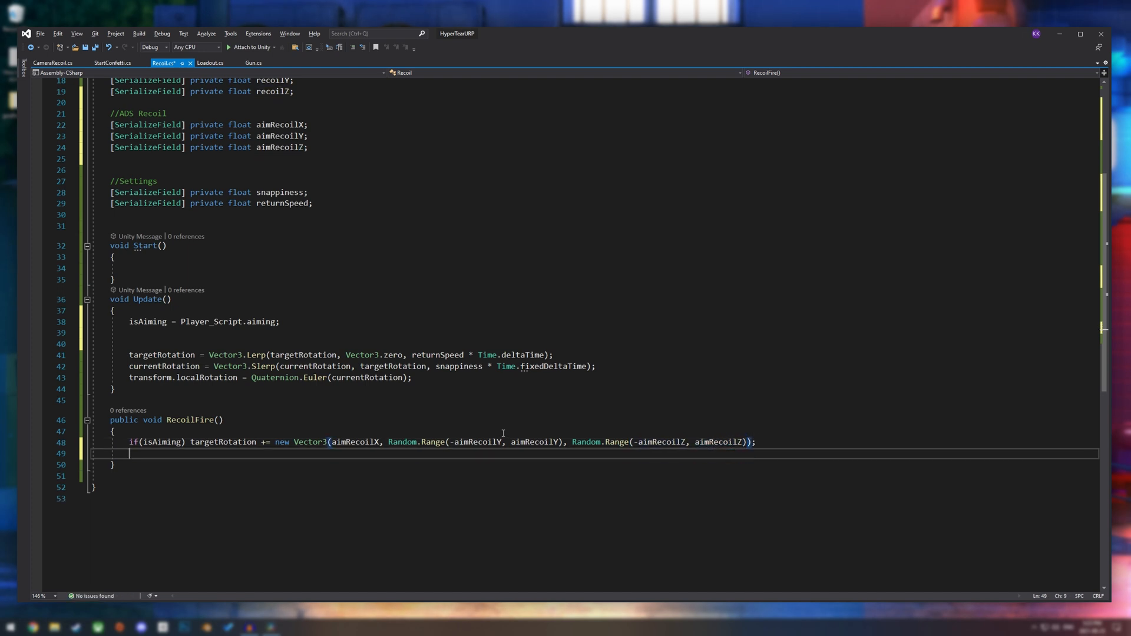
pyautogui.write('else targetRotation += new Vector3(recoilX, Random.Range(-recoilY, recoilY), Random.Range(-recoilZ, recoilZ));')
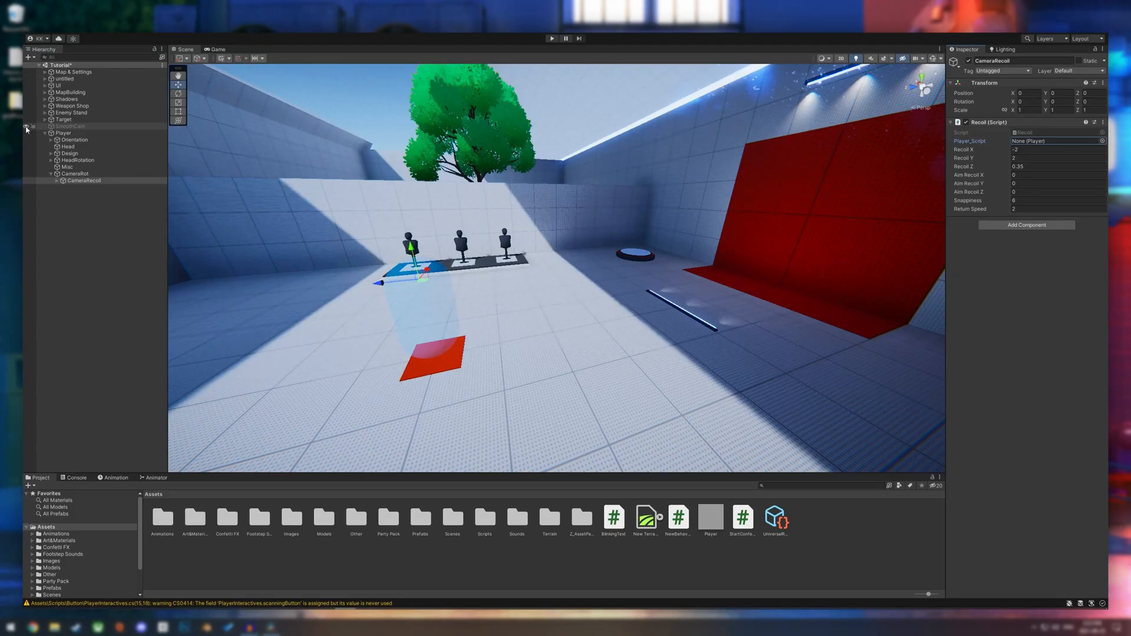
# - Assign Player to Player_Script, set Aim Recoil -1.5, 1, 0.3, and enter Play mode
pyautogui.click(1056, 140)
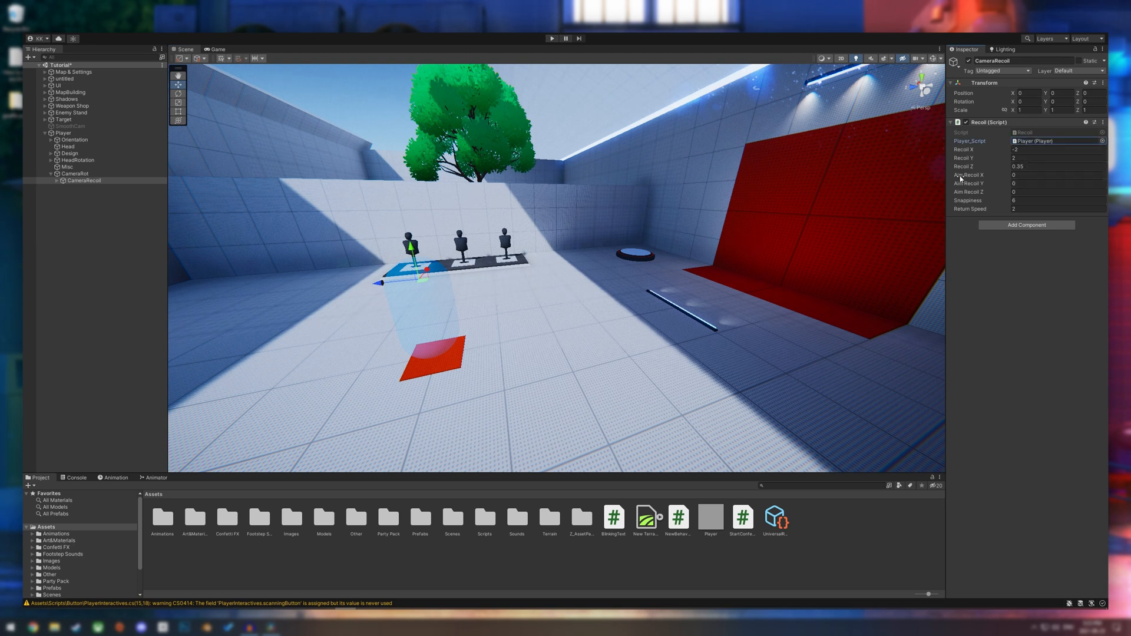
pyautogui.moveTo(1006, 181)
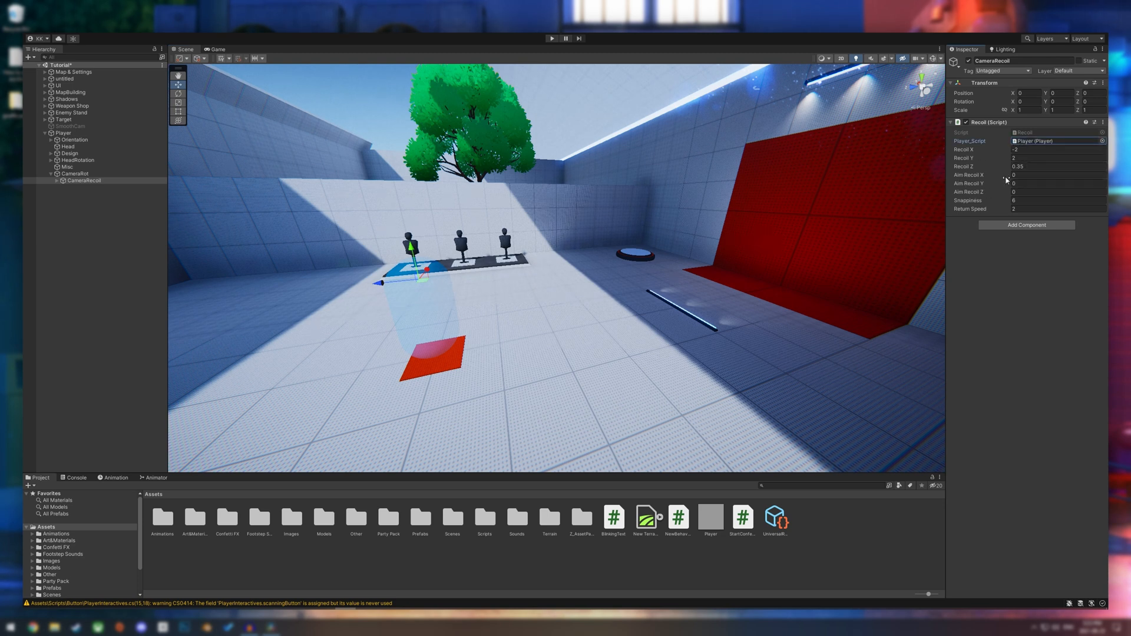
pyautogui.click(1056, 174)
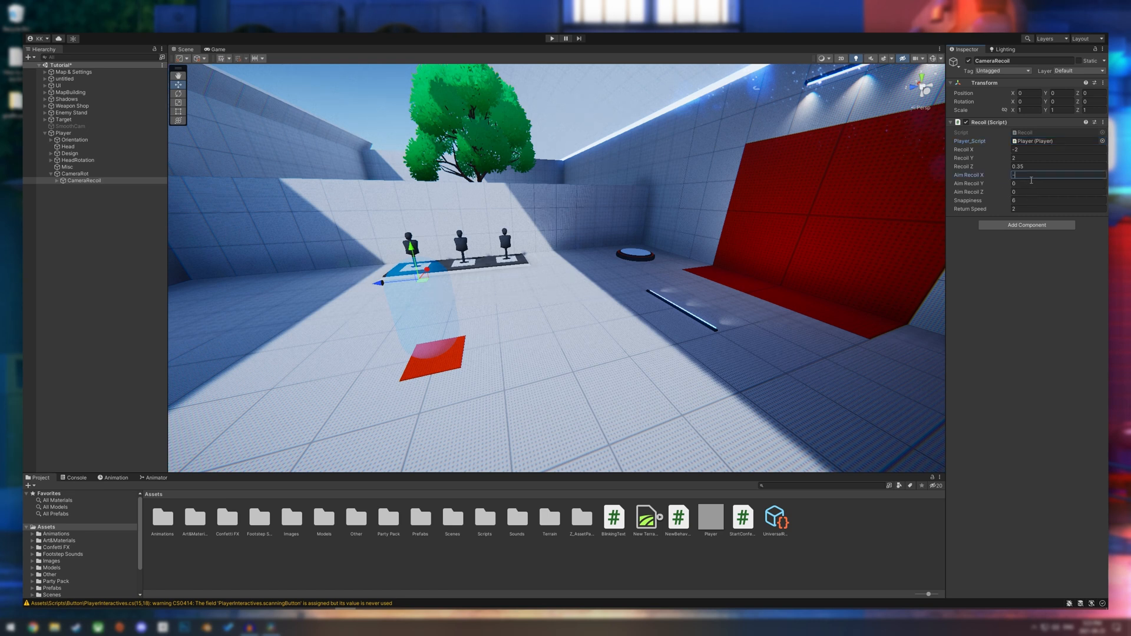
pyautogui.write('-1.5')
pyautogui.click(1058, 191)
pyautogui.write('.3')
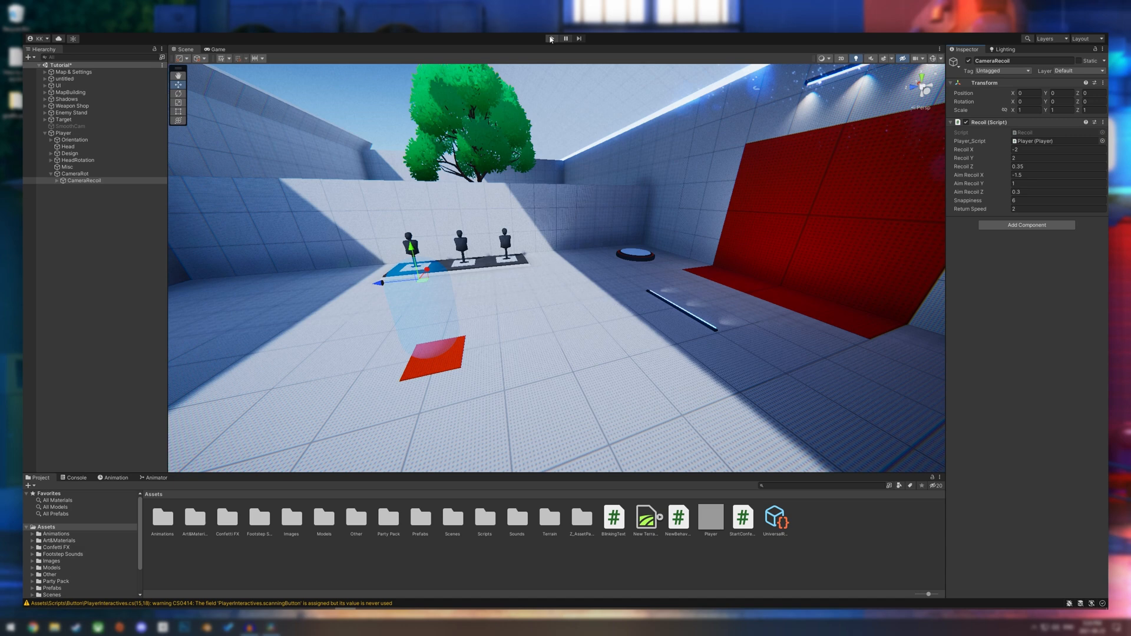
pyautogui.click(550, 39)
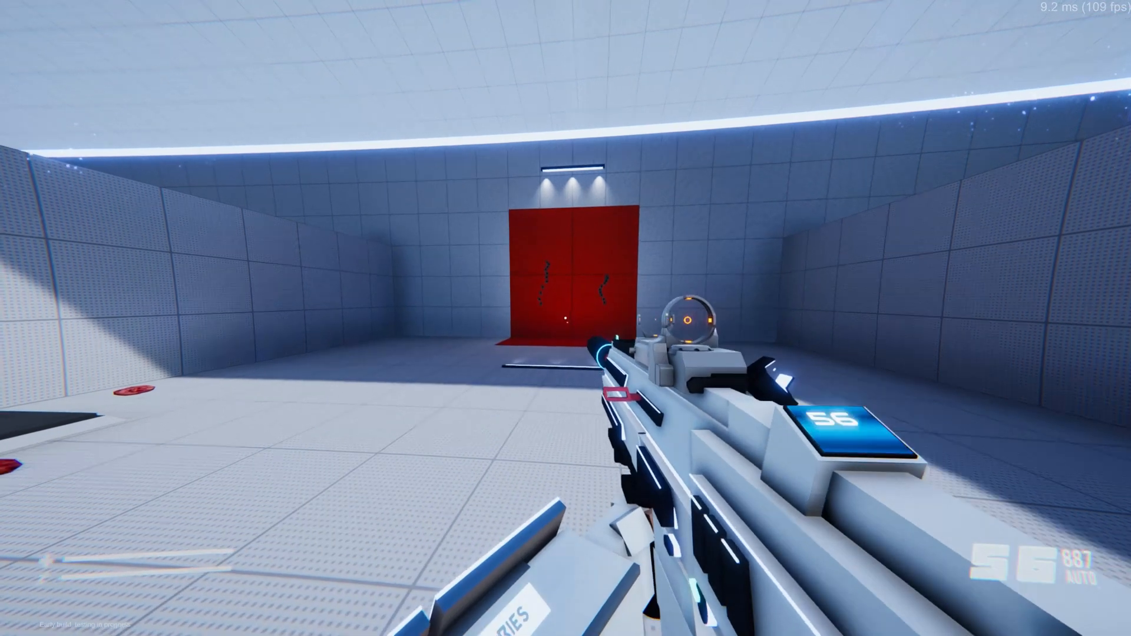
# - Fire from the hip, fire again while aiming down sights, then leave with Escape
pyautogui.click(557, 313)
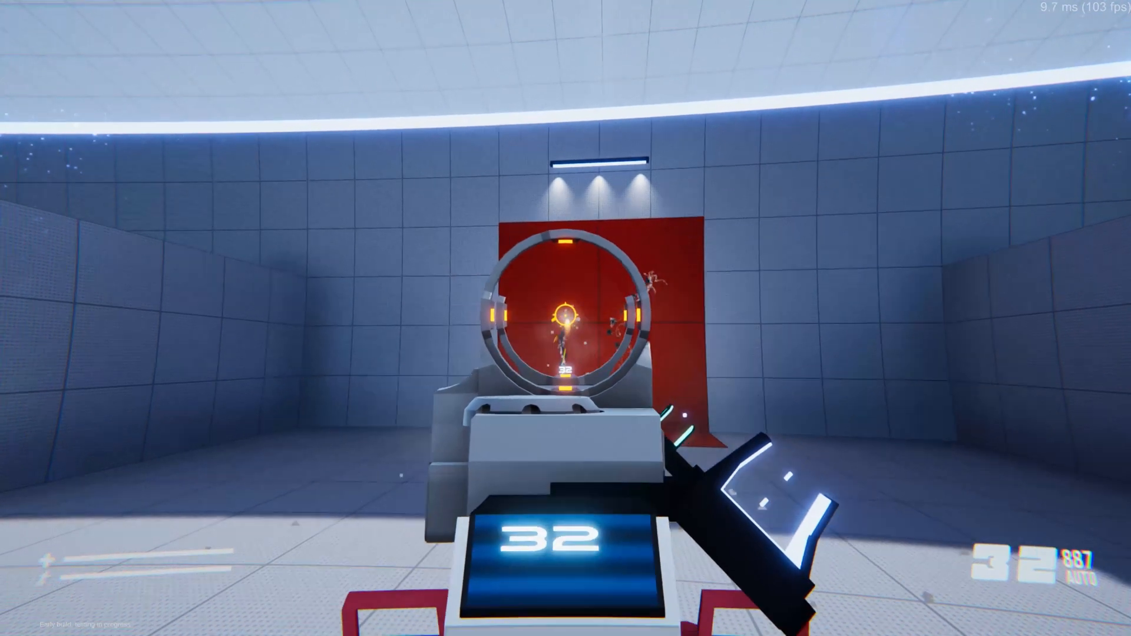
pyautogui.click(562, 318)
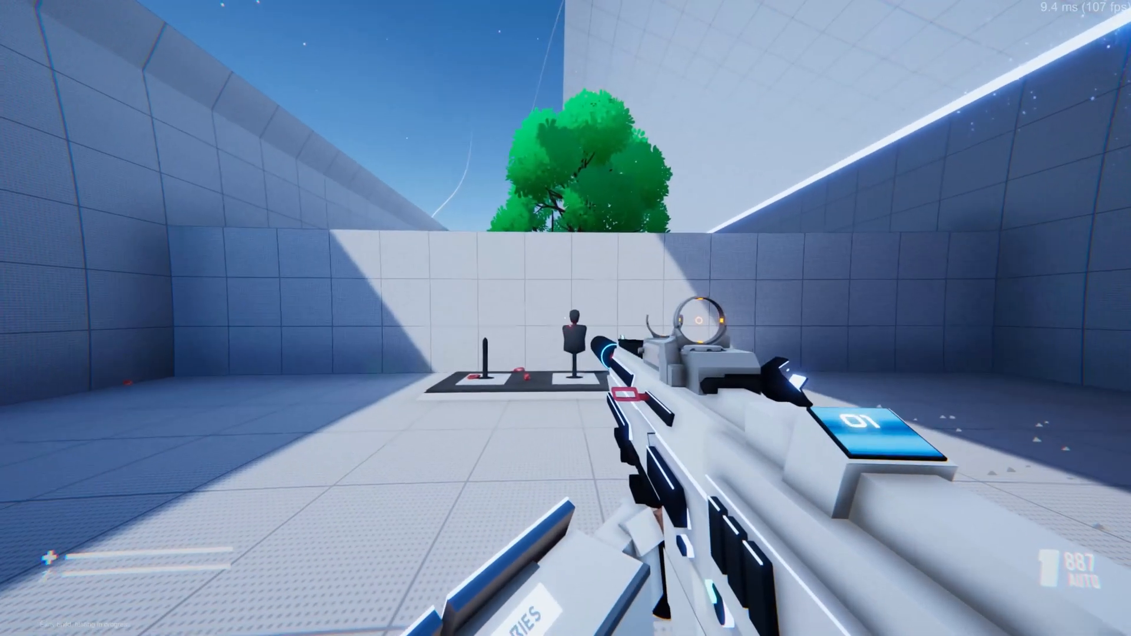
pyautogui.press('Escape')
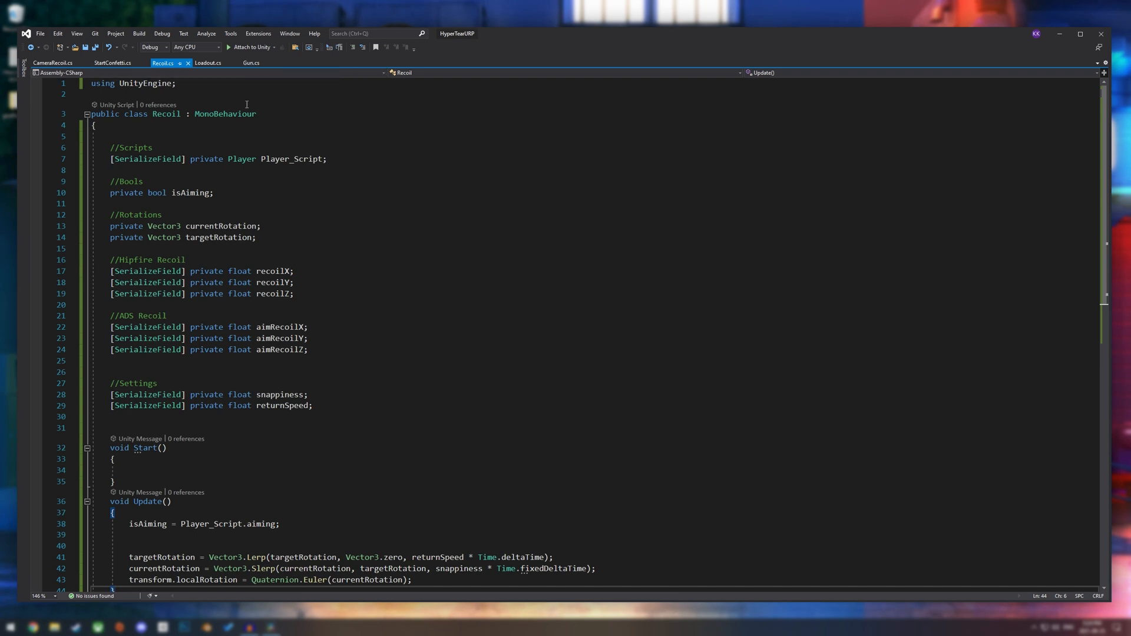
pyautogui.moveTo(377, 396)
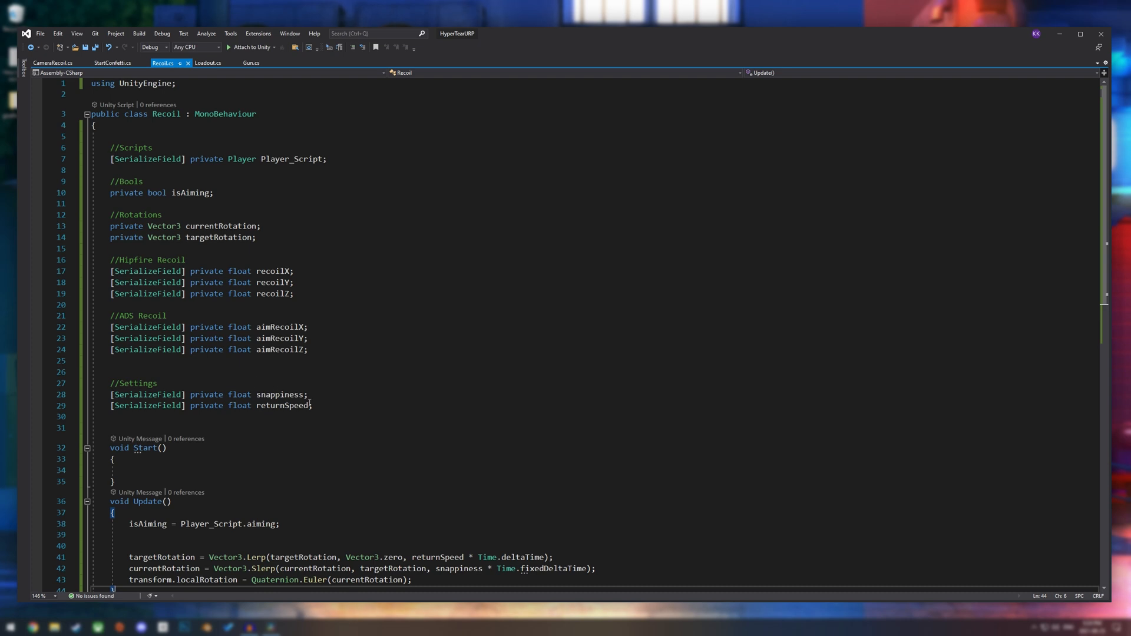
# - Highlight Recoil.cs field declarations (lines 15–29), then bring up the Gun.cs script
pyautogui.click(313, 405)
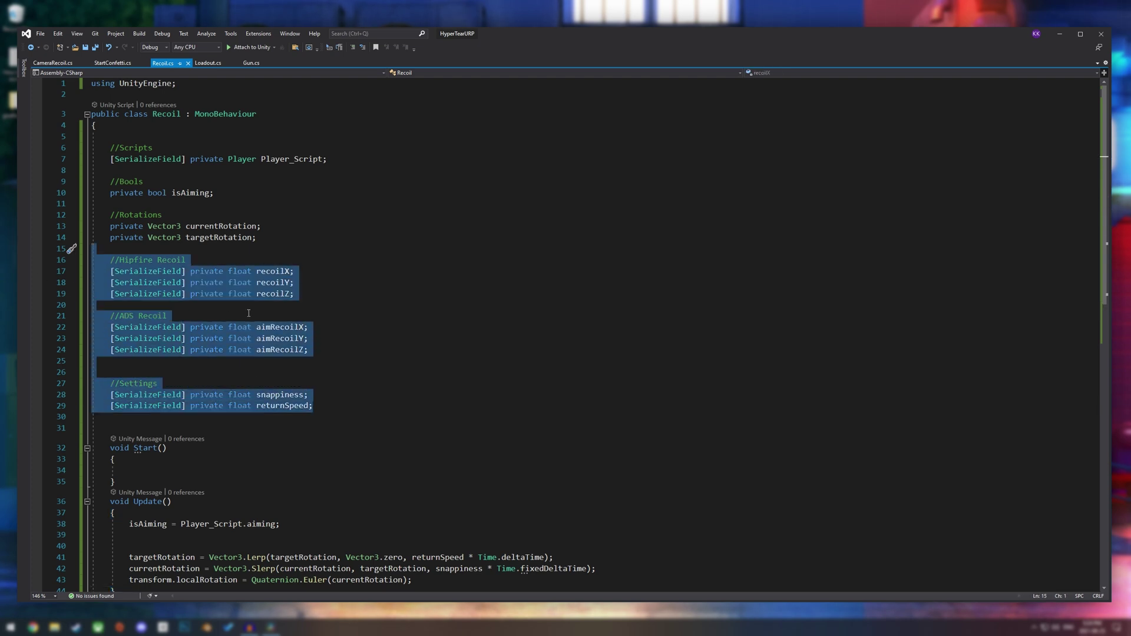
pyautogui.click(253, 63)
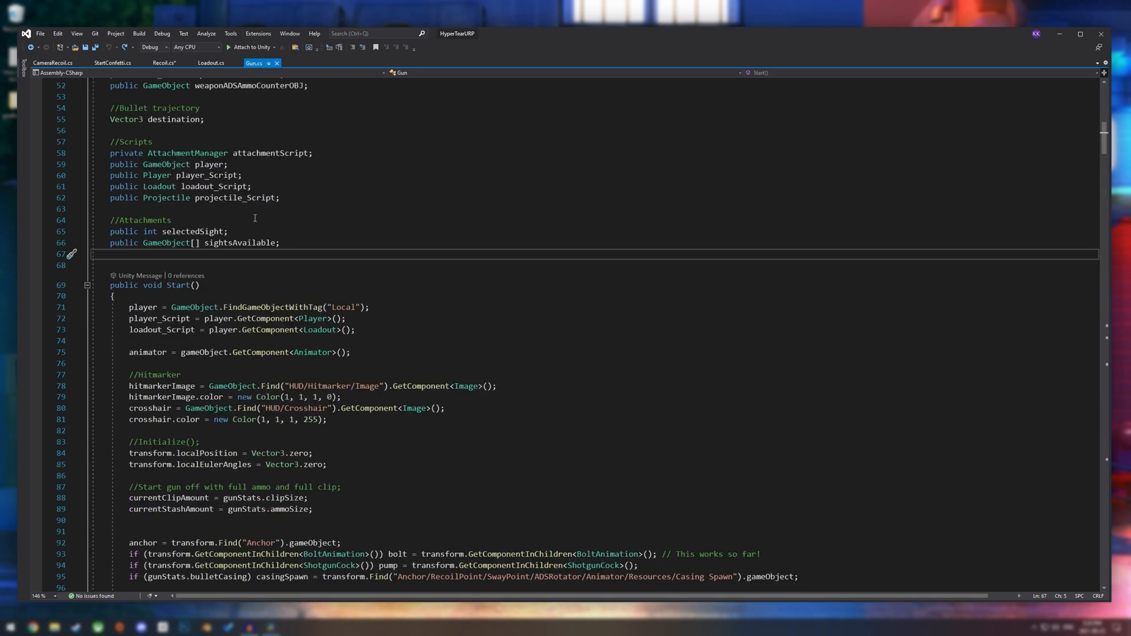
pyautogui.click(47, 61)
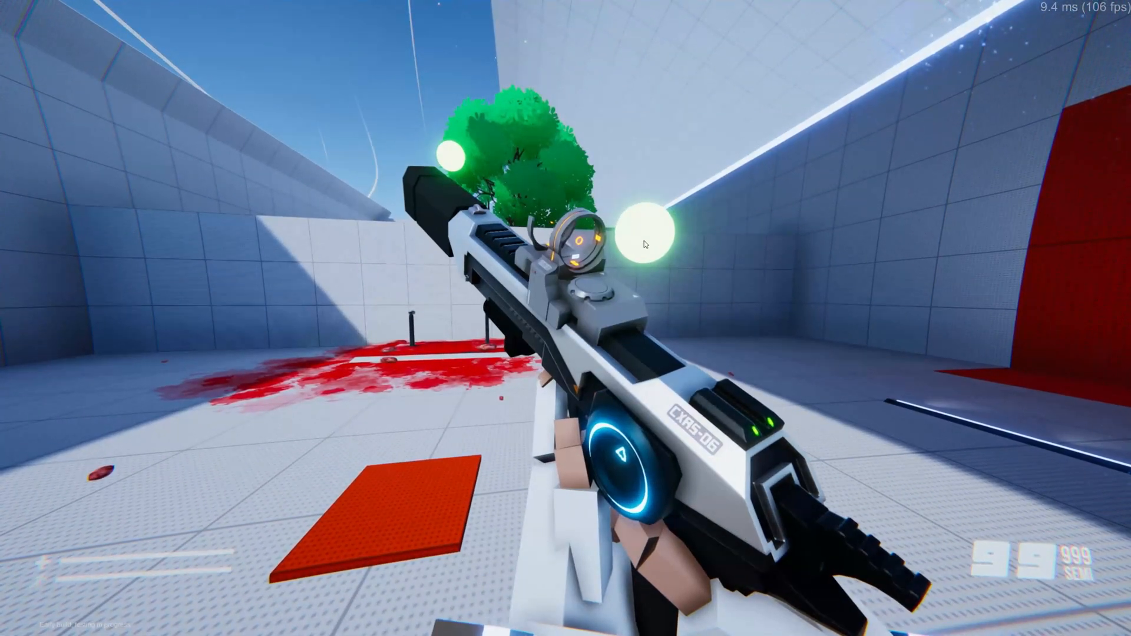
# - Fire three shots from the new rifle at the red wall
pyautogui.click(646, 244)
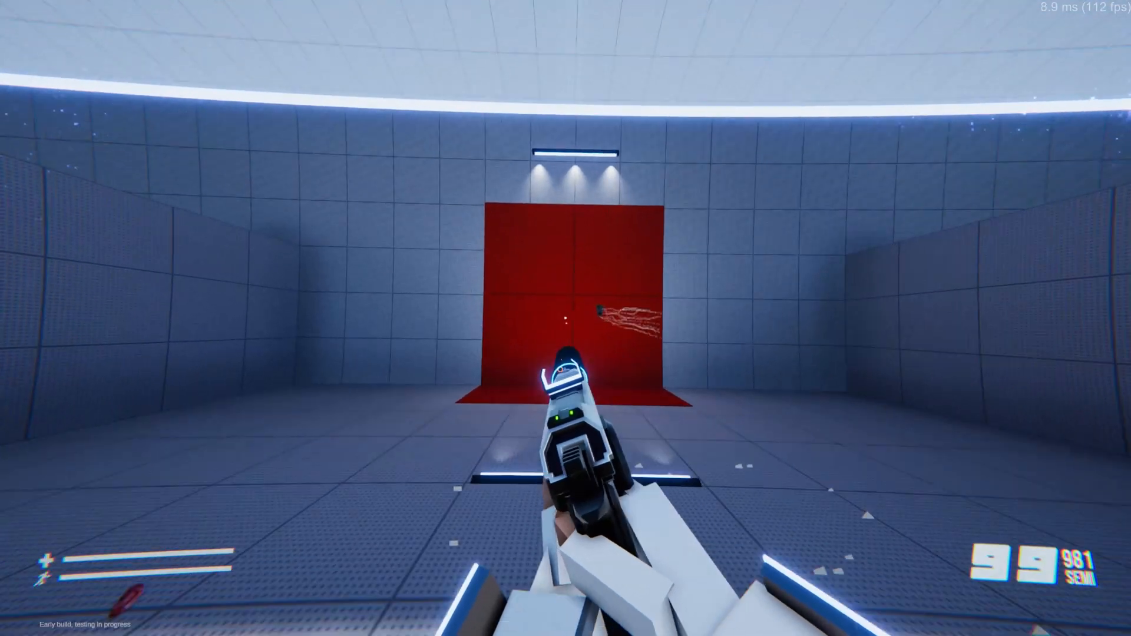
pyautogui.click(566, 318)
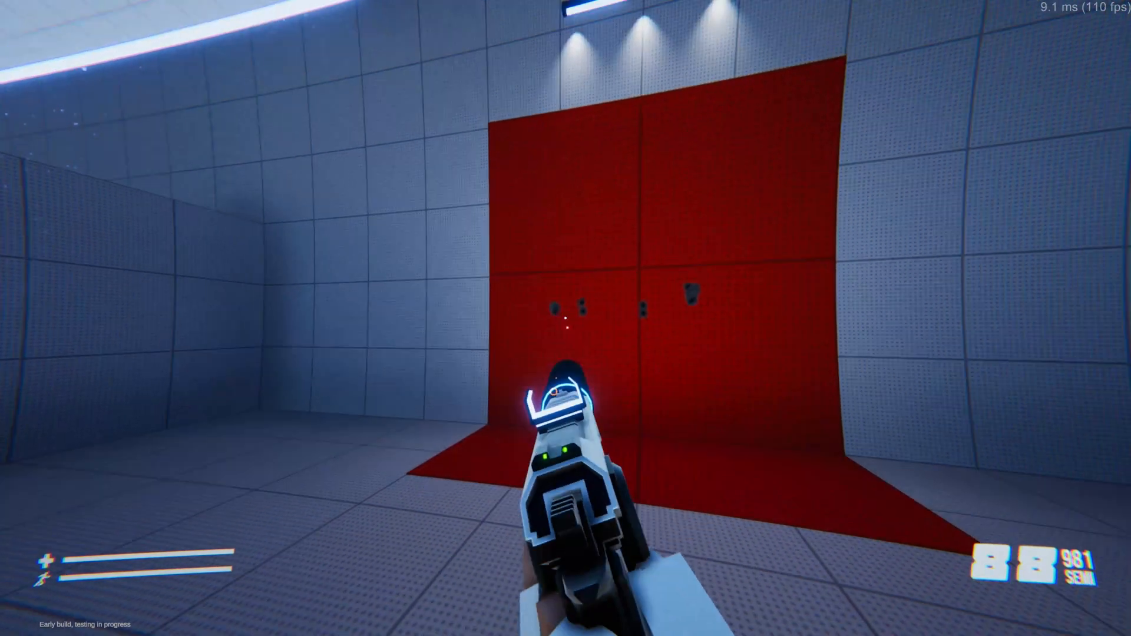
pyautogui.click(561, 325)
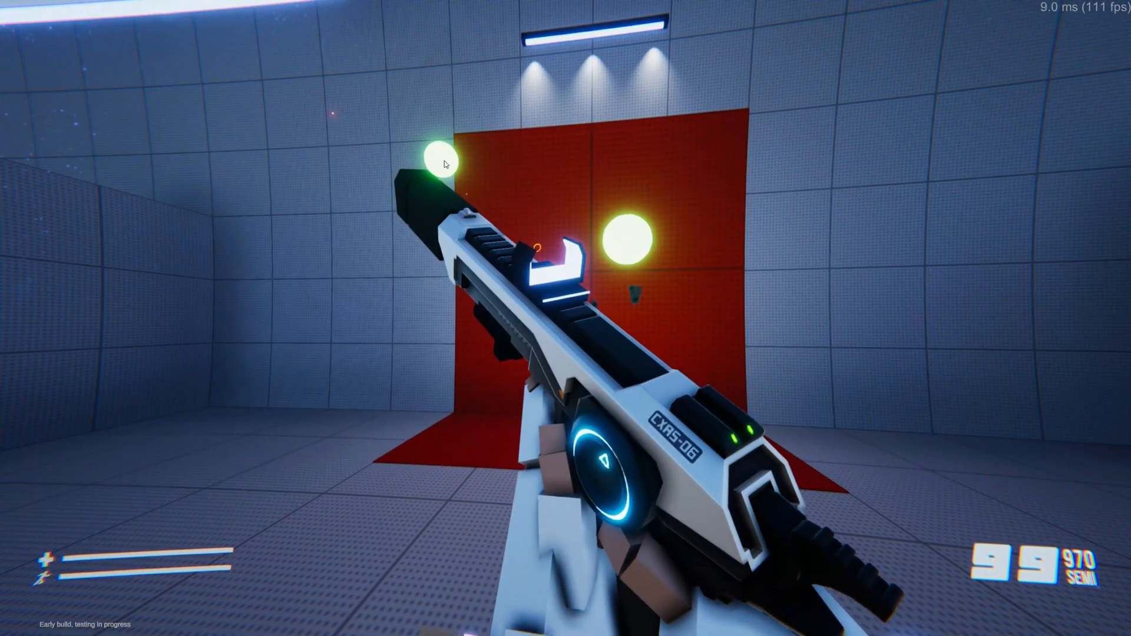